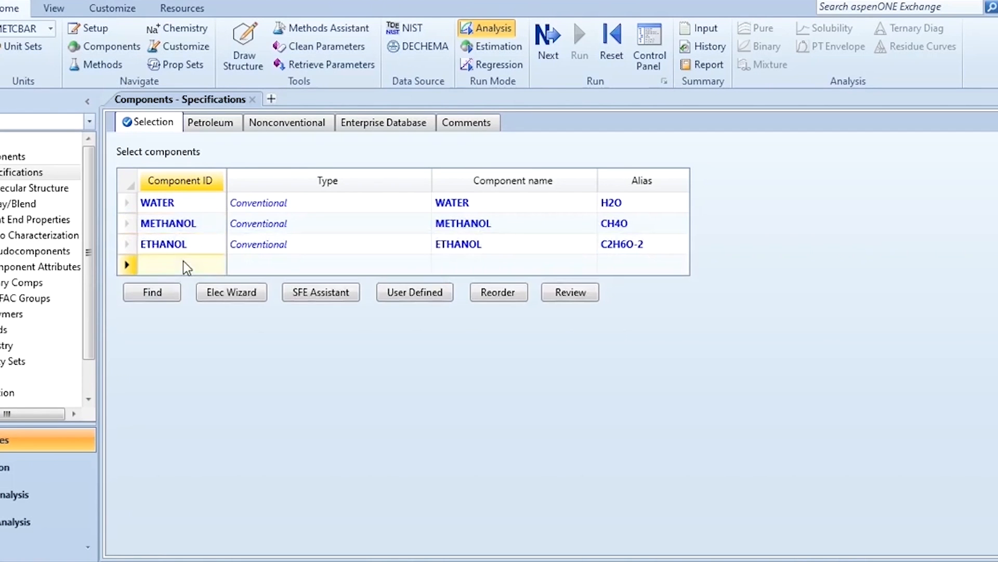
Step: Finish the component list with EG, choose NRTL-RK as base method and proceed to the flowsheet
{"action": "type", "text": "EG"}
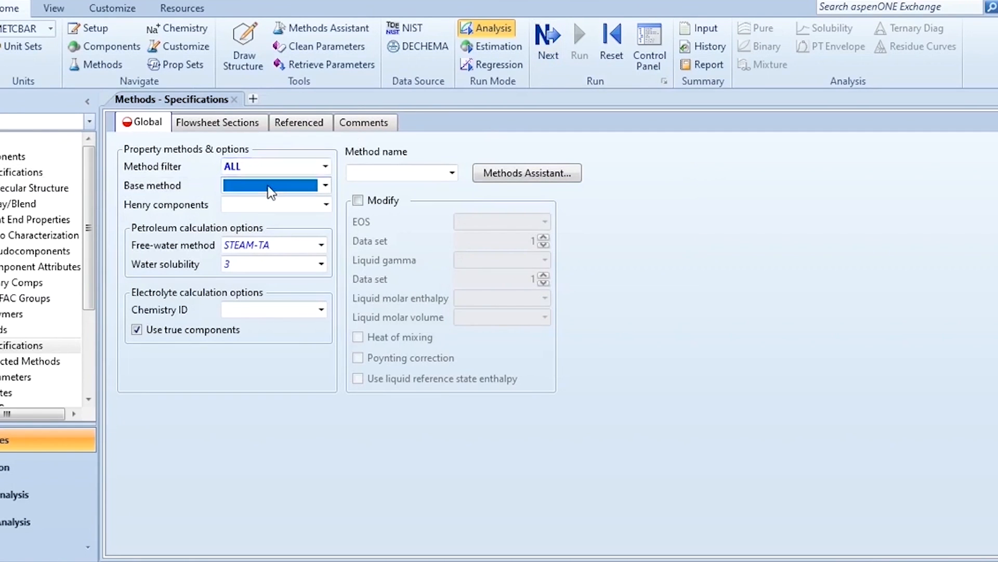
{"action": "left_click", "coordinate": [267, 185]}
{"action": "type", "text": "NRTL-RK"}
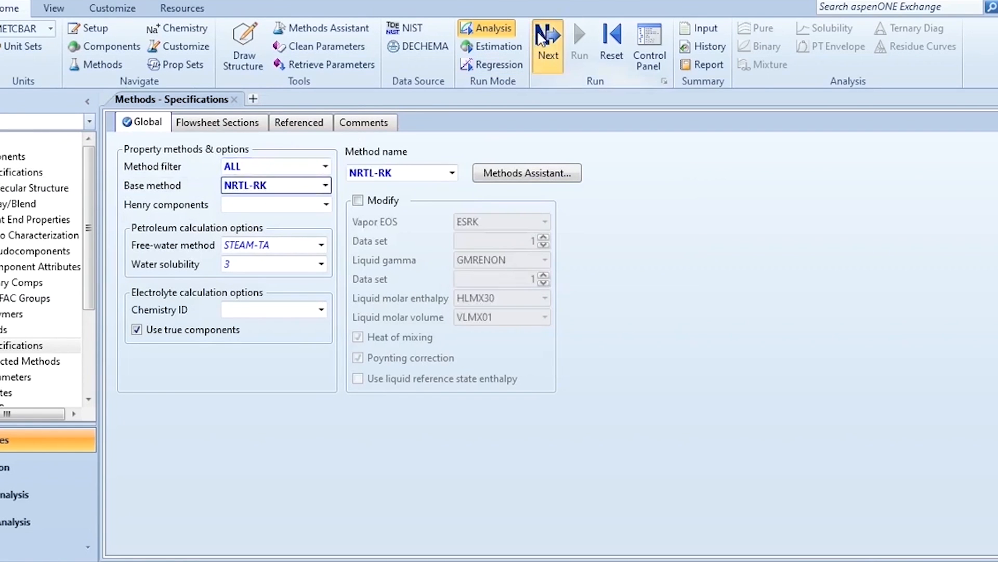
{"action": "left_click", "coordinate": [546, 45]}
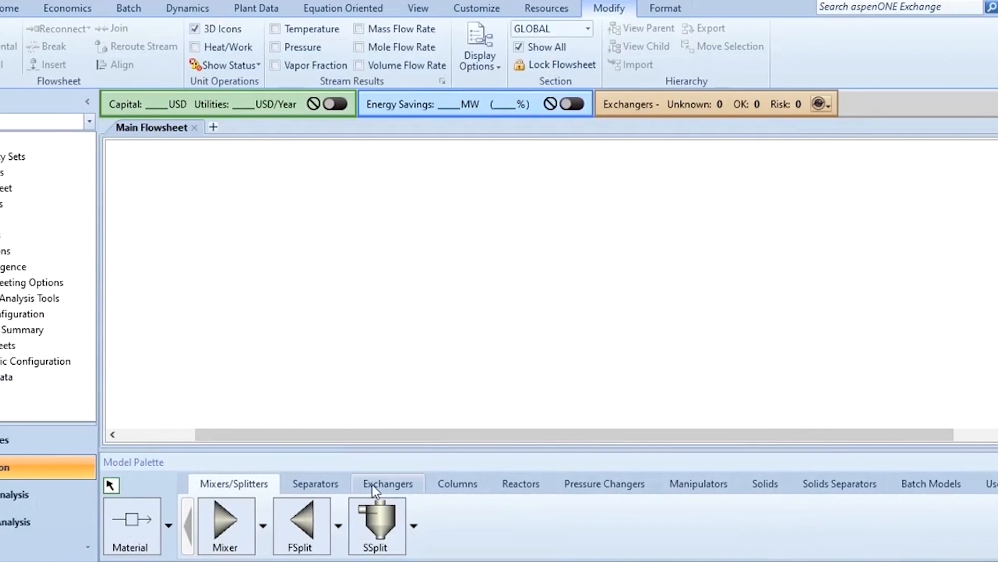
Step: Place the heat exchanger, flash drum and column from the Model Palette and connect streams S1–S8
{"action": "left_click", "coordinate": [387, 484]}
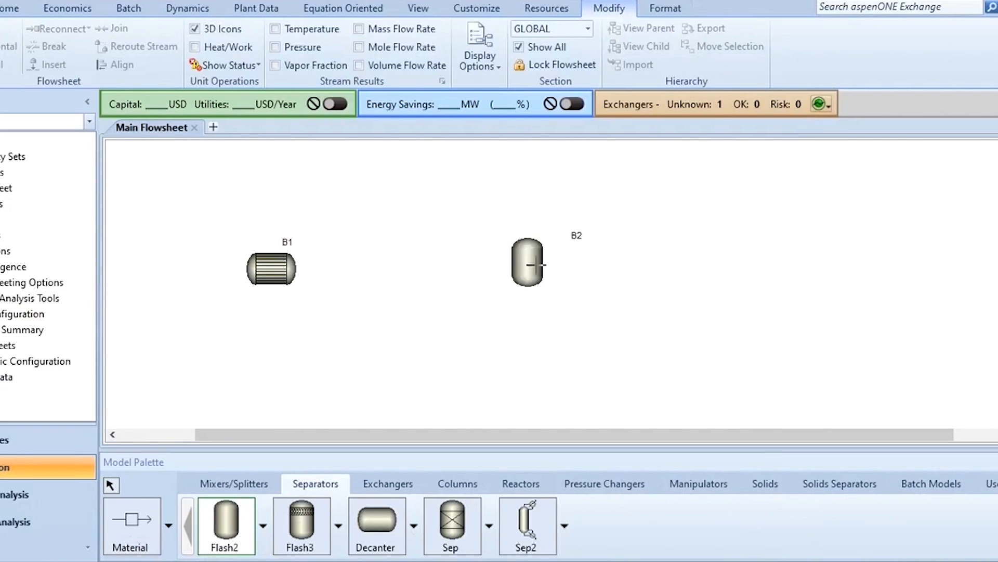
{"action": "left_click", "coordinate": [456, 484]}
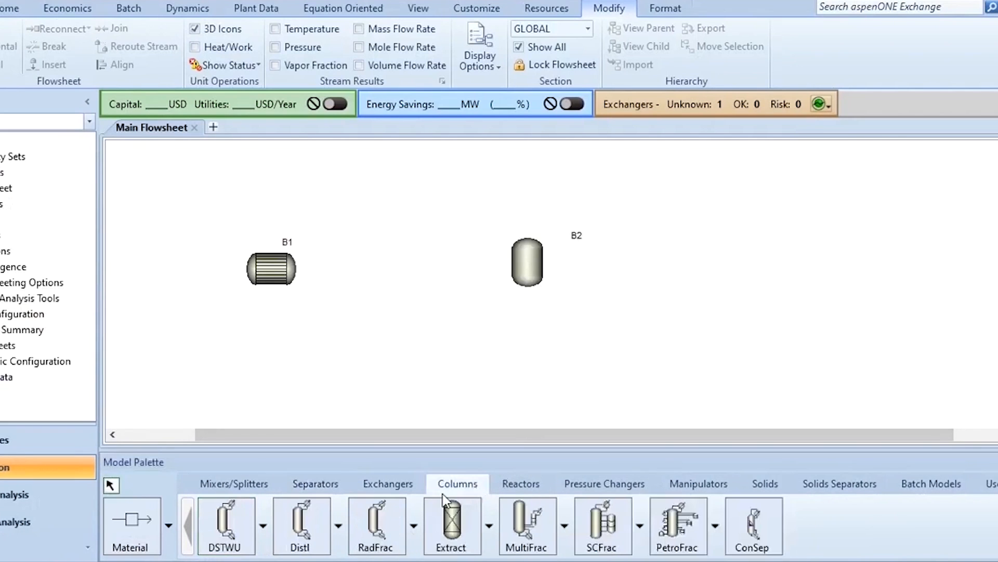
{"action": "left_click", "coordinate": [377, 524]}
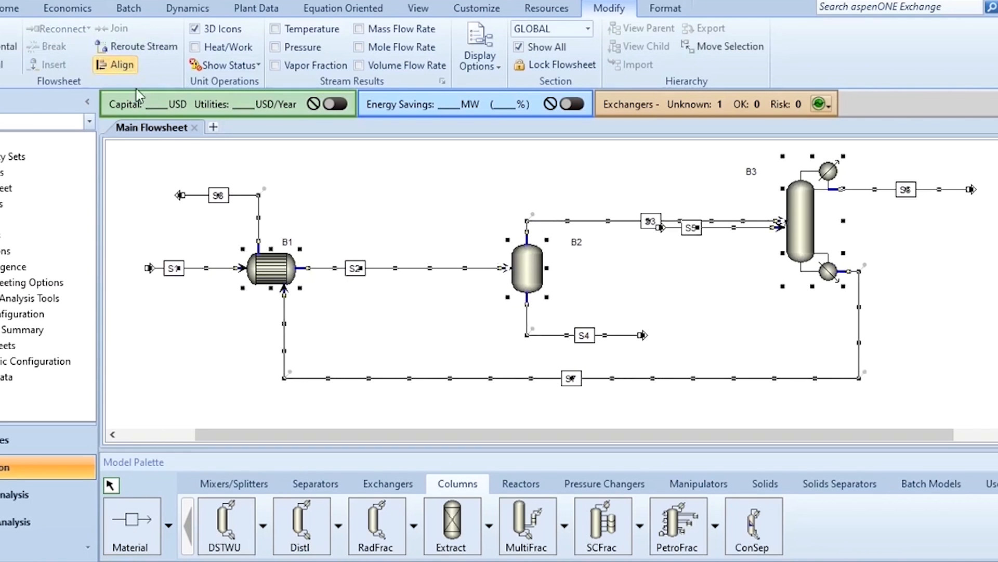
{"action": "left_click", "coordinate": [114, 64]}
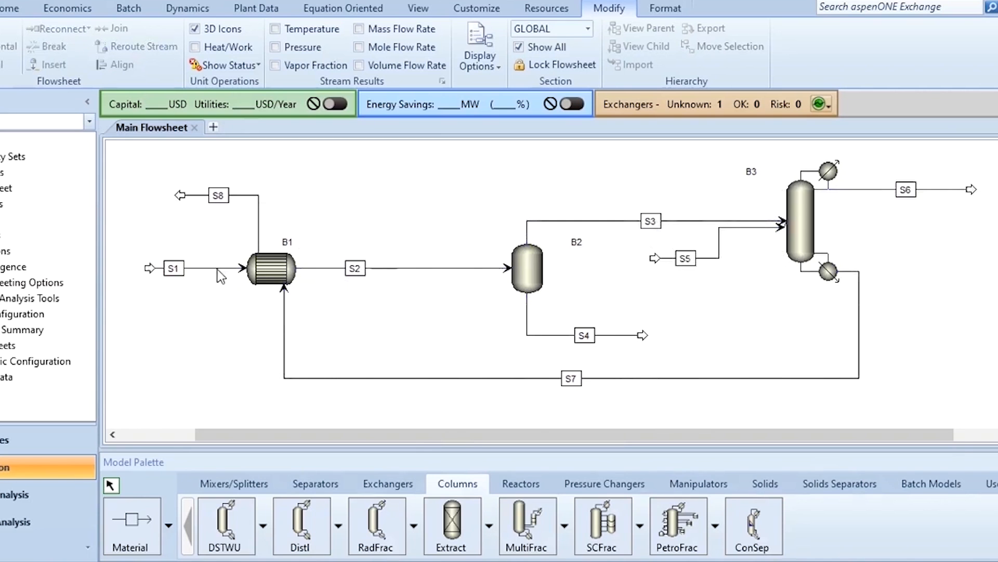
Step: Enter S1 at 165 F, 15 psia, 100 kmol/hr with mass fractions, then S5's 50 lbmol/hr EG data
{"action": "double_click", "coordinate": [173, 268]}
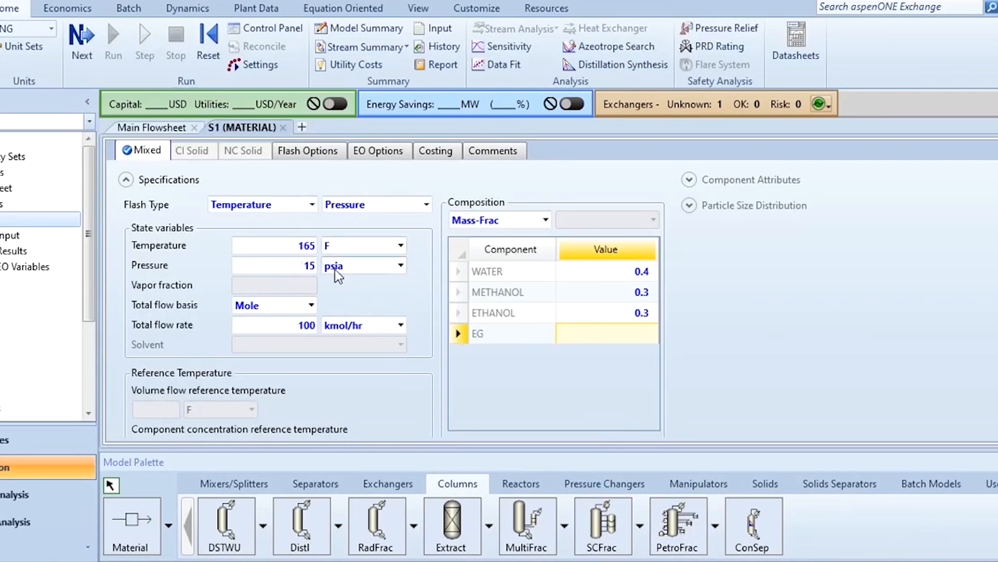
{"action": "mouse_move", "coordinate": [483, 279]}
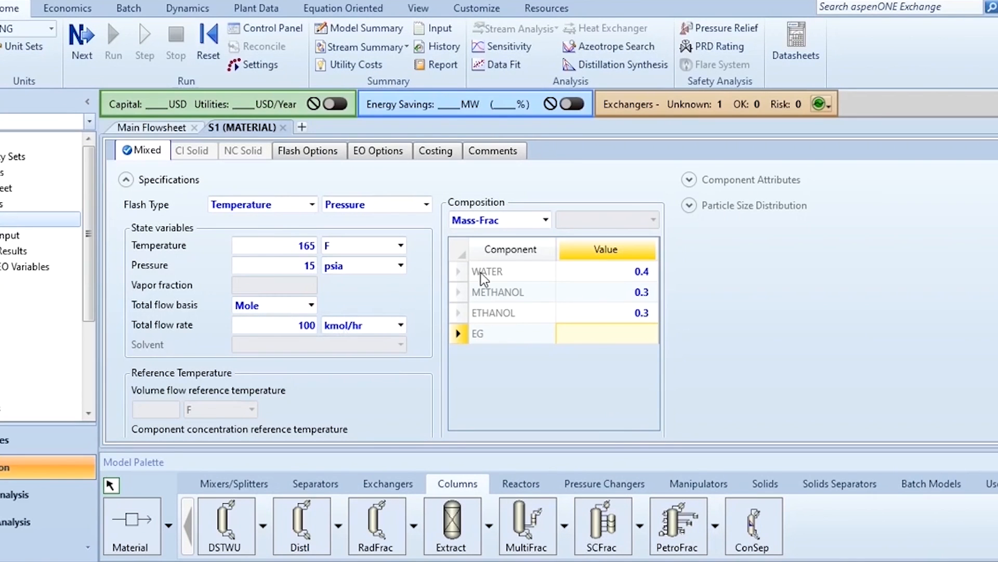
{"action": "mouse_move", "coordinate": [646, 320]}
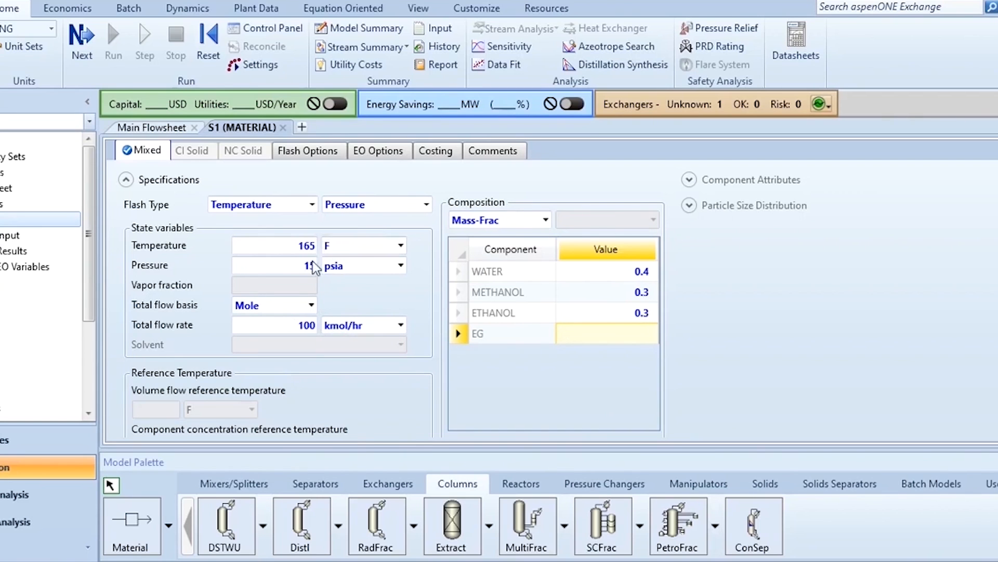
{"action": "type", "text": "15"}
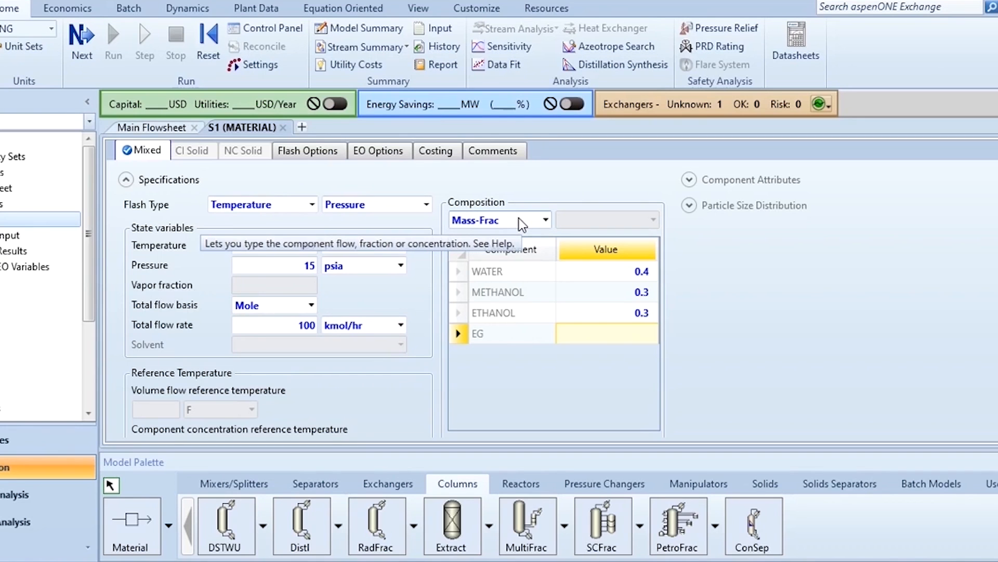
{"action": "left_click", "coordinate": [152, 127]}
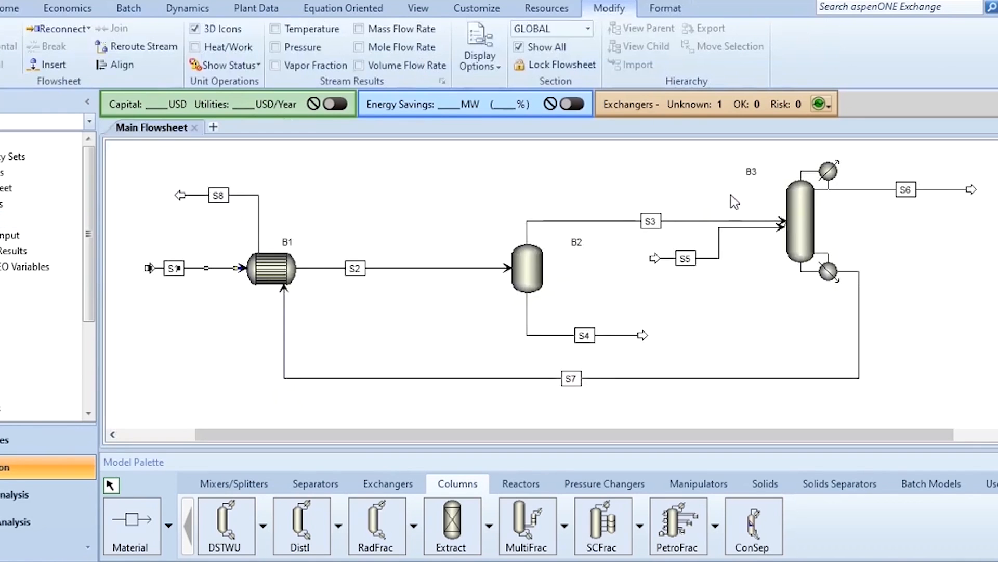
{"action": "double_click", "coordinate": [686, 258]}
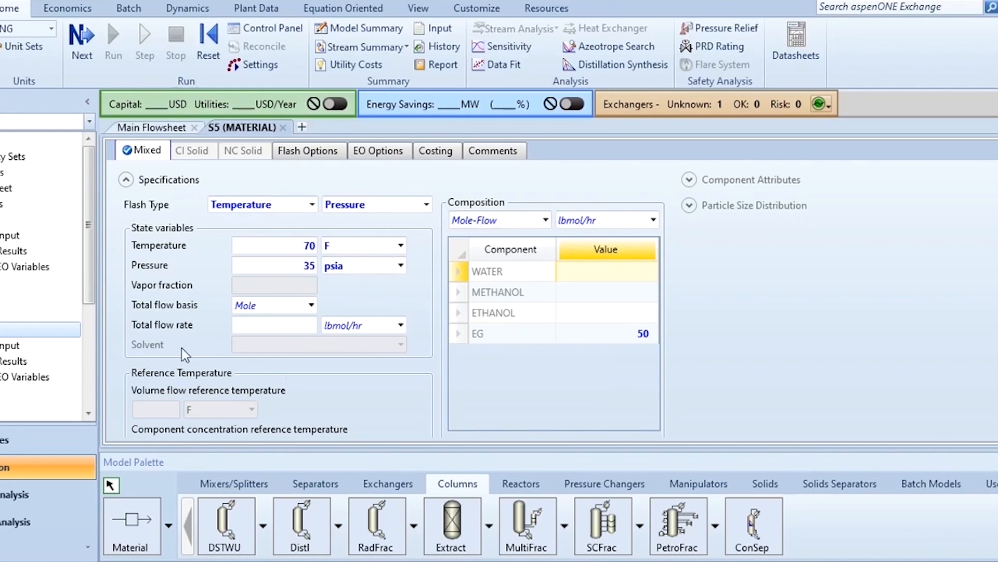
{"action": "mouse_move", "coordinate": [468, 357]}
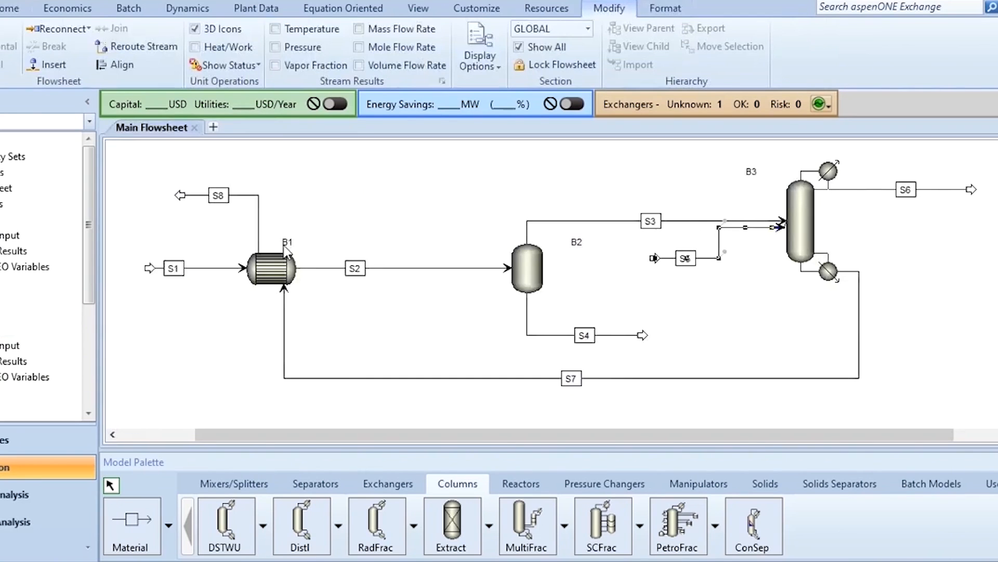
Step: Specify B1 by duty, switch it to Simulation mode and enter its exchanger area in sqft
{"action": "double_click", "coordinate": [271, 267]}
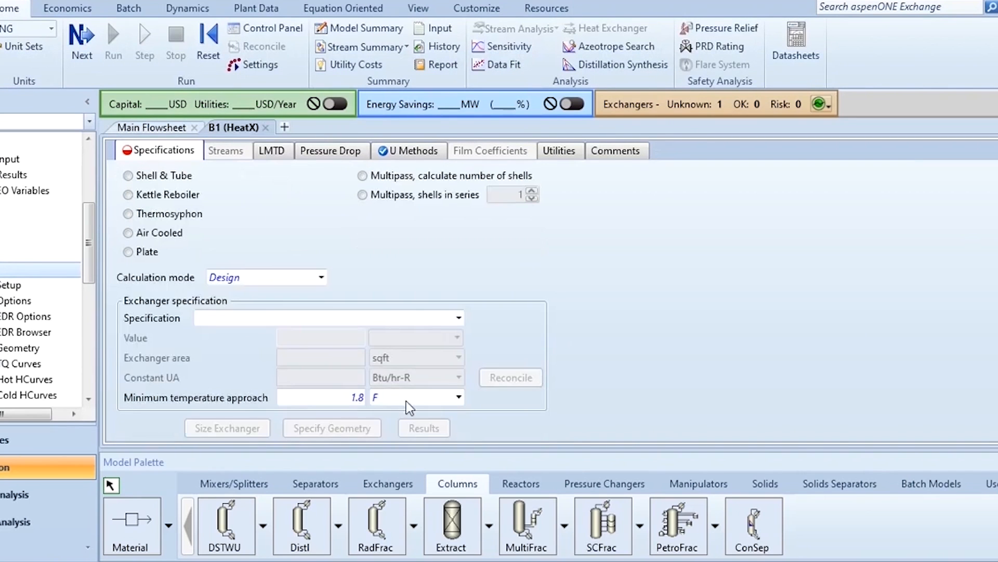
{"action": "mouse_move", "coordinate": [342, 356]}
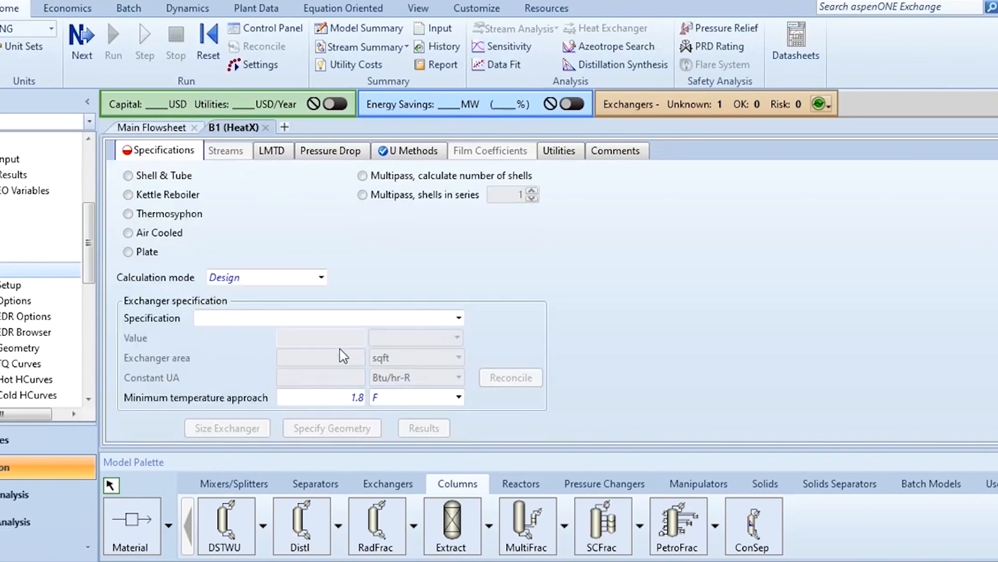
{"action": "left_click", "coordinate": [457, 318]}
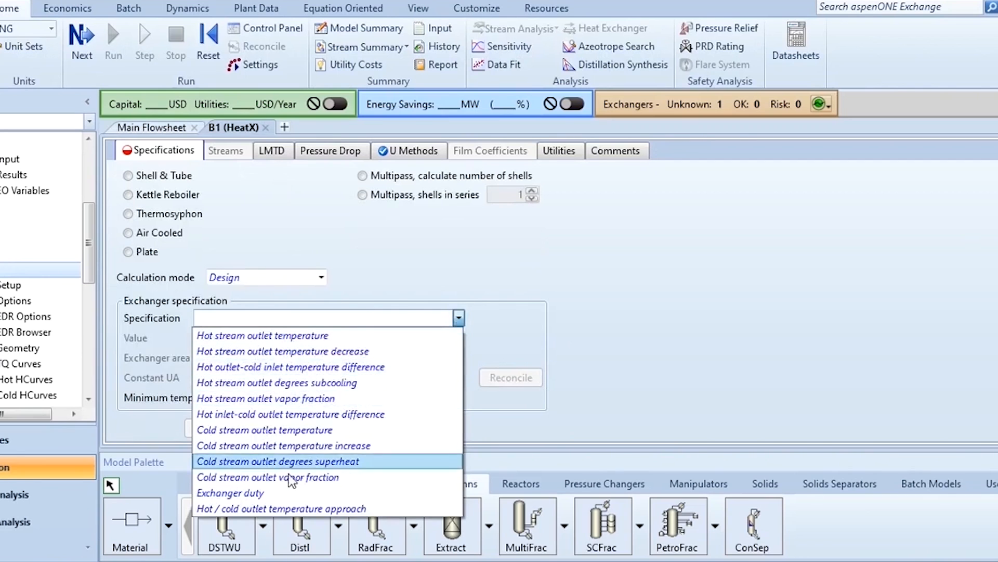
{"action": "left_click", "coordinate": [231, 492]}
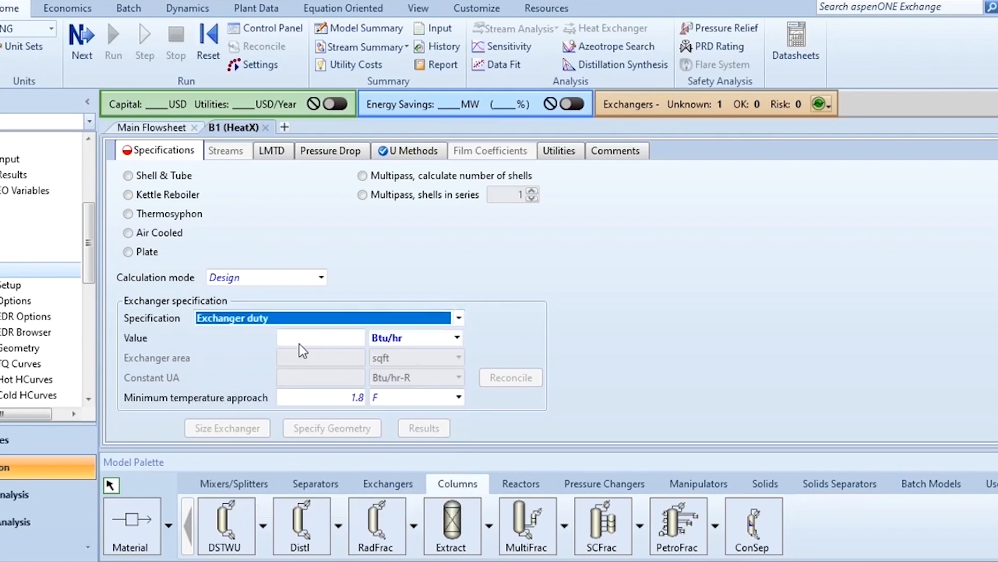
{"action": "mouse_move", "coordinate": [303, 365]}
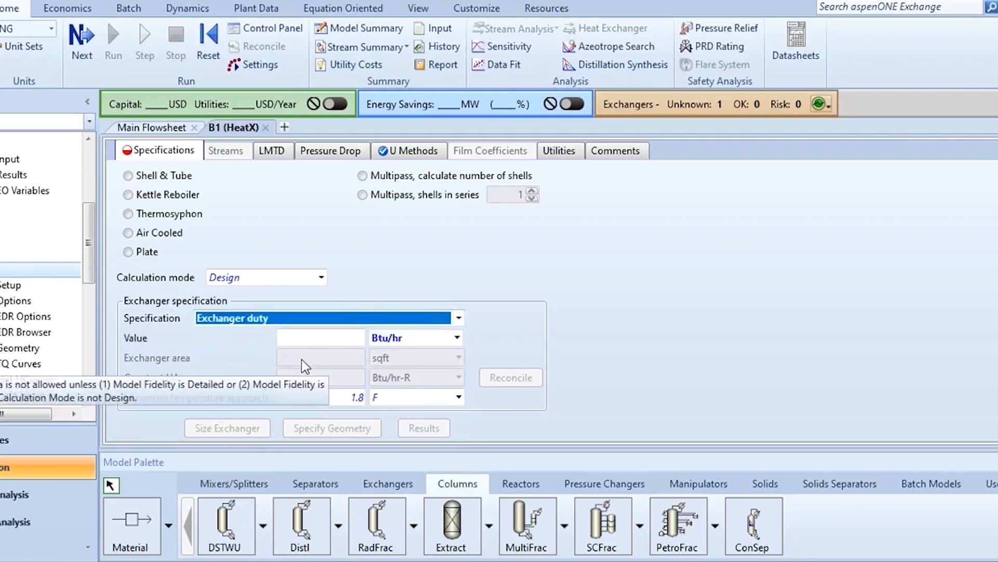
{"action": "mouse_move", "coordinate": [283, 290]}
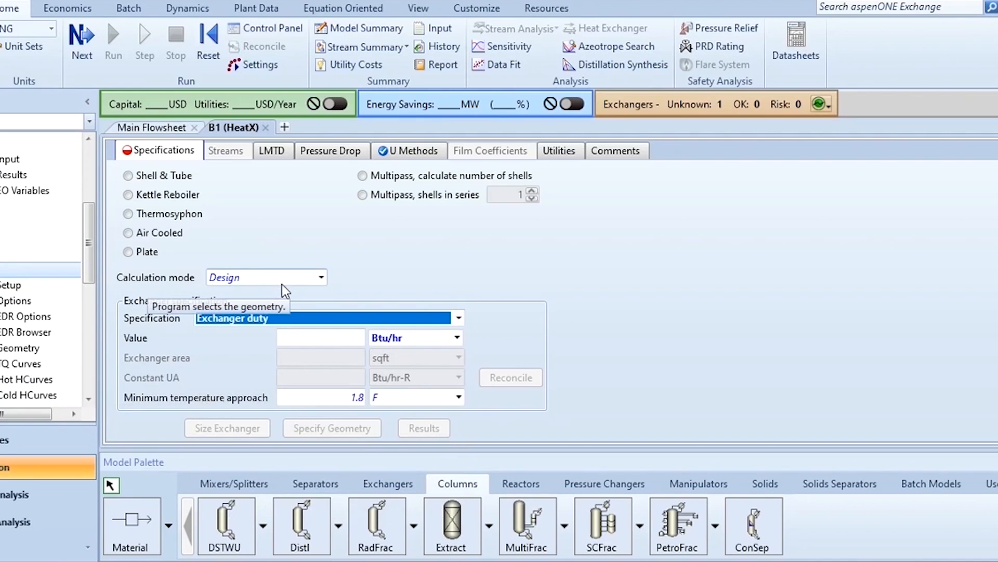
{"action": "left_click", "coordinate": [321, 276]}
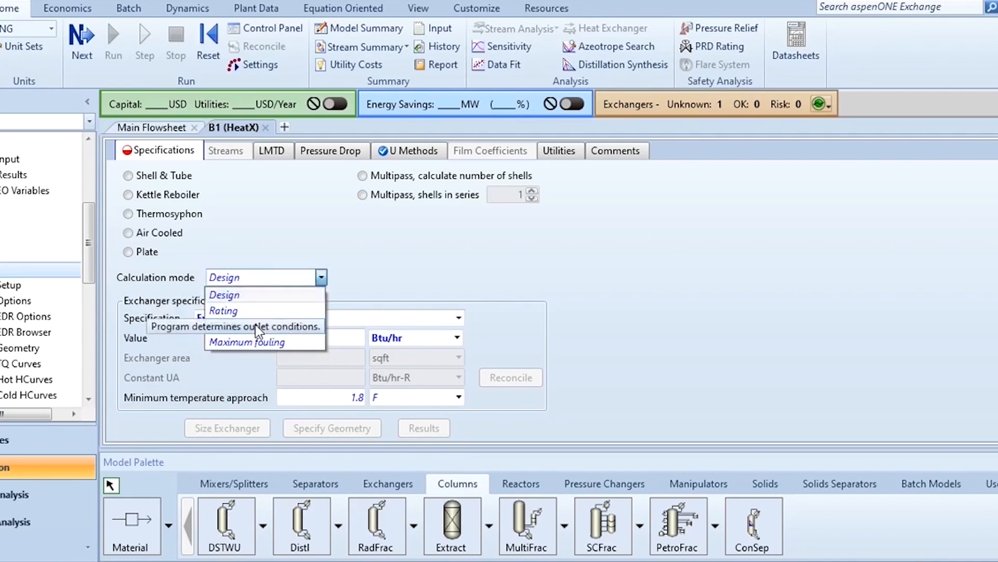
{"action": "left_click", "coordinate": [232, 294]}
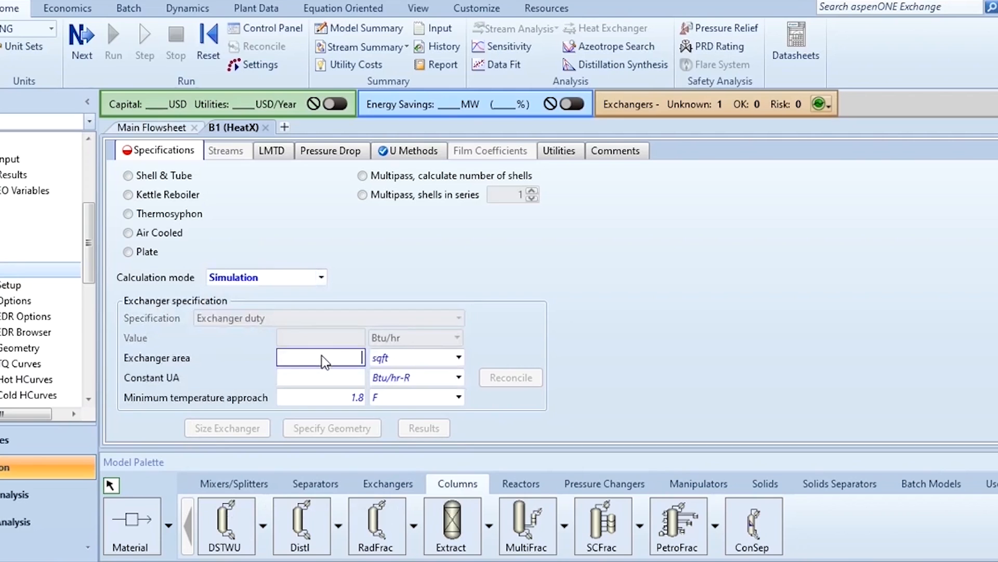
{"action": "type", "text": "6"}
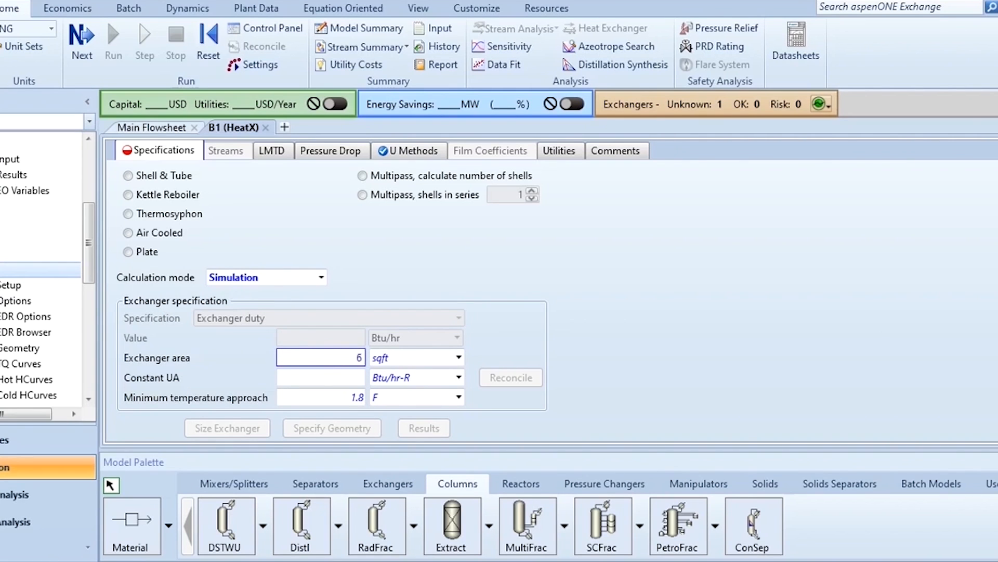
{"action": "type", "text": "5"}
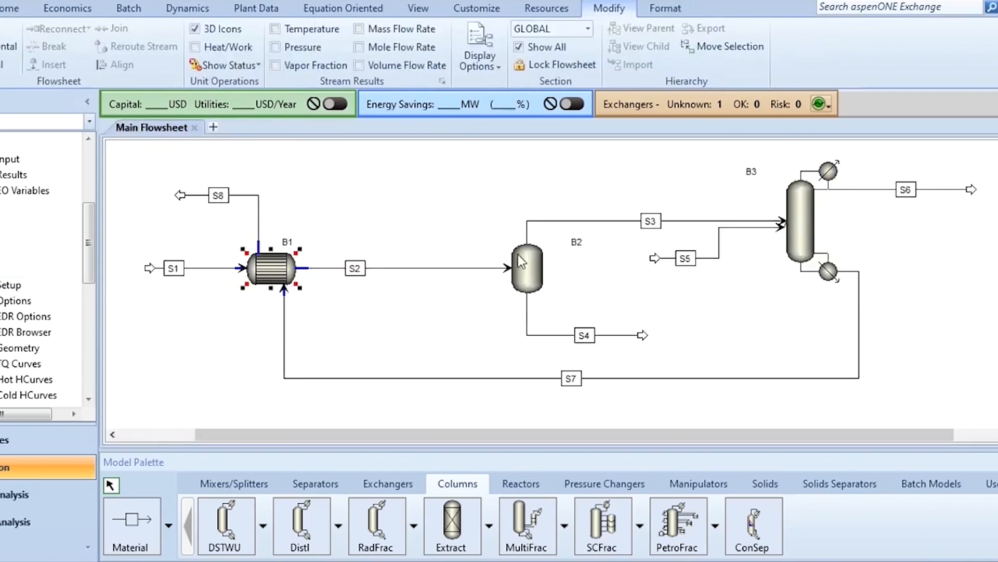
Step: Enter pressure 0 psia and duty 0 Btu/hr for flash drum B2
{"action": "double_click", "coordinate": [526, 267]}
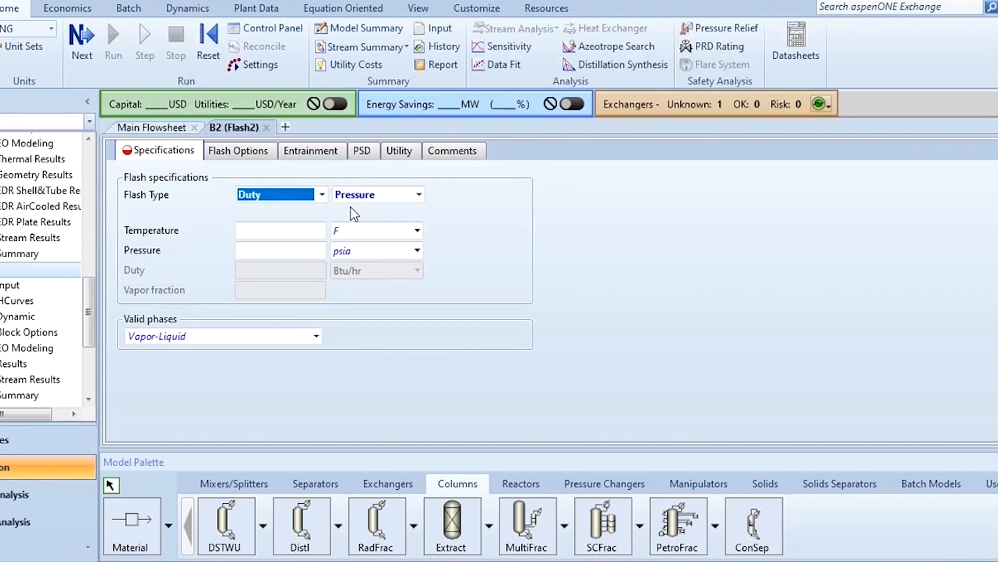
{"action": "left_click", "coordinate": [279, 251]}
{"action": "type", "text": "0"}
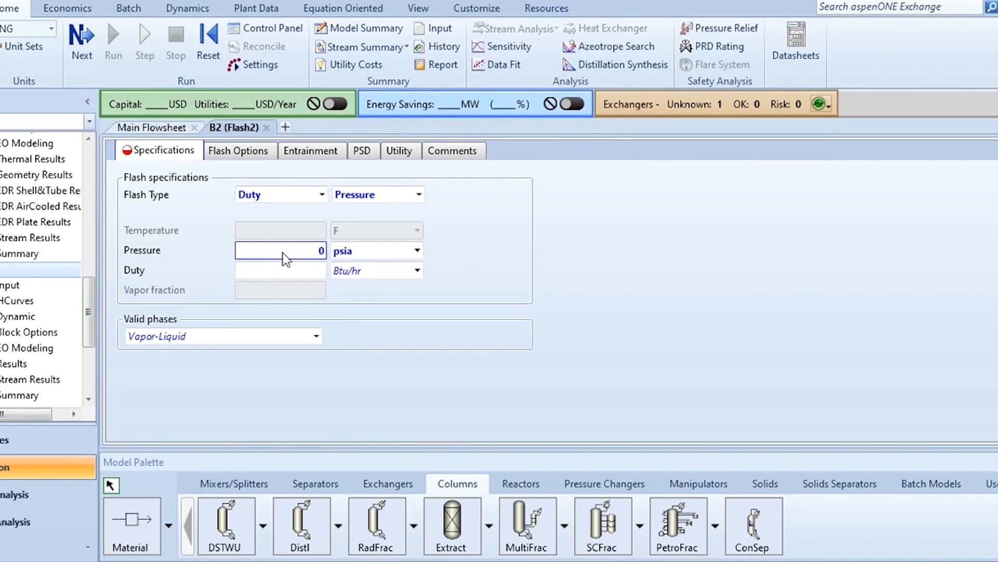
{"action": "mouse_move", "coordinate": [169, 142]}
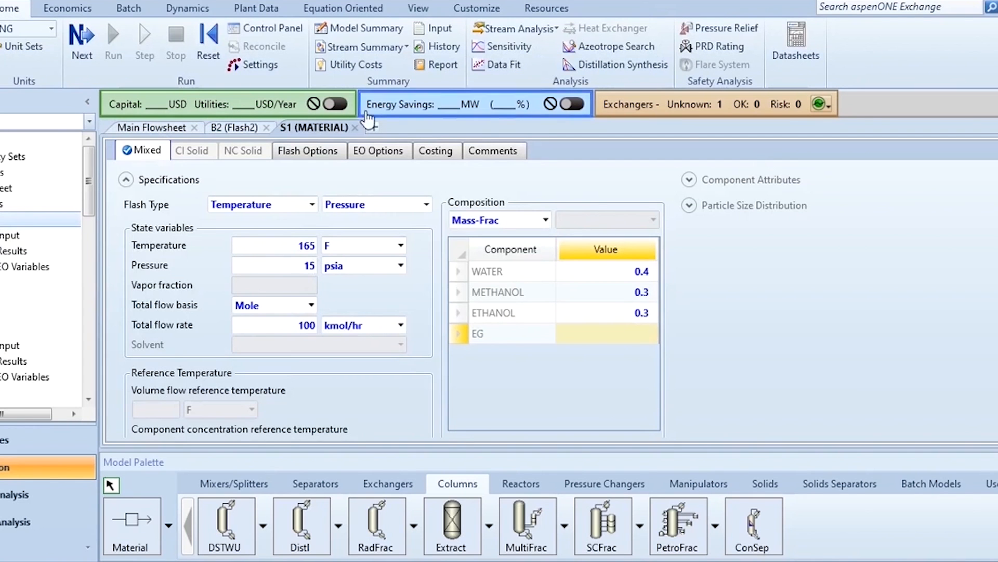
{"action": "left_click", "coordinate": [236, 127]}
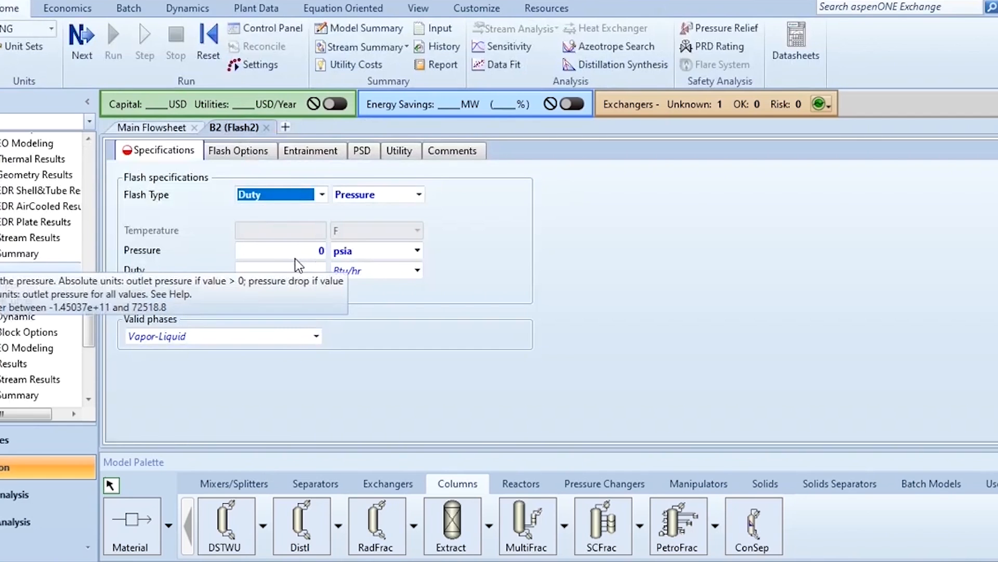
{"action": "left_click", "coordinate": [280, 270]}
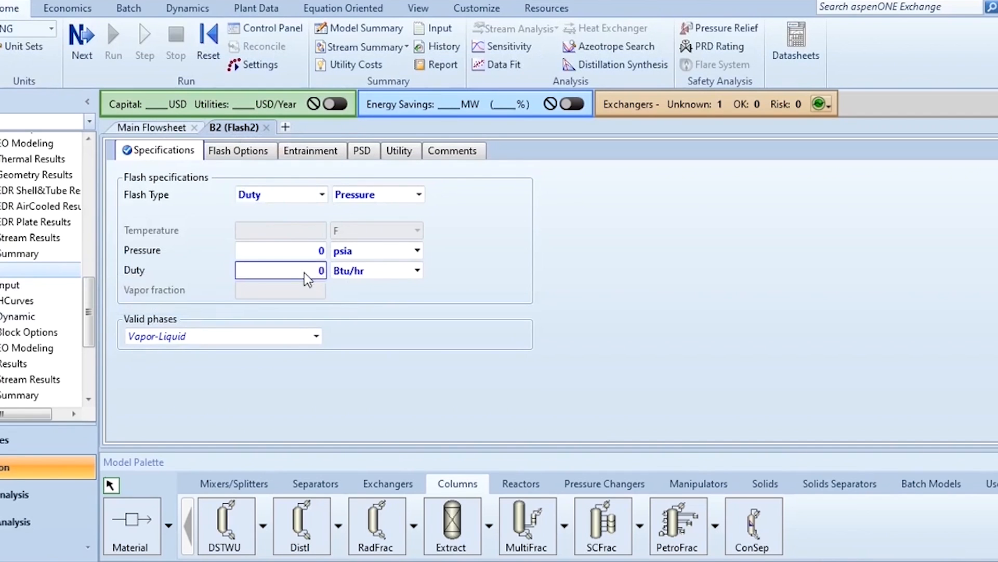
{"action": "mouse_move", "coordinate": [363, 270]}
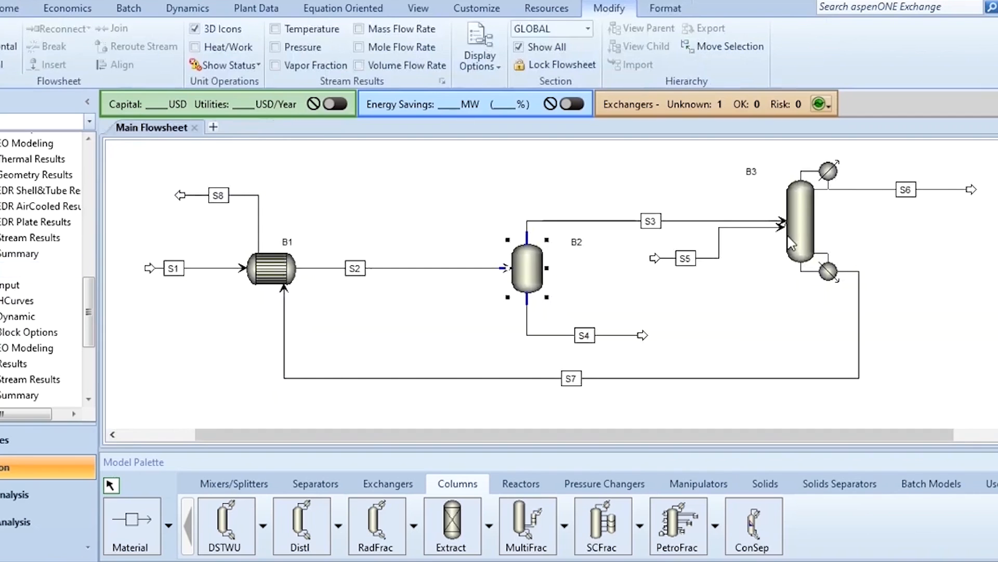
Step: Give B3 distillate-to-feed ratio 0.2, reflux ratio 5, and feed S3 and S5 above stage 5
{"action": "double_click", "coordinate": [800, 220]}
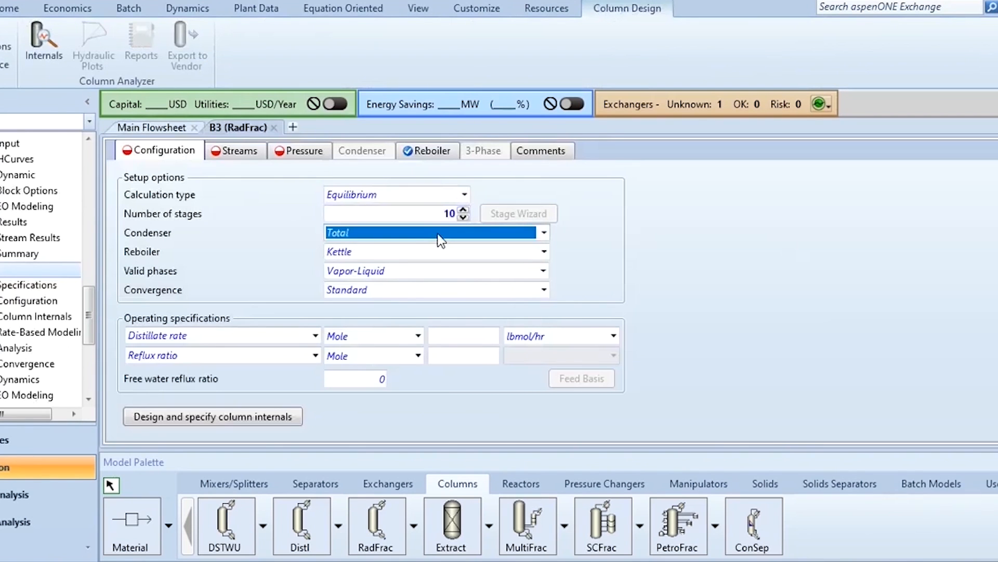
{"action": "left_click", "coordinate": [219, 336]}
{"action": "type", "text": "0"}
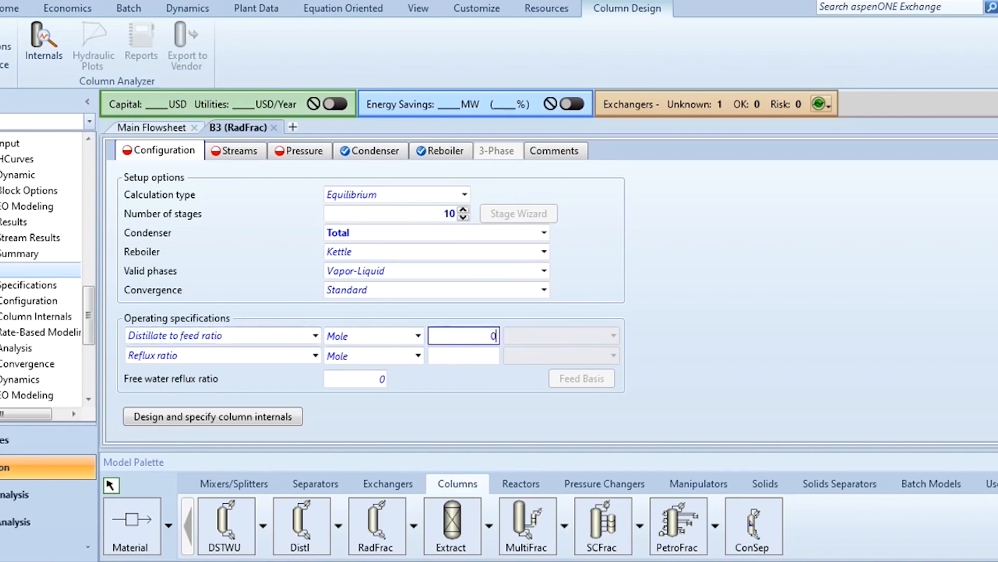
{"action": "type", "text": "5"}
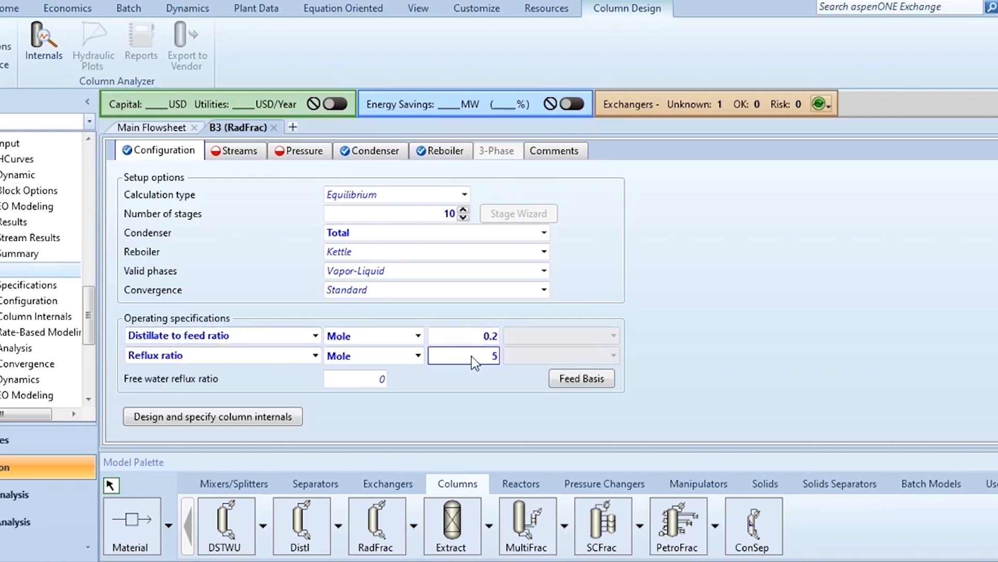
{"action": "left_click", "coordinate": [235, 150]}
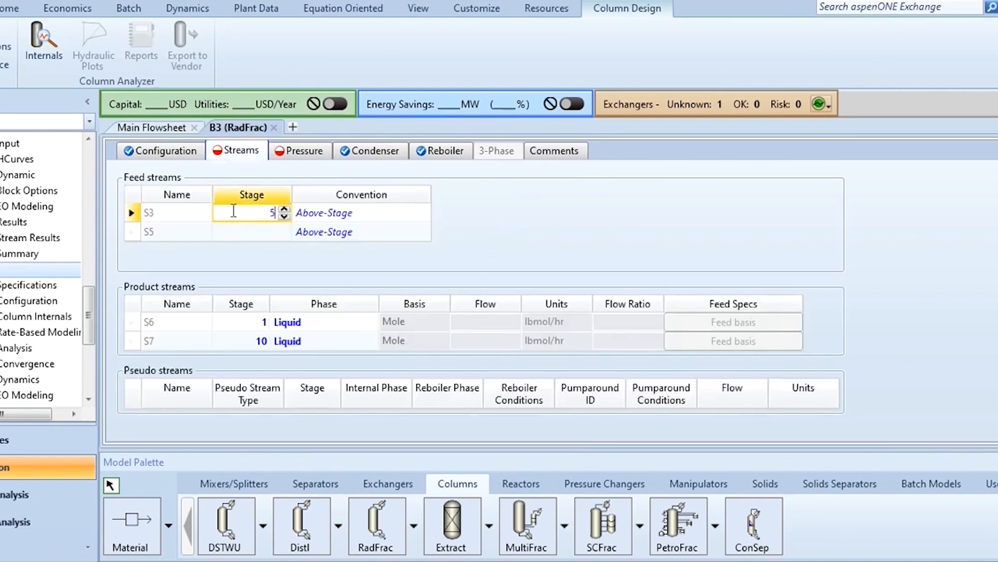
{"action": "left_click", "coordinate": [422, 212]}
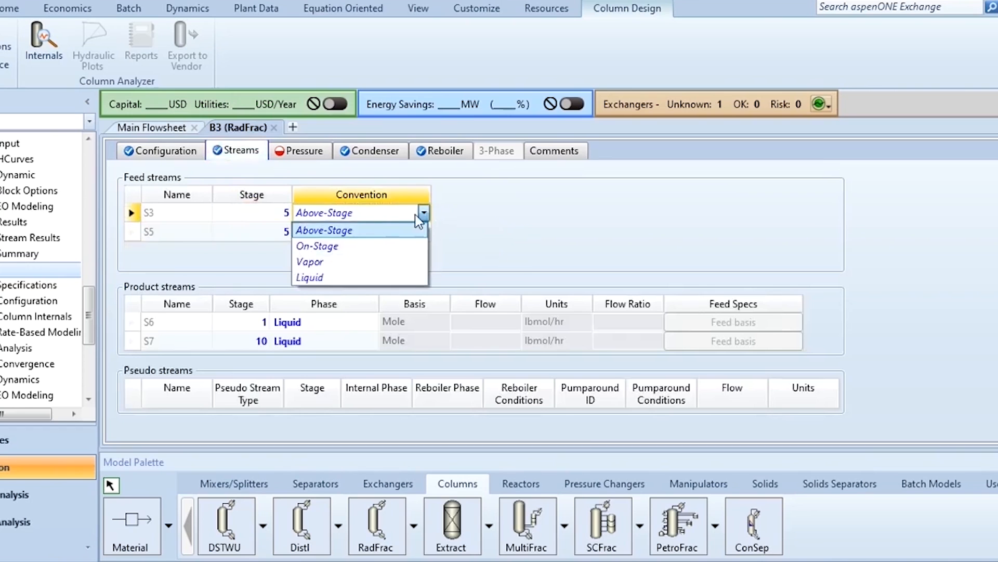
{"action": "left_click", "coordinate": [301, 150]}
{"action": "type", "text": "1"}
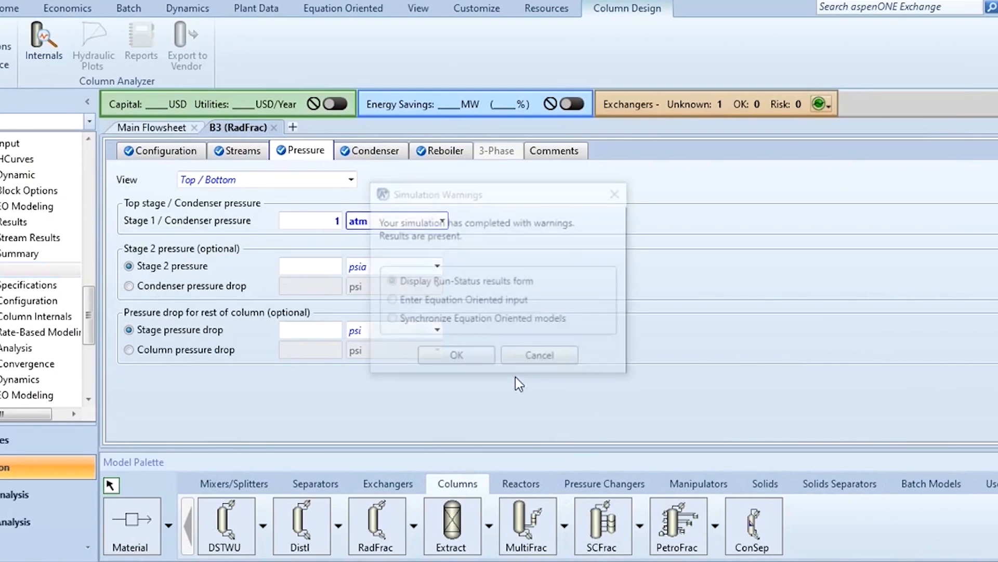
Step: Accept the run warnings and highlight B1's zero-flow bypass message in Run Status
{"action": "left_click", "coordinate": [455, 355]}
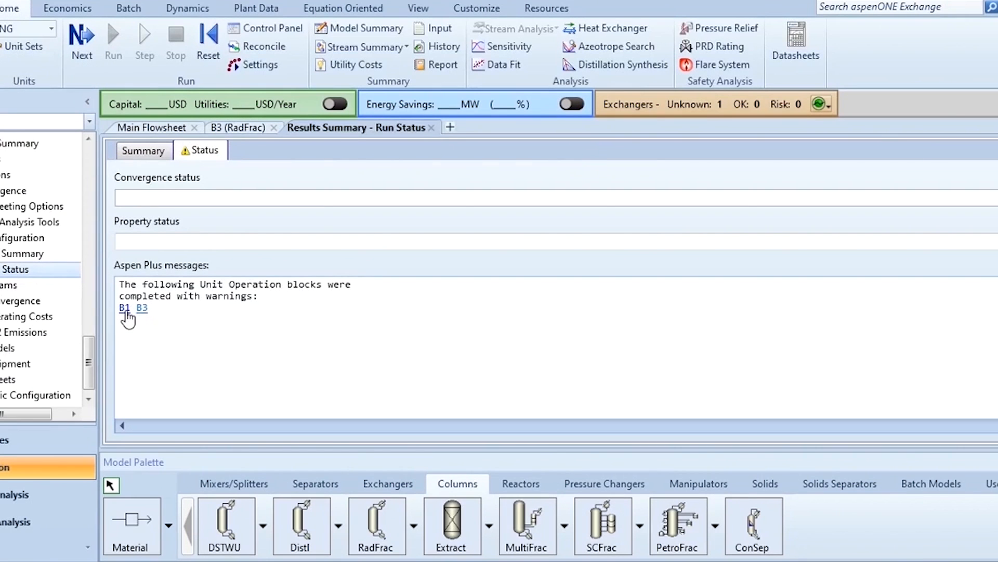
{"action": "left_click", "coordinate": [124, 309]}
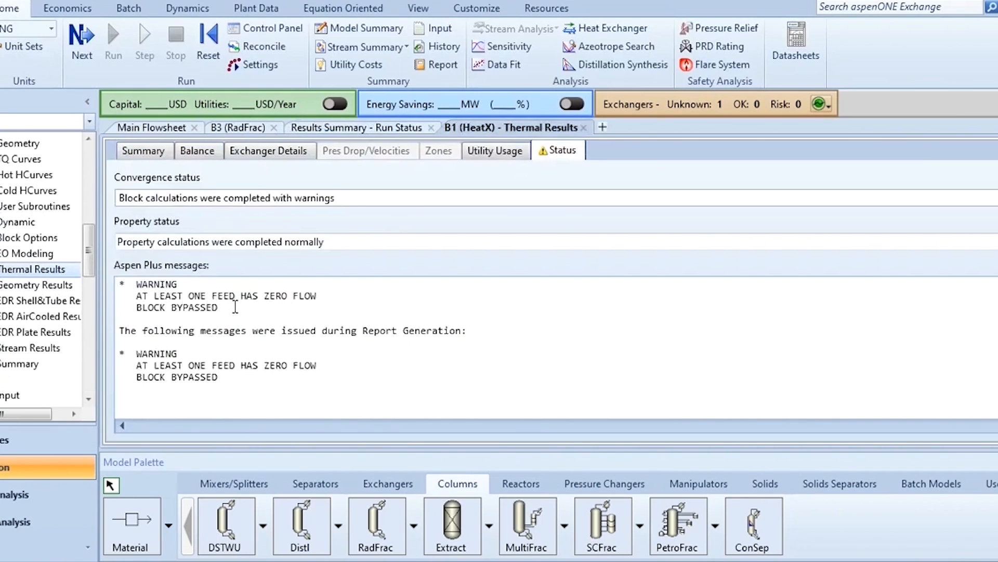
{"action": "left_click_drag", "start_coordinate": [134, 284], "coordinate": [217, 308]}
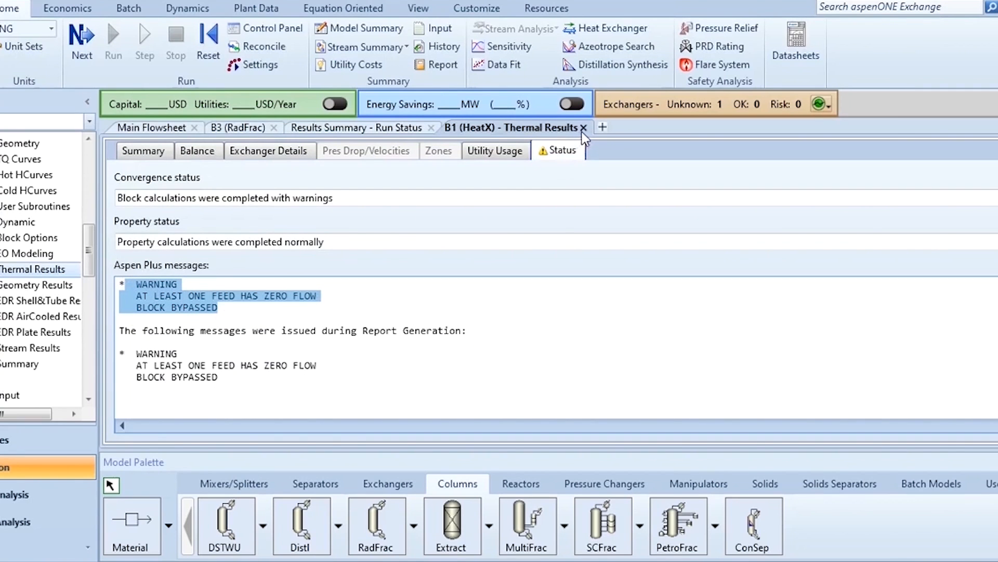
Step: Close the B1 results and bring up column B3's stream results for S2–S4
{"action": "left_click", "coordinate": [583, 127]}
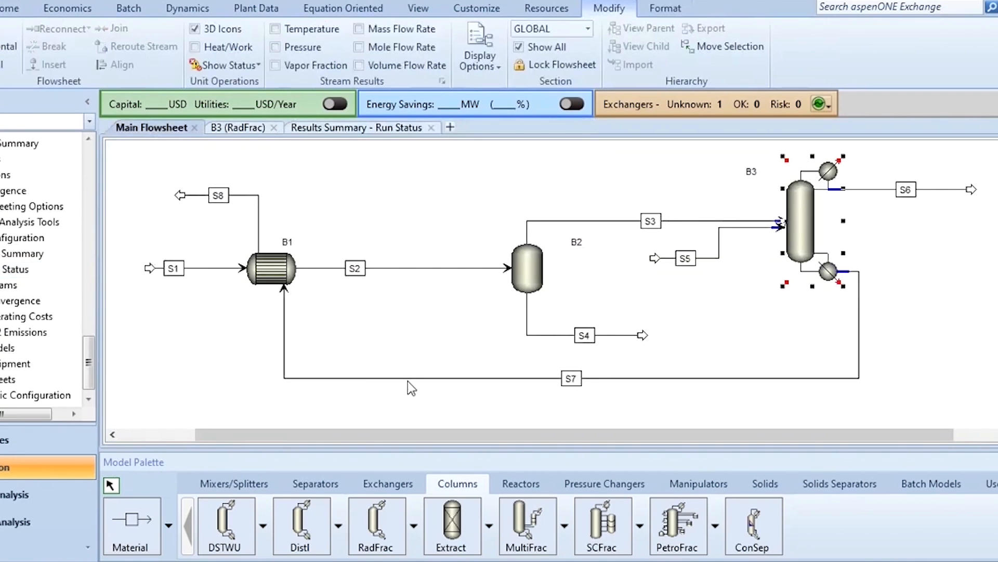
{"action": "left_click", "coordinate": [357, 127]}
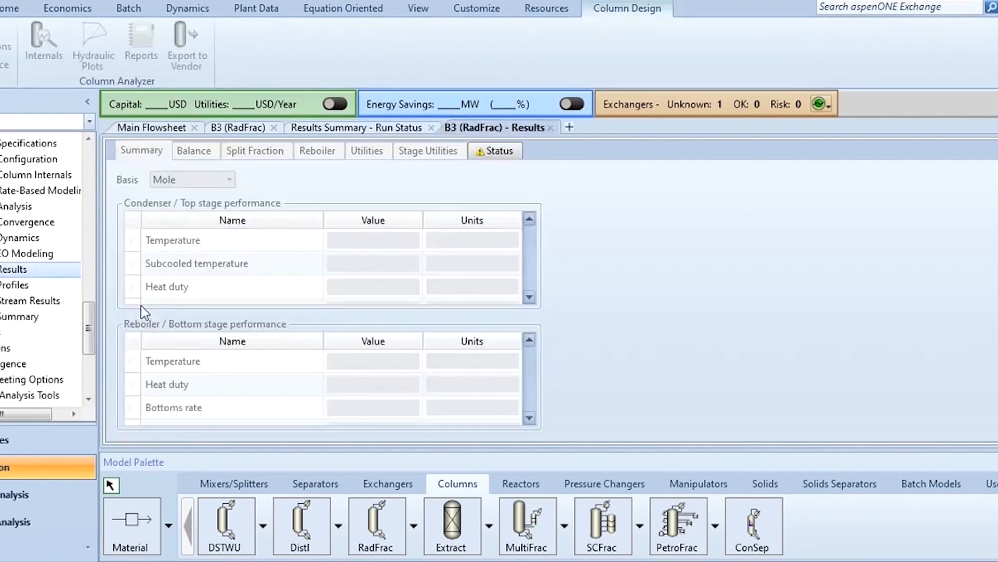
{"action": "left_click", "coordinate": [496, 150]}
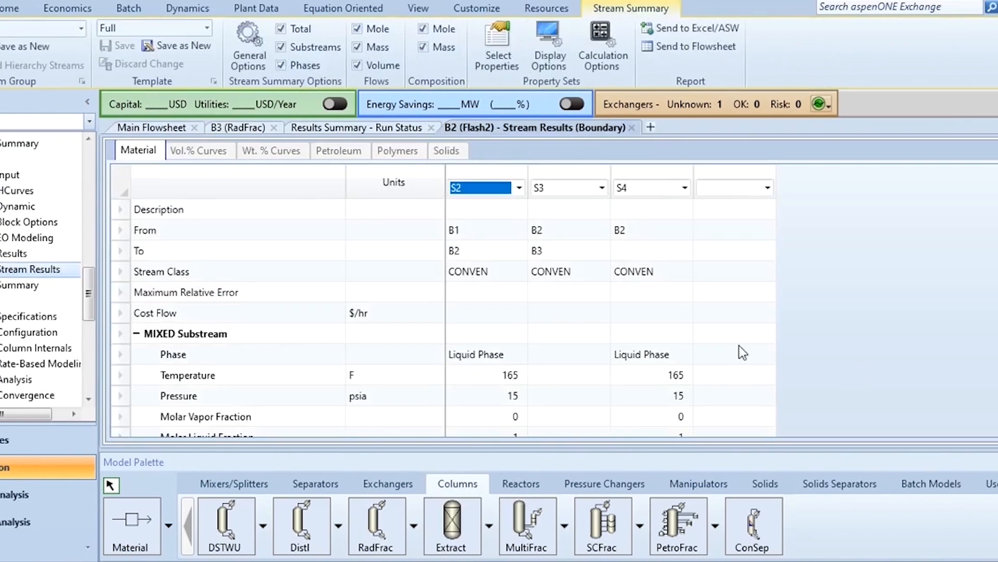
Step: Scroll the B2 stream results, return to the flowsheet and then to the Run Status messages
{"action": "scroll", "scroll_direction": "down", "scroll_amount": 3}
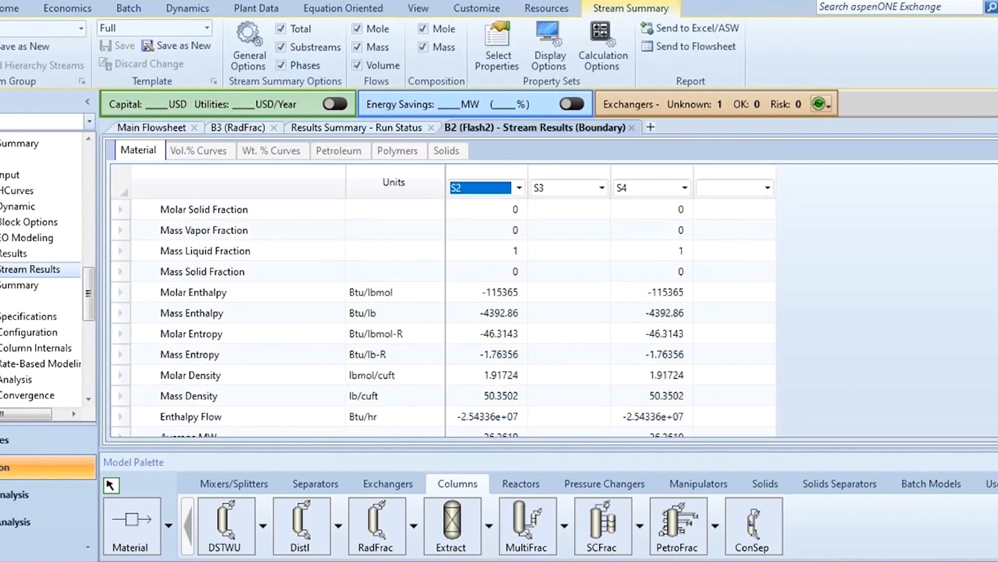
{"action": "left_click", "coordinate": [151, 127]}
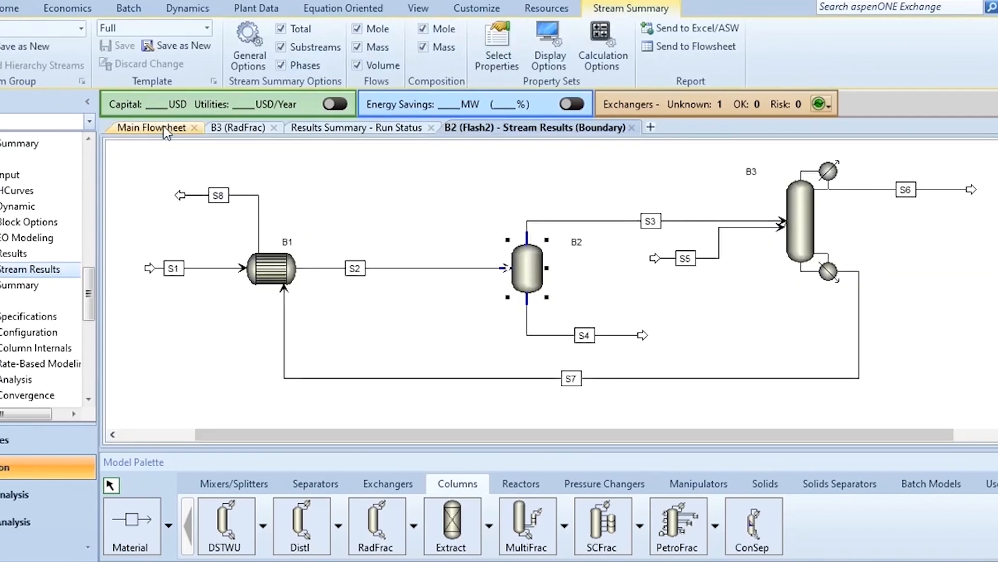
{"action": "left_click", "coordinate": [152, 127]}
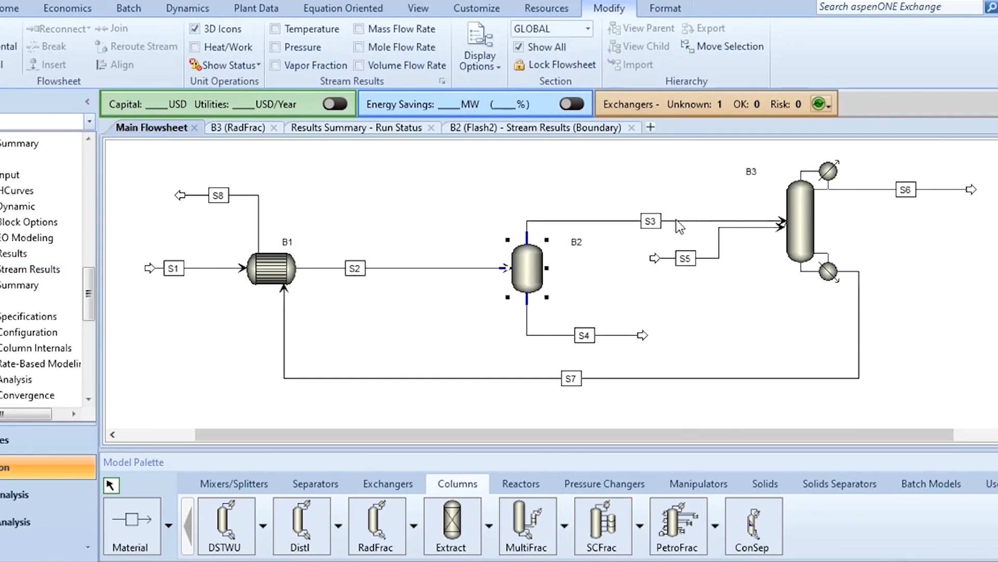
{"action": "mouse_move", "coordinate": [384, 291]}
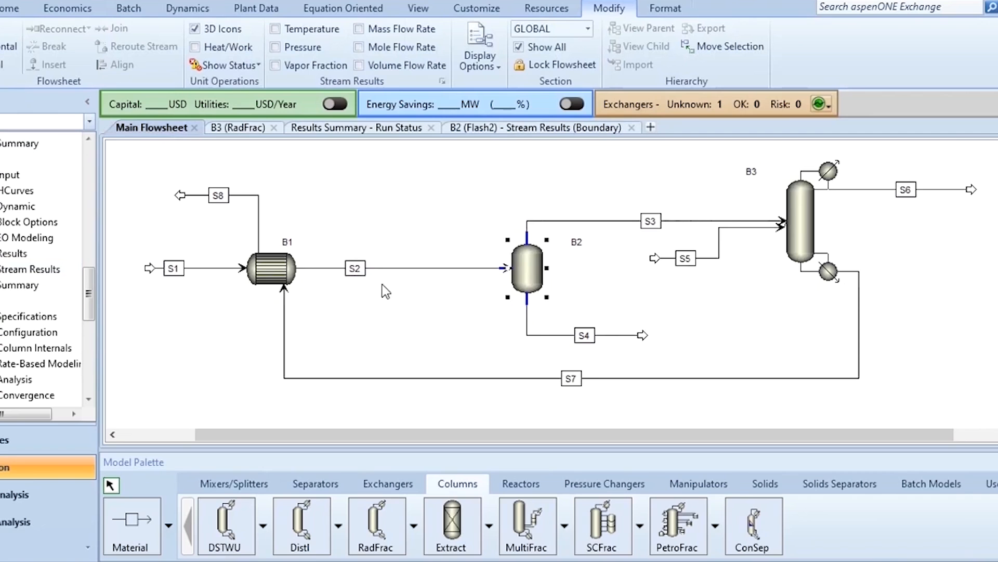
{"action": "mouse_move", "coordinate": [669, 210]}
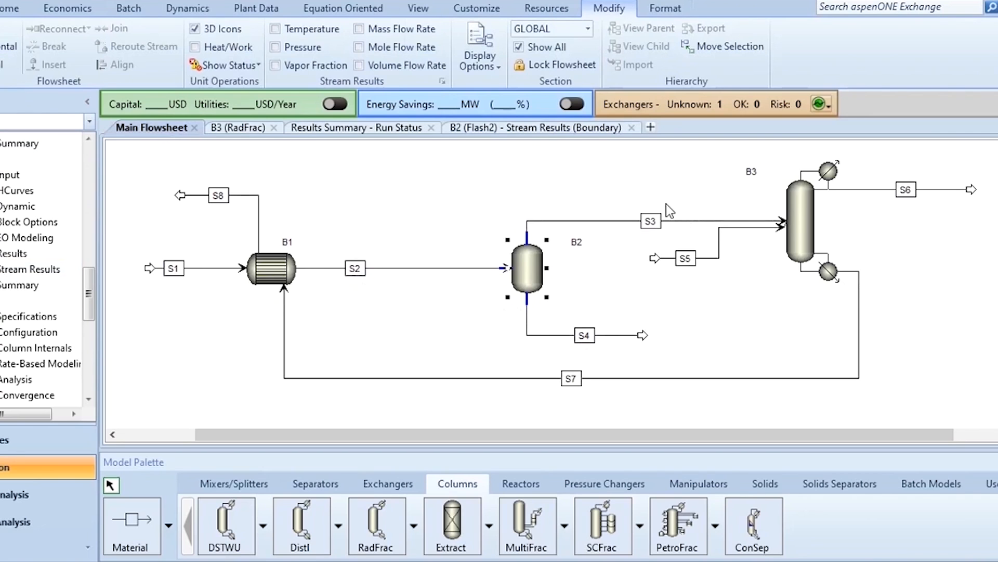
{"action": "mouse_move", "coordinate": [700, 286]}
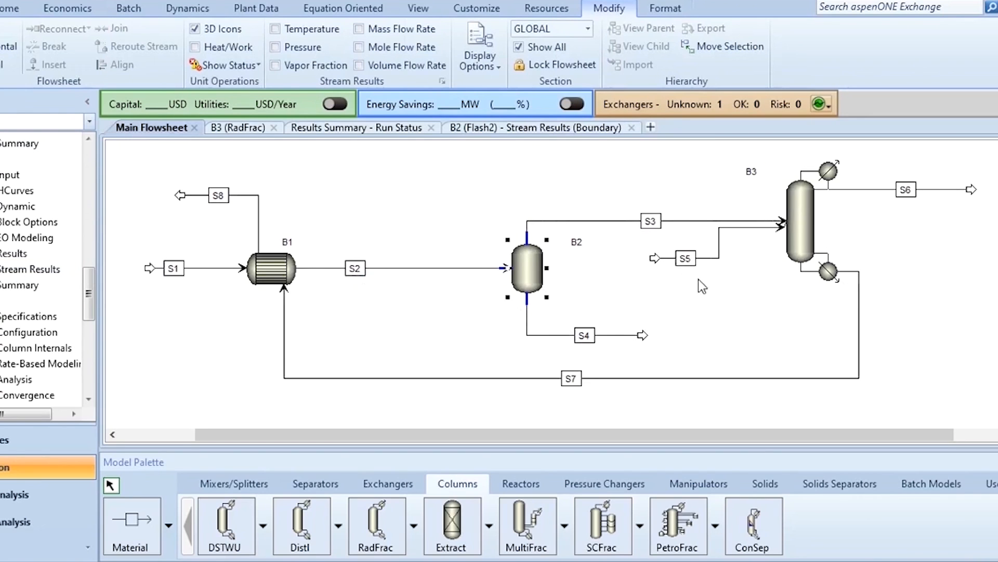
{"action": "mouse_move", "coordinate": [678, 267]}
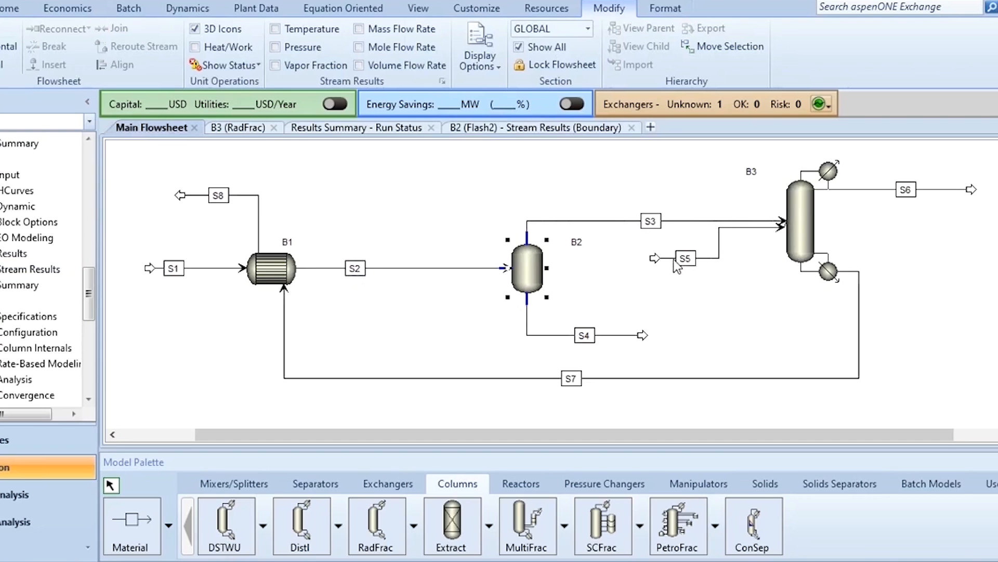
{"action": "left_click", "coordinate": [356, 126]}
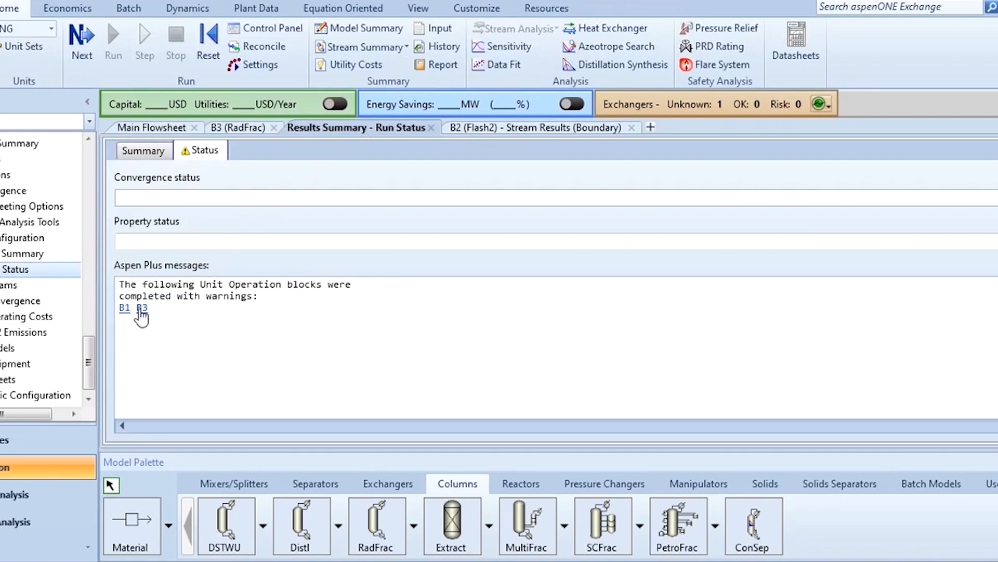
{"action": "mouse_move", "coordinate": [179, 318]}
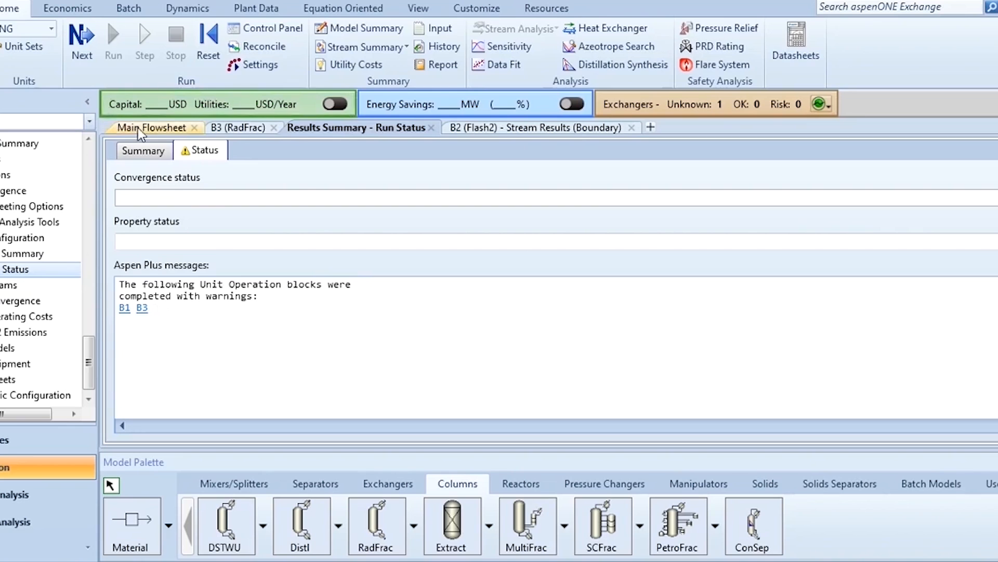
Step: Review B1's zero-feed-flow warning again and return to the main flowsheet
{"action": "left_click", "coordinate": [152, 127]}
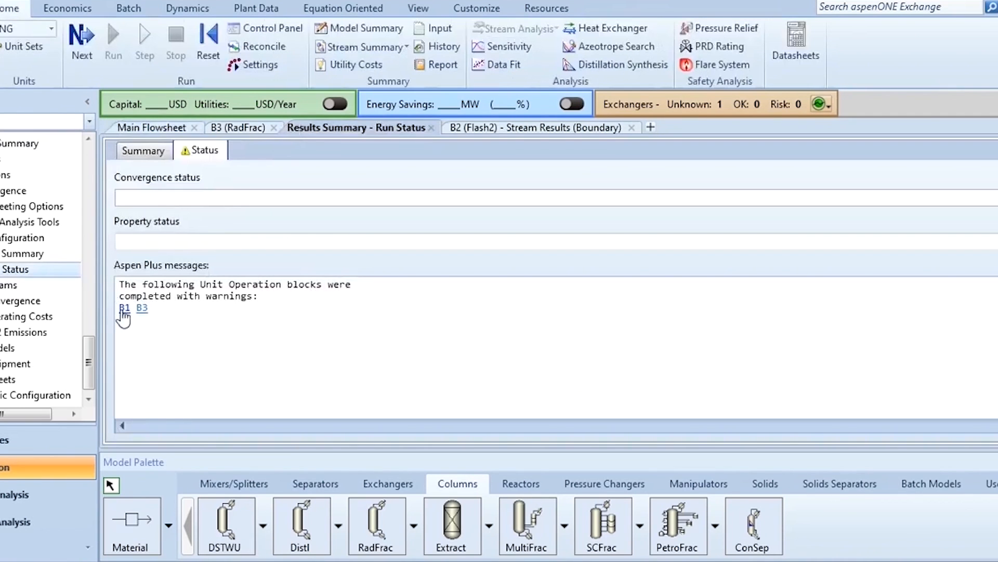
{"action": "left_click", "coordinate": [123, 308]}
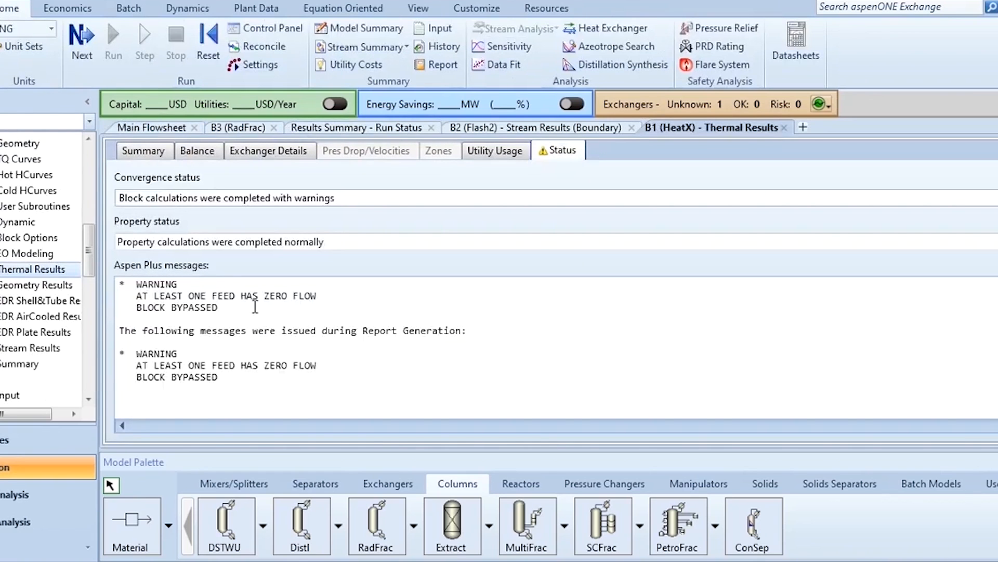
{"action": "left_click", "coordinate": [151, 126]}
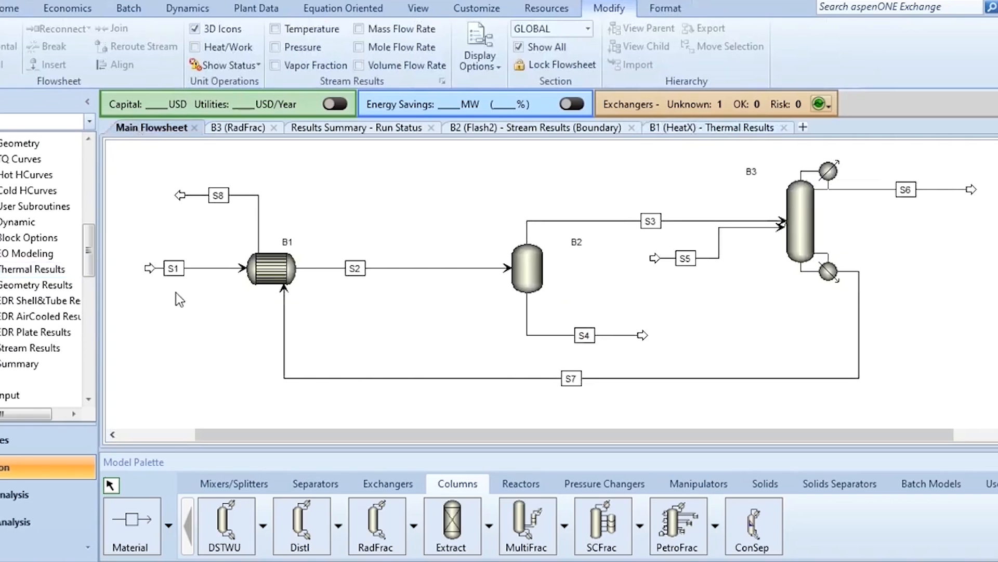
{"action": "mouse_move", "coordinate": [290, 341]}
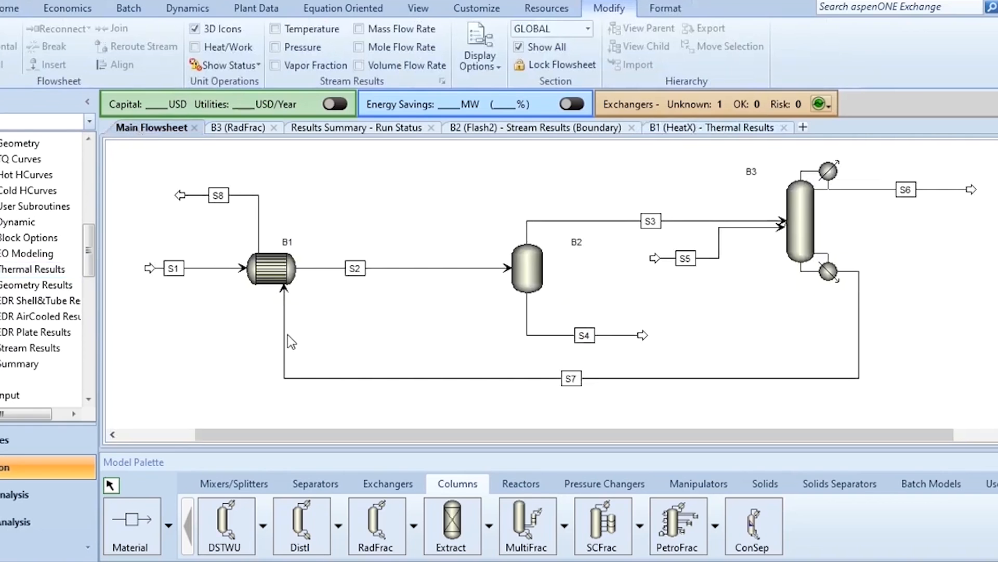
{"action": "mouse_move", "coordinate": [472, 386]}
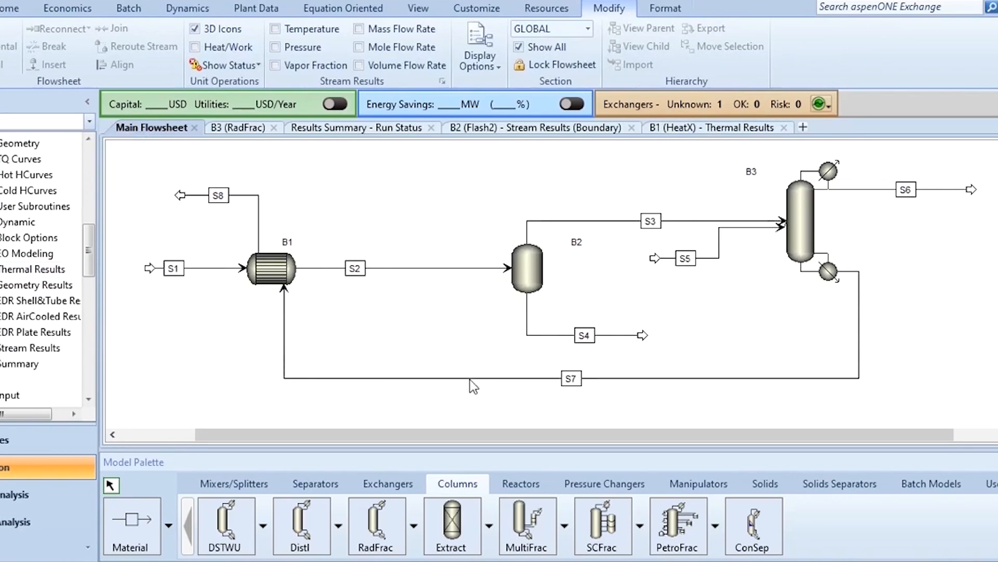
{"action": "mouse_move", "coordinate": [653, 207]}
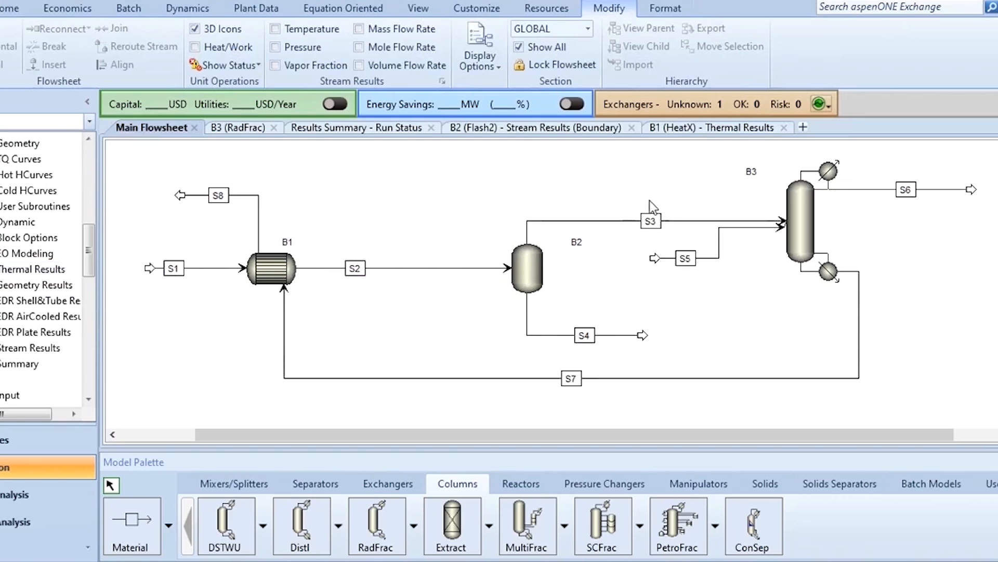
{"action": "mouse_move", "coordinate": [459, 275]}
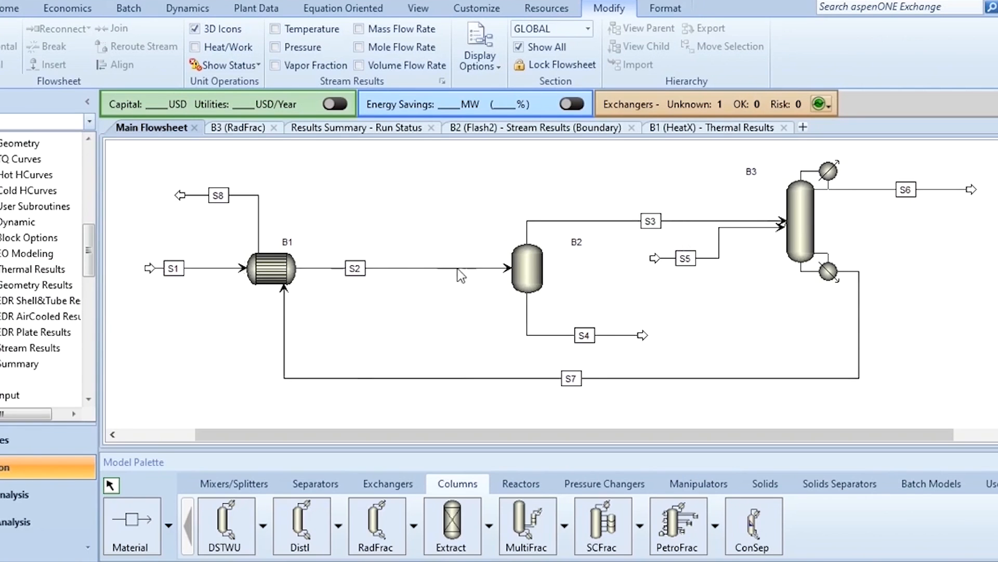
{"action": "mouse_move", "coordinate": [540, 276]}
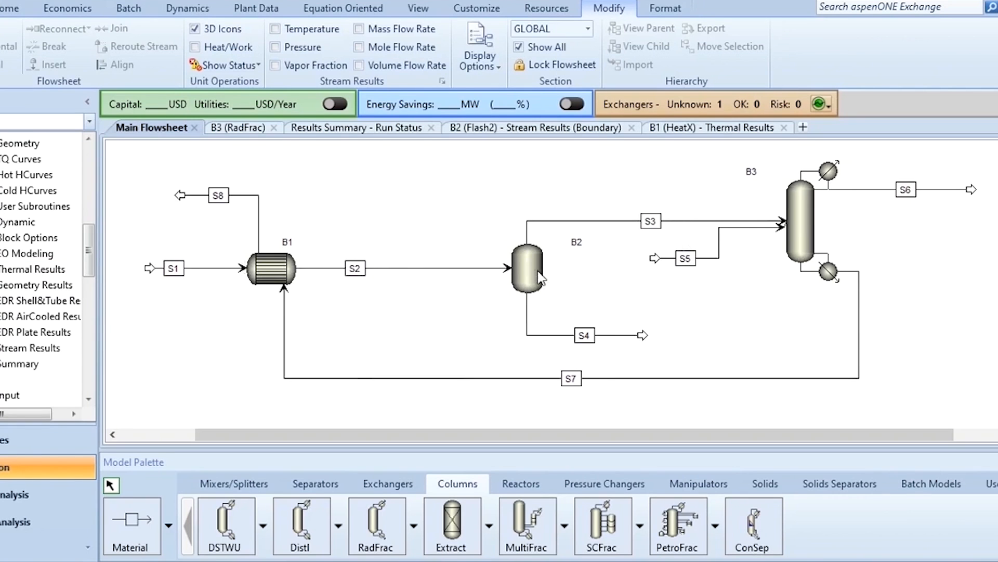
{"action": "mouse_move", "coordinate": [769, 204]}
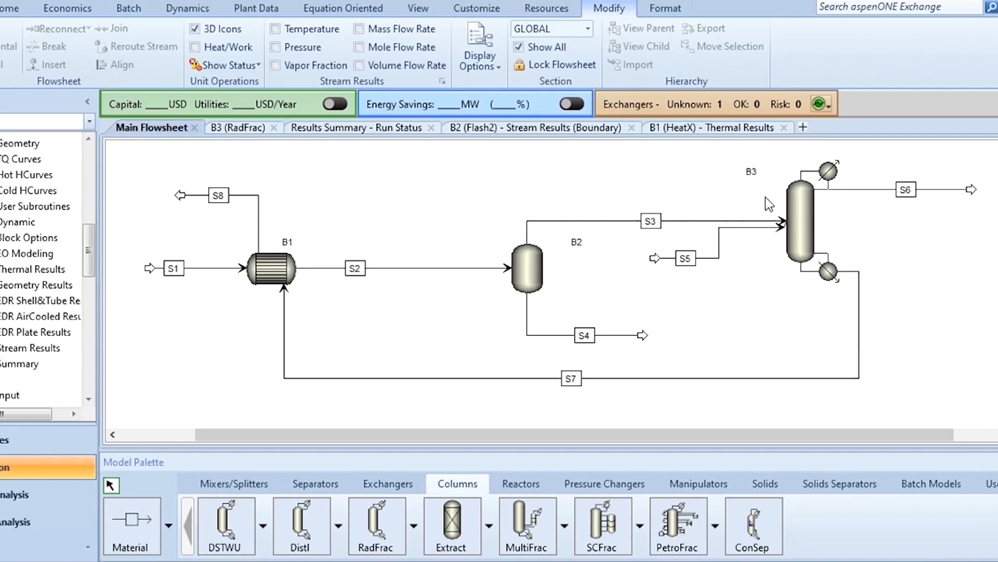
{"action": "mouse_move", "coordinate": [487, 388]}
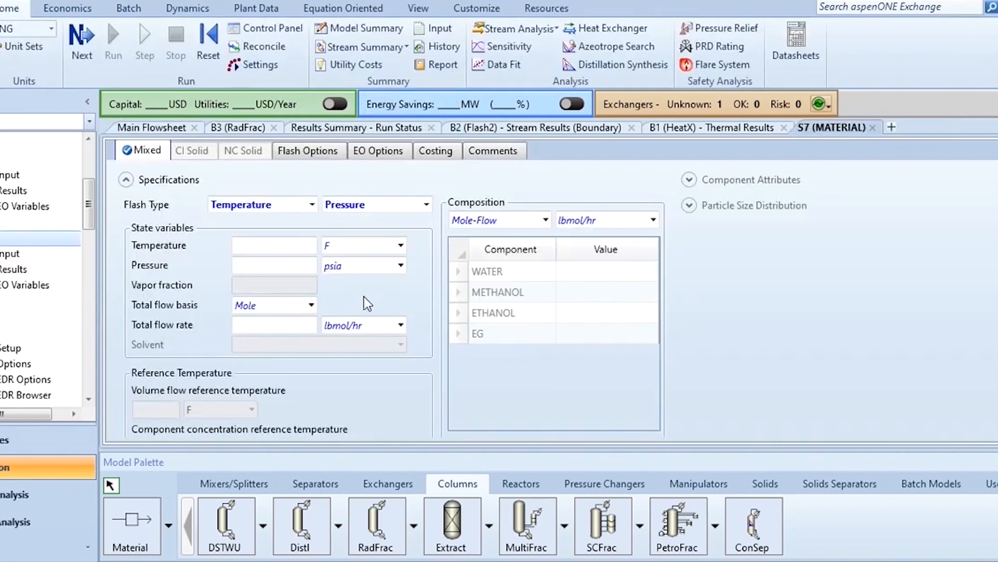
Step: Enter S7 temperature 200 F, pressure 14.7 psia and water flow 75 lbmol/hr
{"action": "left_click", "coordinate": [273, 246]}
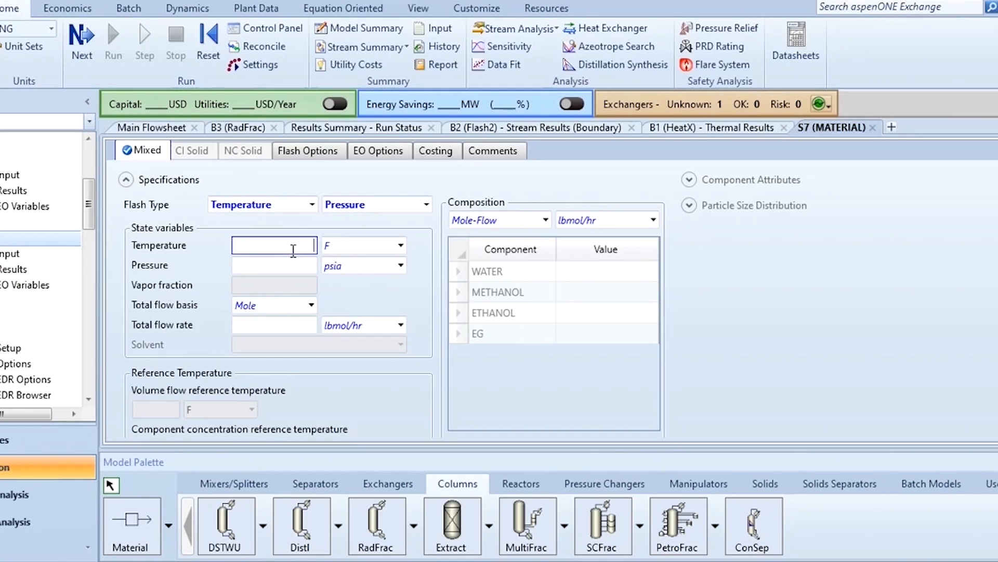
{"action": "type", "text": "200"}
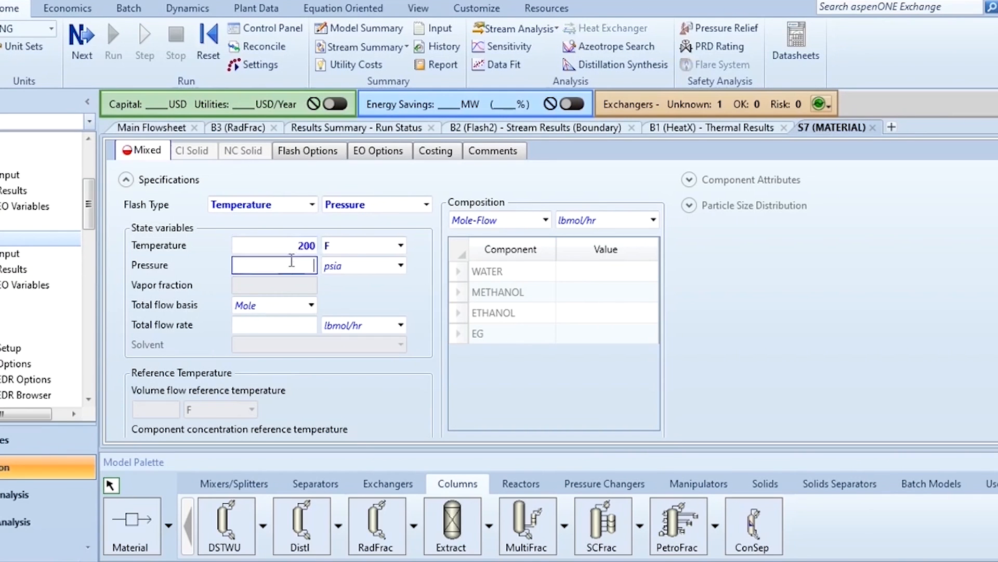
{"action": "type", "text": "1"}
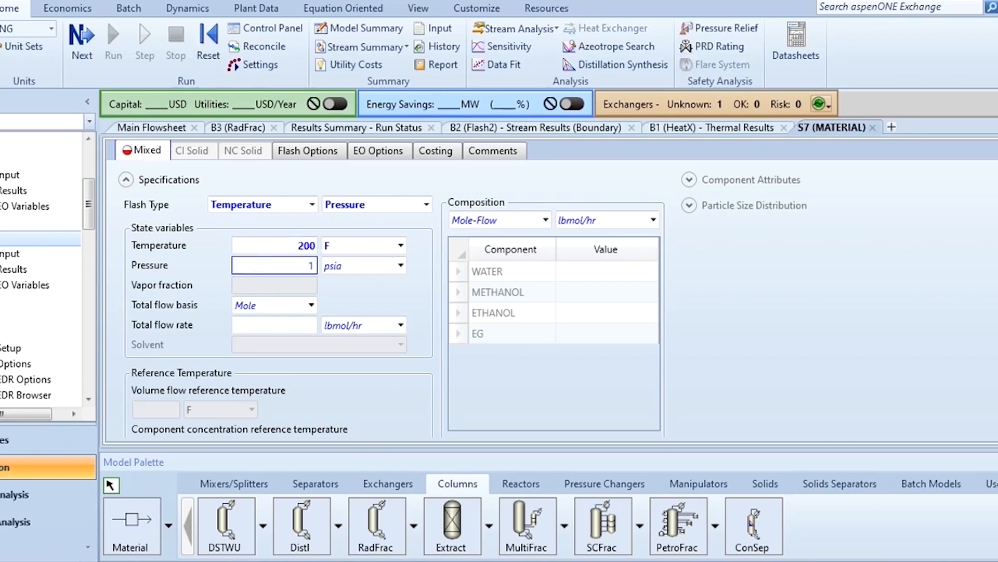
{"action": "type", "text": "15"}
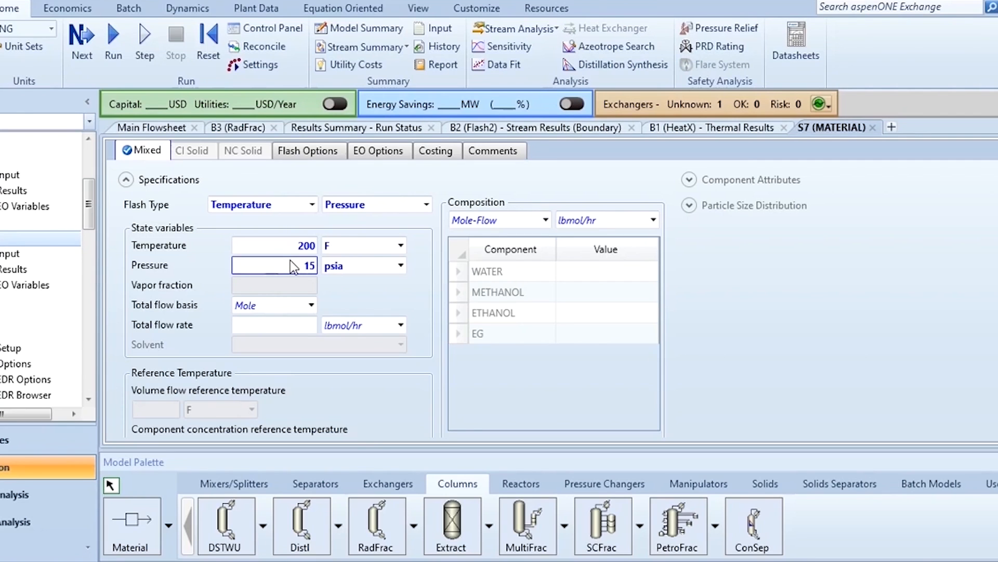
{"action": "type", "text": "14.7"}
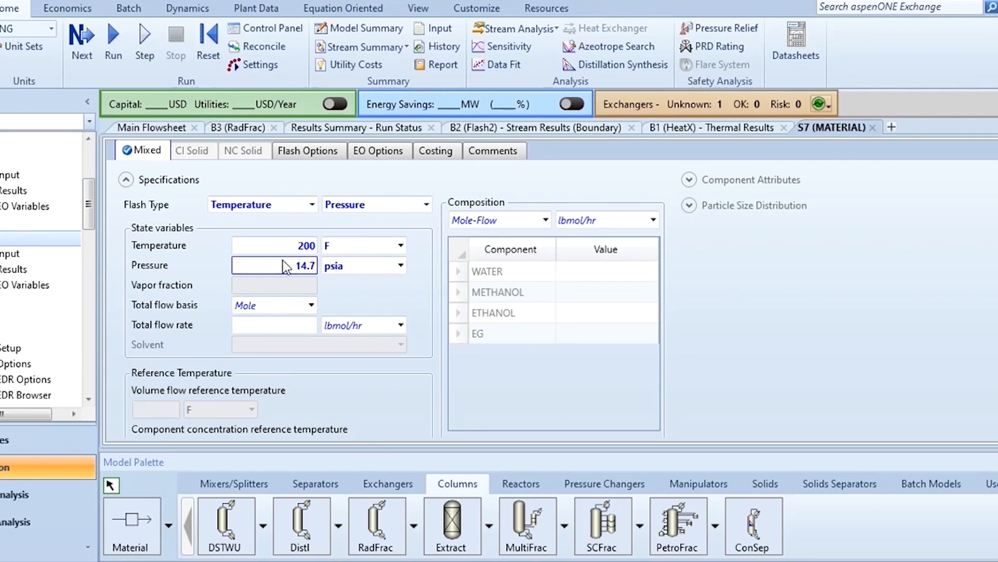
{"action": "type", "text": "75"}
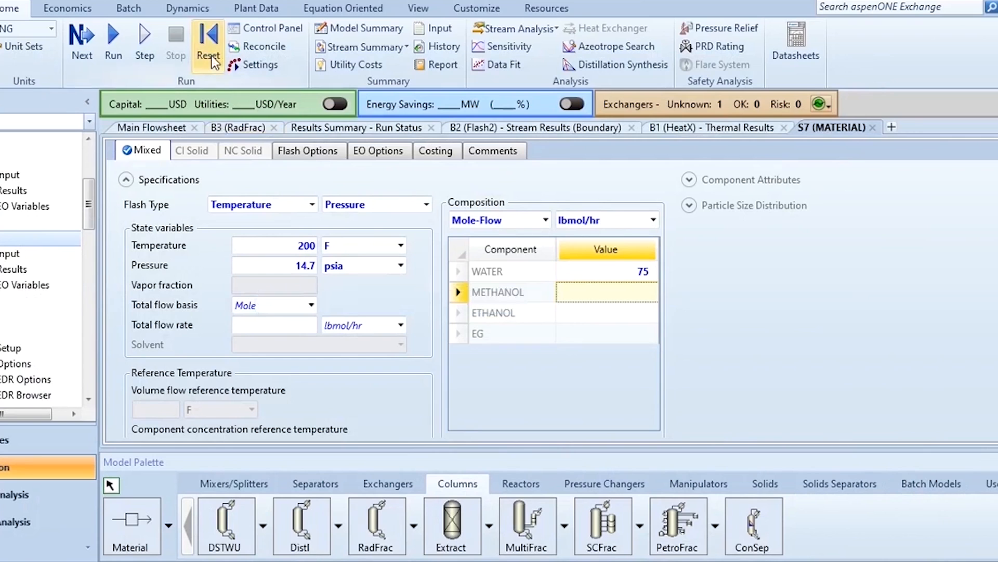
{"action": "mouse_move", "coordinate": [207, 48]}
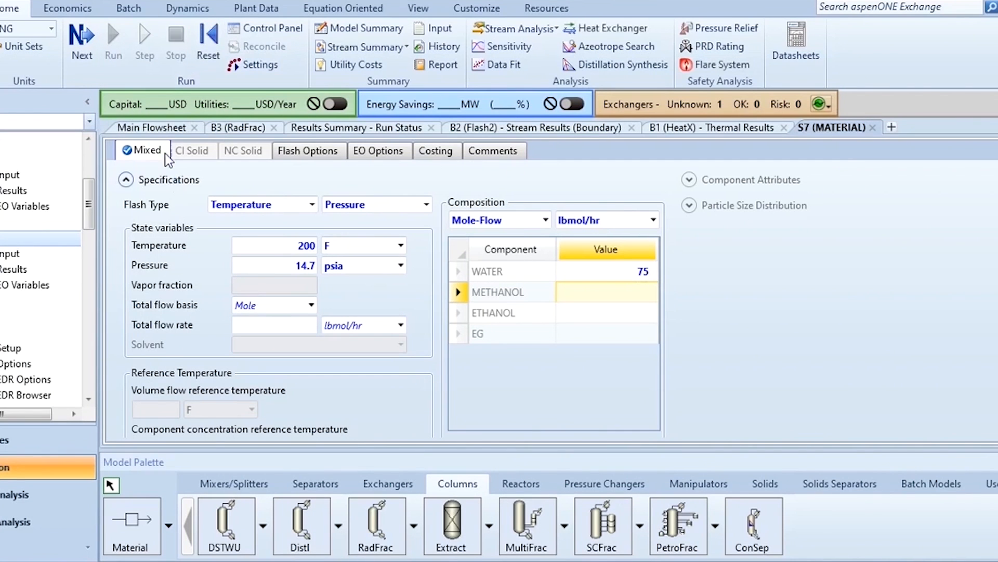
Step: Show results for stream S7 from B3 to B1: liquid at 333.983 F and 14.6959 psia
{"action": "left_click", "coordinate": [152, 127]}
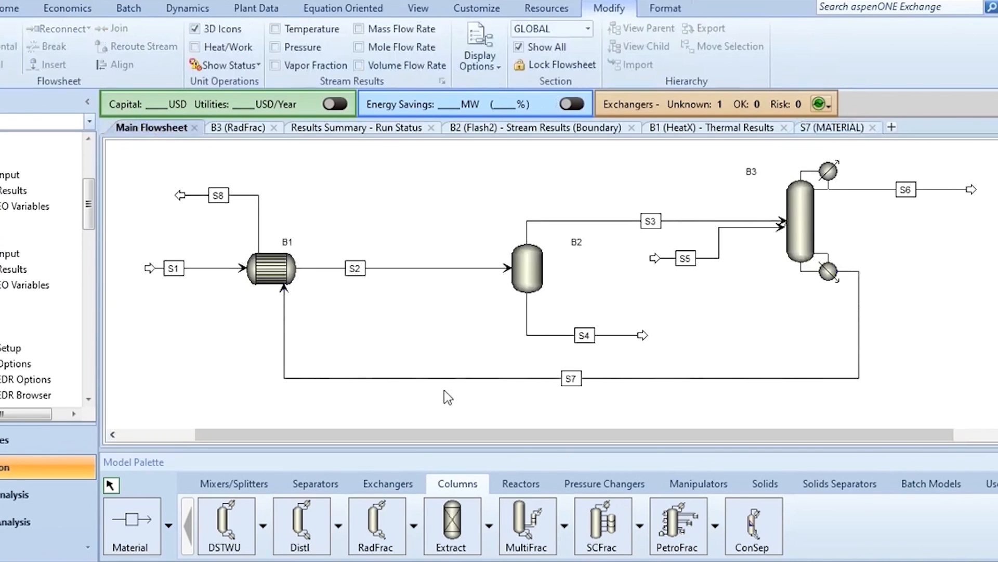
{"action": "mouse_move", "coordinate": [627, 165]}
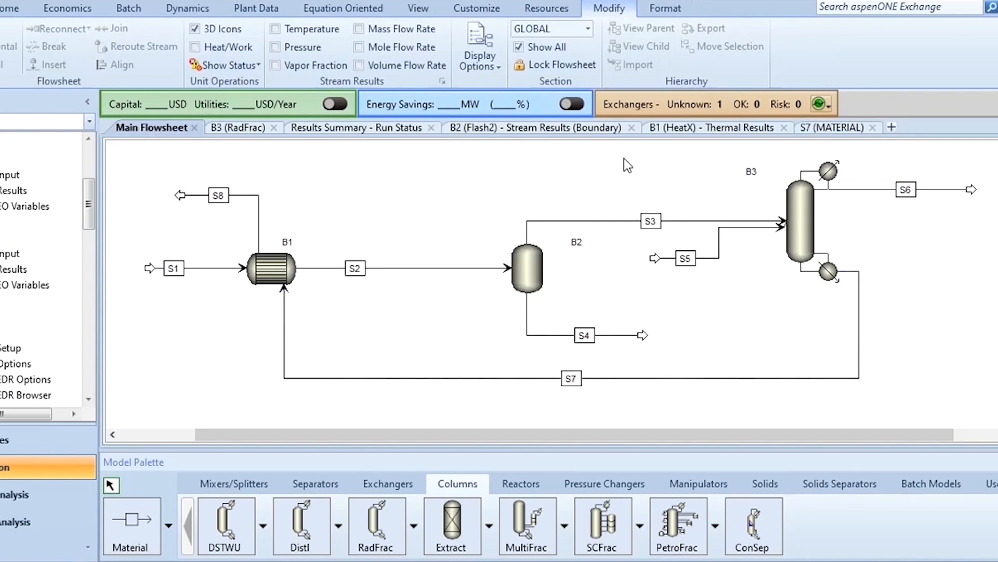
{"action": "mouse_move", "coordinate": [469, 257]}
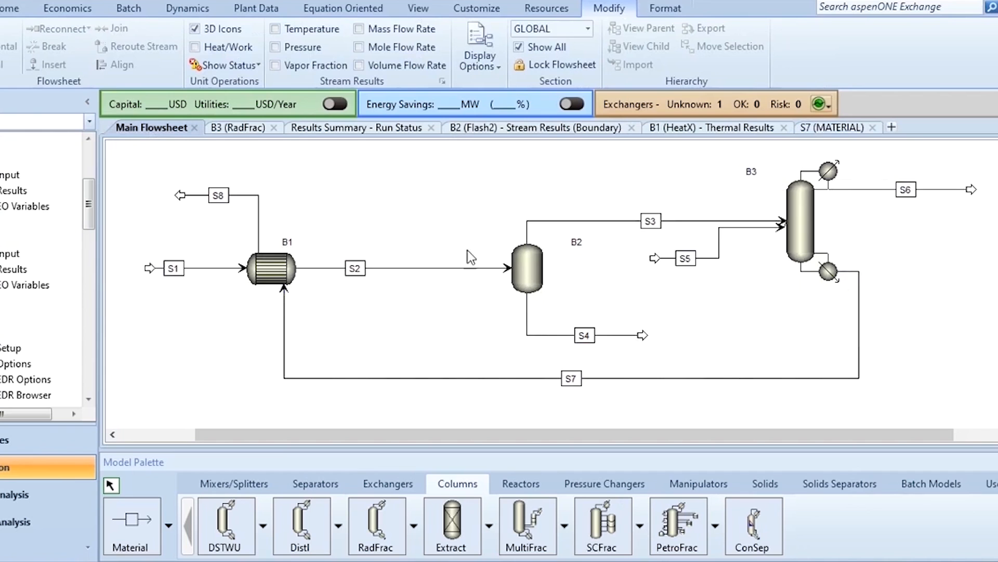
{"action": "right_click", "coordinate": [571, 377]}
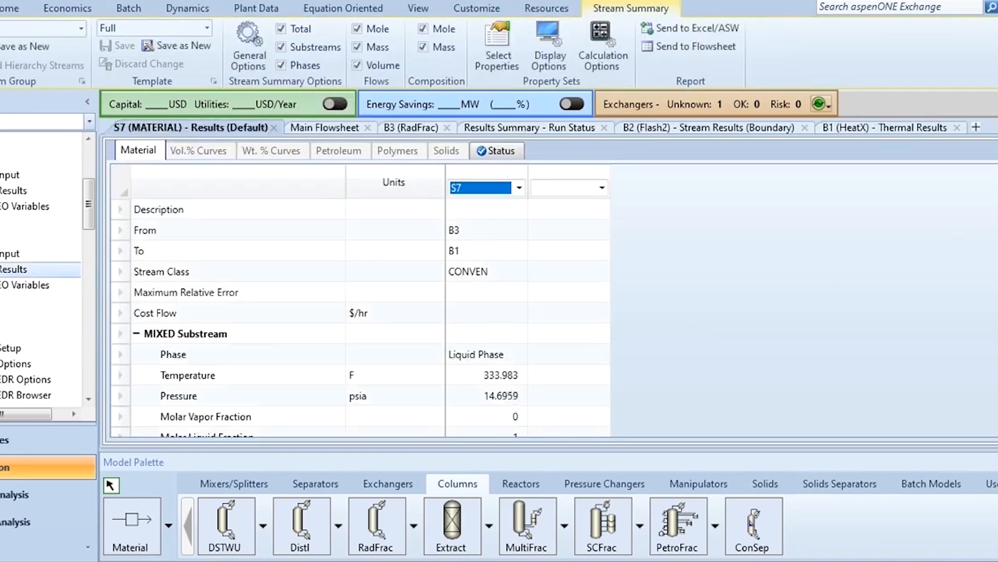
{"action": "scroll", "scroll_direction": "down", "scroll_amount": 3}
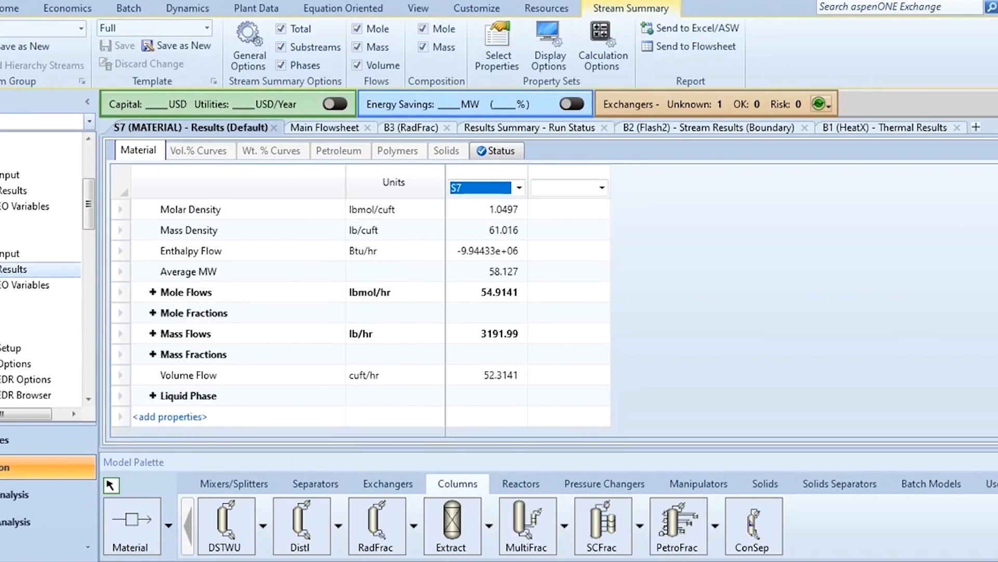
{"action": "mouse_move", "coordinate": [486, 304]}
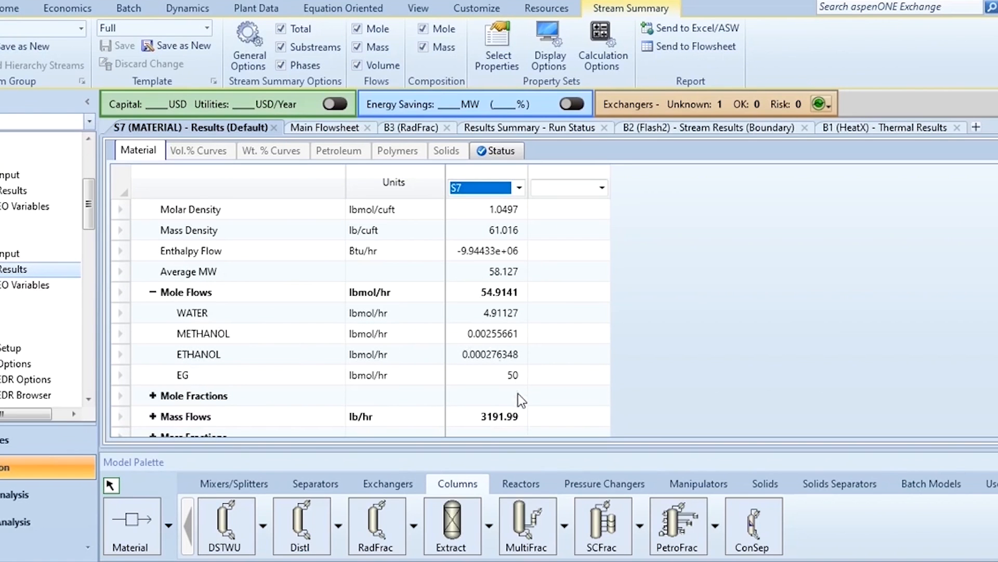
{"action": "mouse_move", "coordinate": [504, 323]}
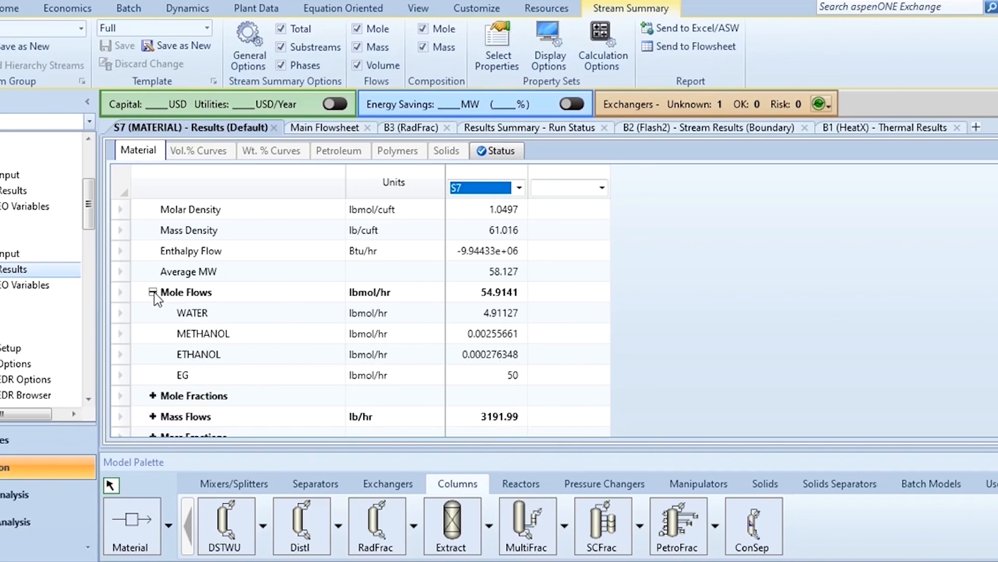
{"action": "left_click", "coordinate": [152, 291]}
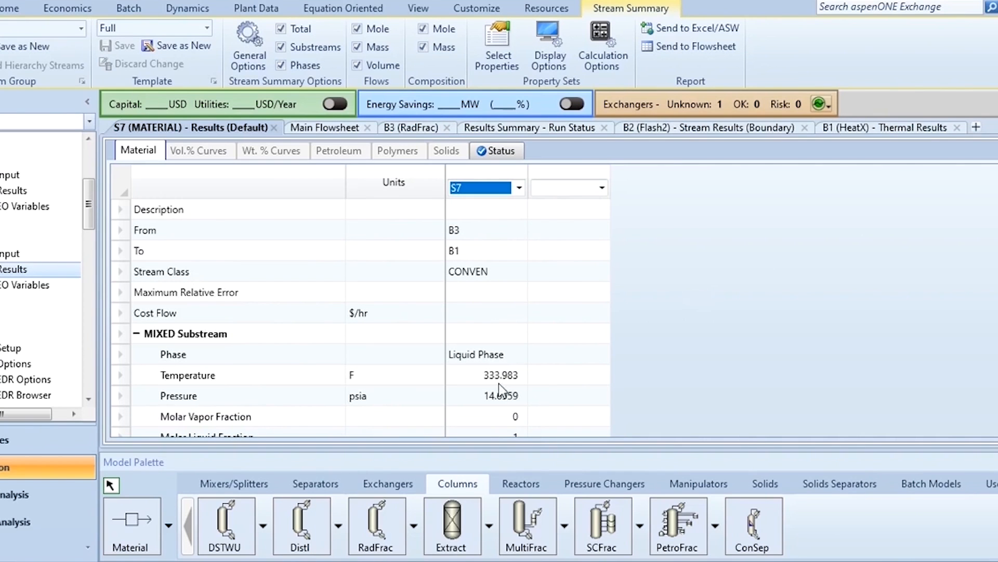
{"action": "mouse_move", "coordinate": [517, 387]}
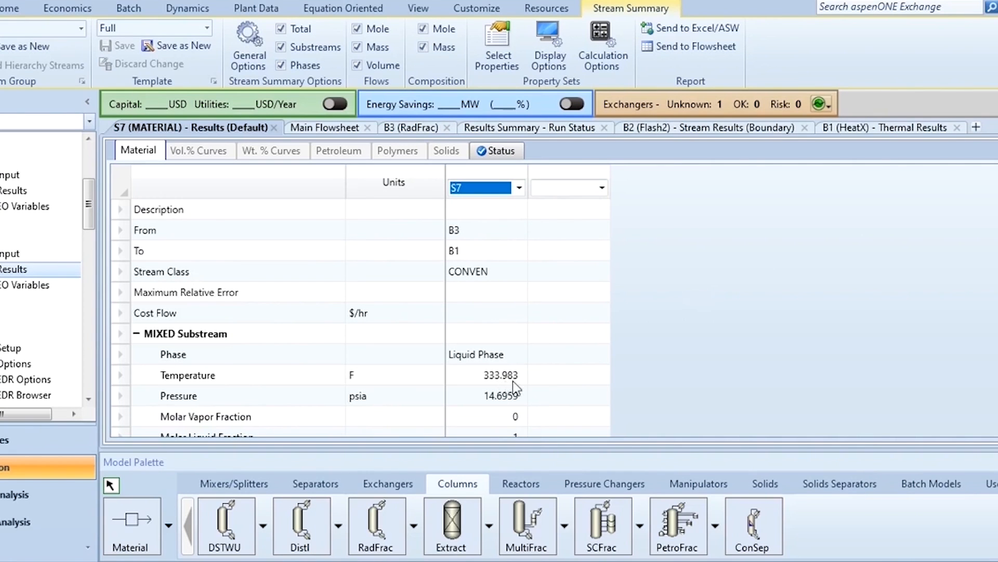
{"action": "mouse_move", "coordinate": [526, 378]}
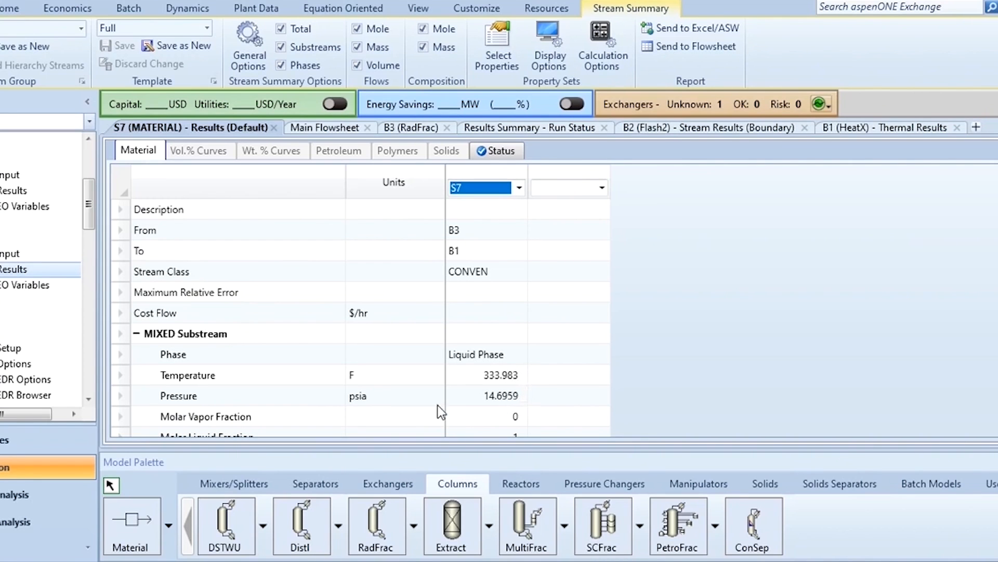
{"action": "mouse_move", "coordinate": [516, 411]}
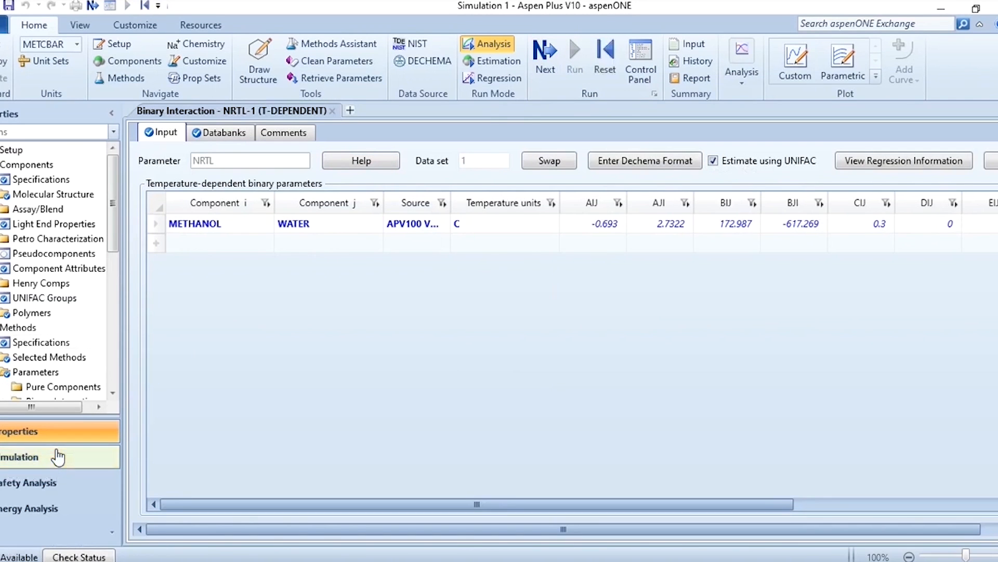
Step: Place RadFrac column B1, Heater B2 and FSplit splitter B3, then pick the Material stream tool
{"action": "left_click", "coordinate": [18, 457]}
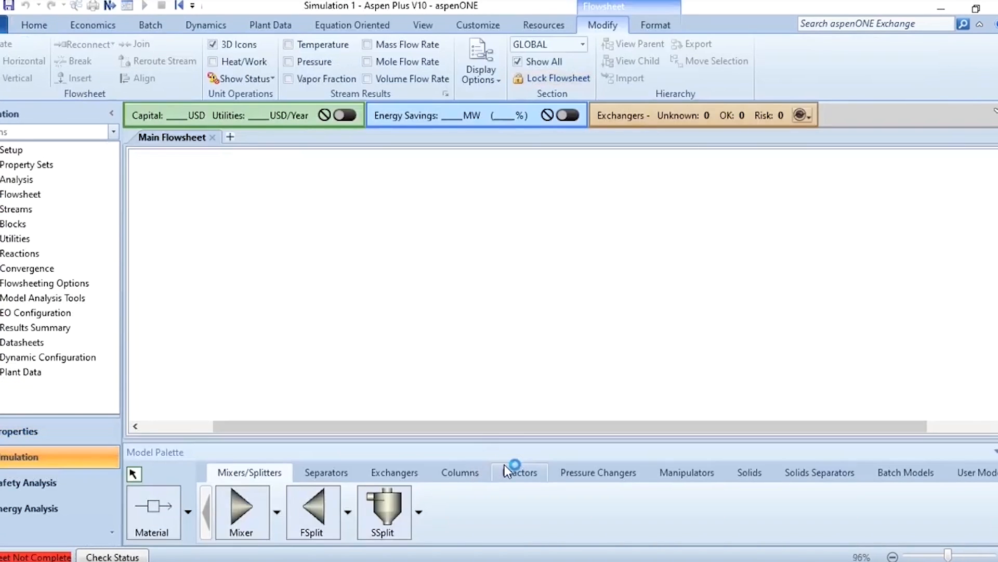
{"action": "left_click", "coordinate": [458, 472]}
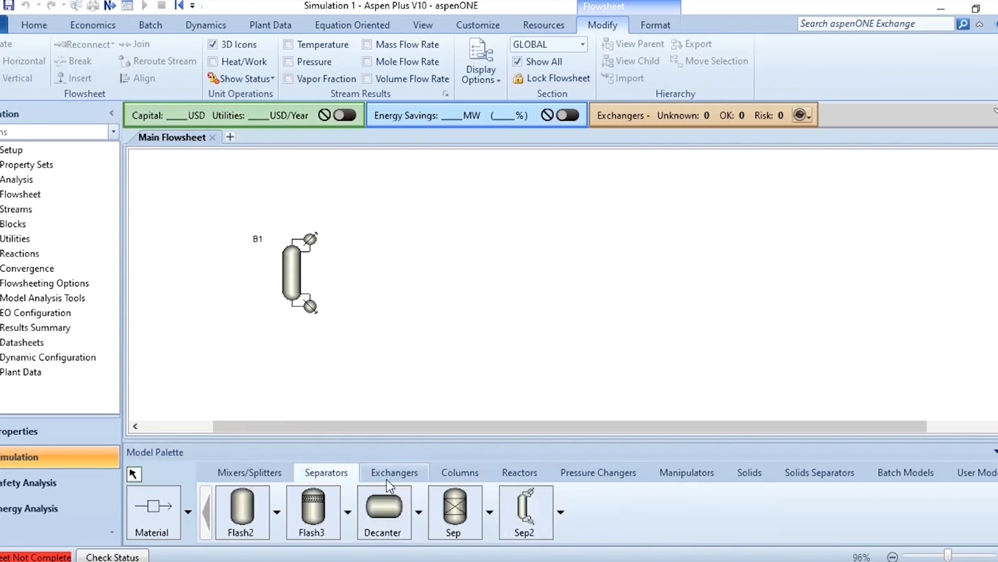
{"action": "left_click", "coordinate": [394, 472]}
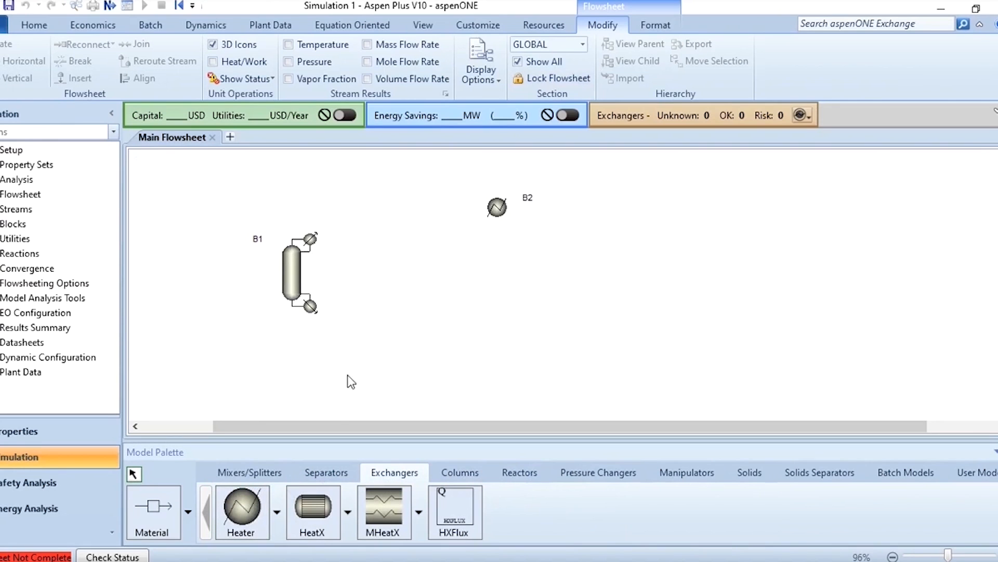
{"action": "left_click", "coordinate": [248, 472]}
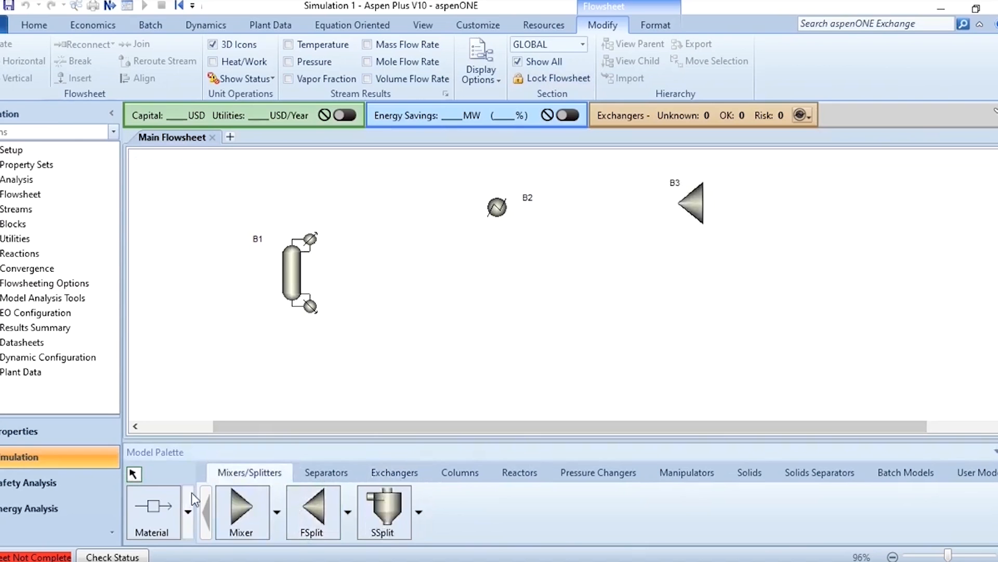
{"action": "left_click", "coordinate": [518, 62]}
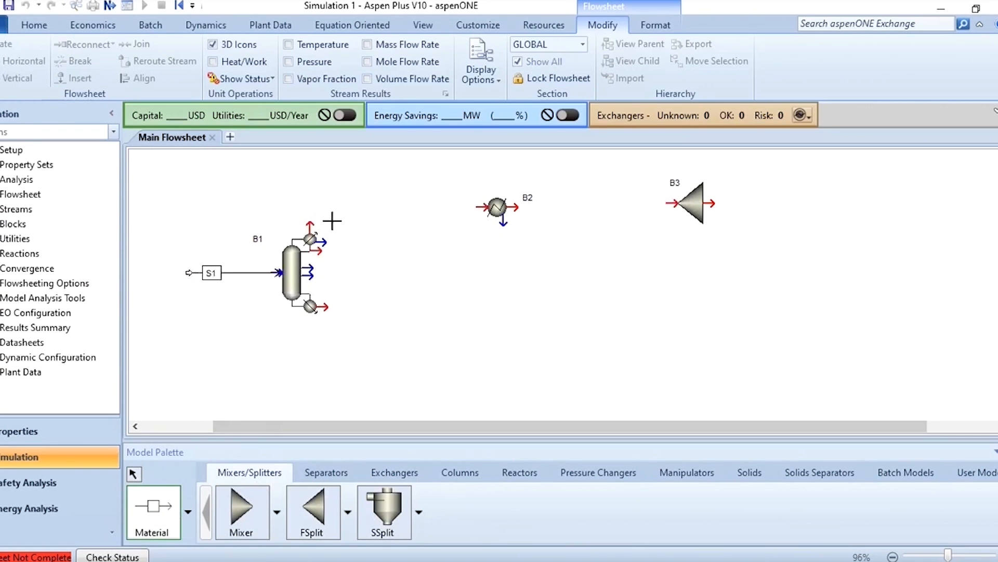
Step: Draw the column overhead to heater B2 and the recycle stream from splitter B3 back to B1
{"action": "left_click_drag", "start_coordinate": [310, 225], "coordinate": [478, 207]}
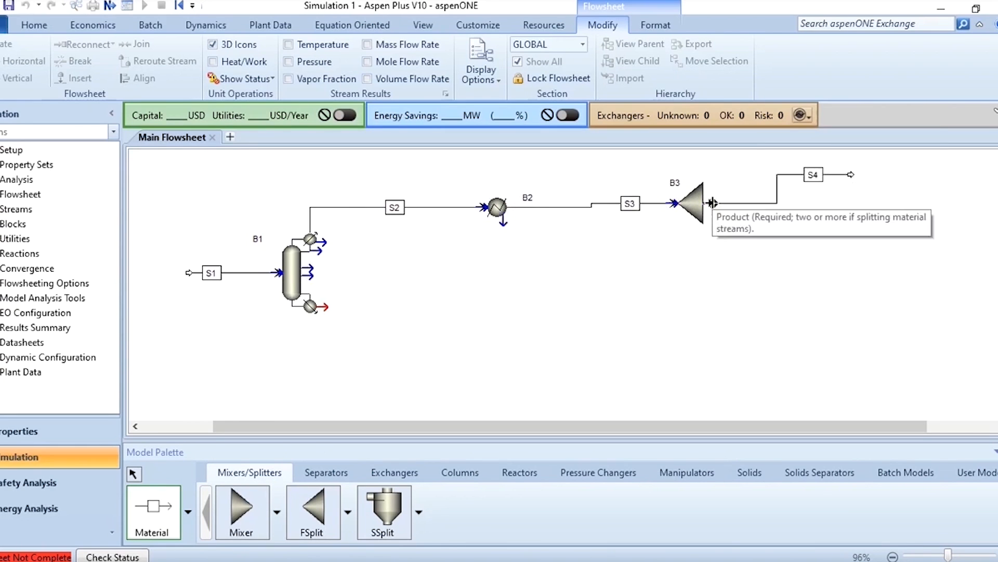
{"action": "left_click_drag", "start_coordinate": [712, 203], "coordinate": [278, 273]}
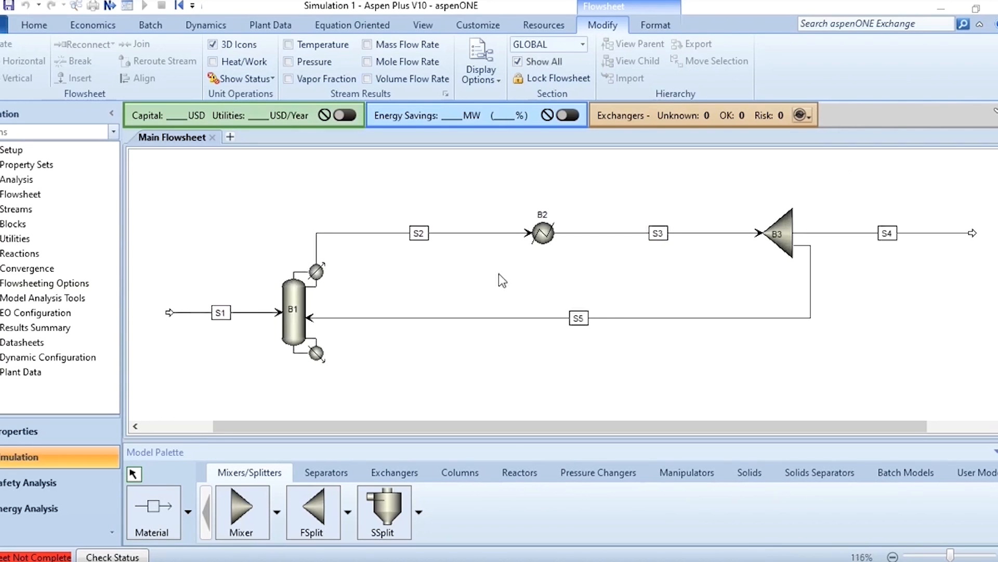
{"action": "mouse_move", "coordinate": [355, 287]}
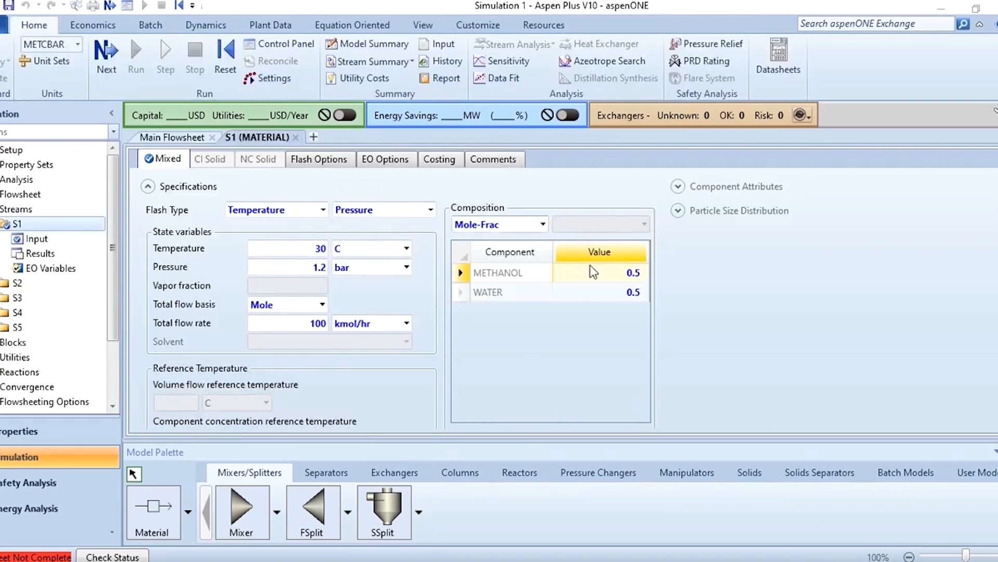
{"action": "mouse_move", "coordinate": [321, 279]}
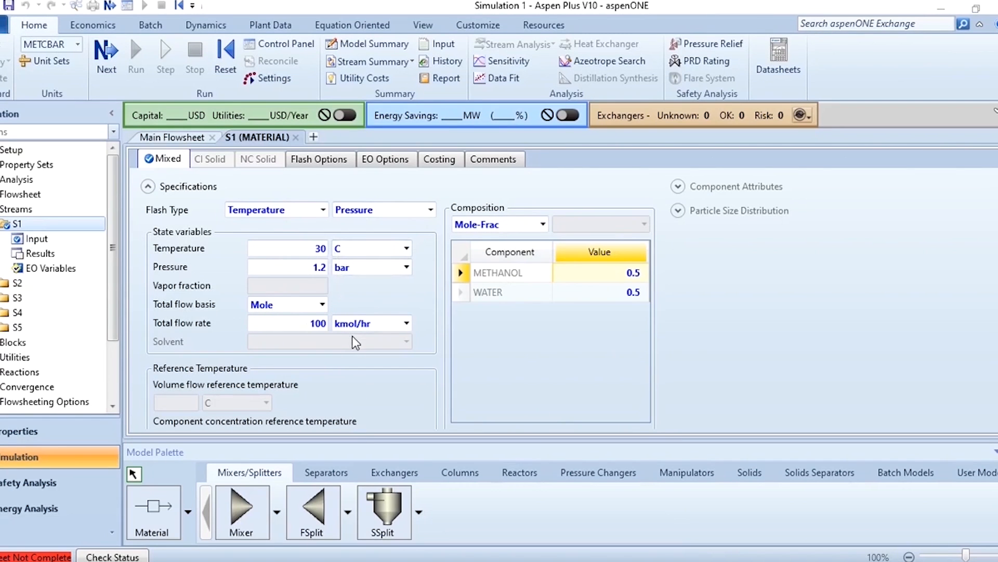
{"action": "mouse_move", "coordinate": [549, 294]}
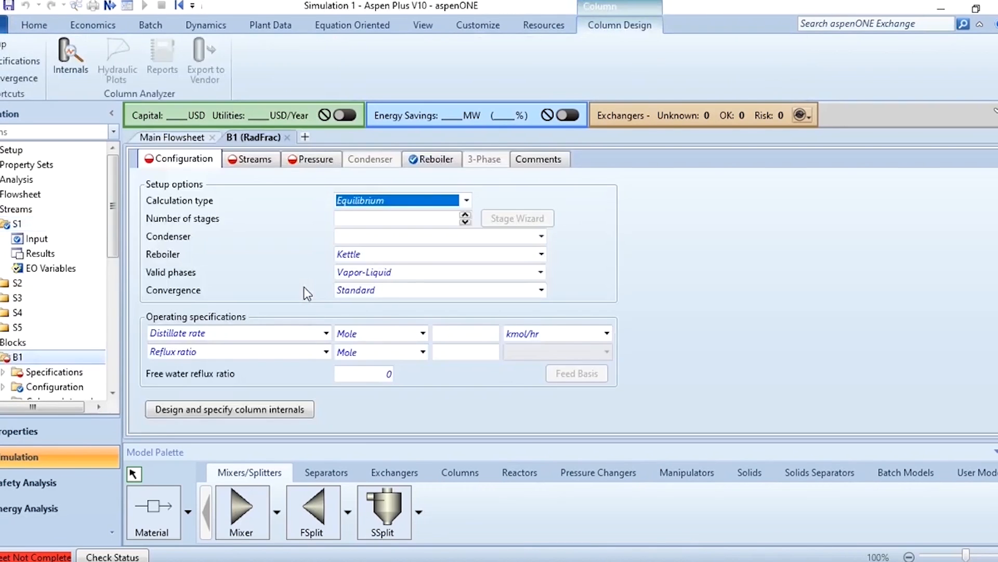
Step: Give B1 19 stages, no condenser, kettle reboiler and reboiler duty 1.80261 Gcal/hr
{"action": "type", "text": "19"}
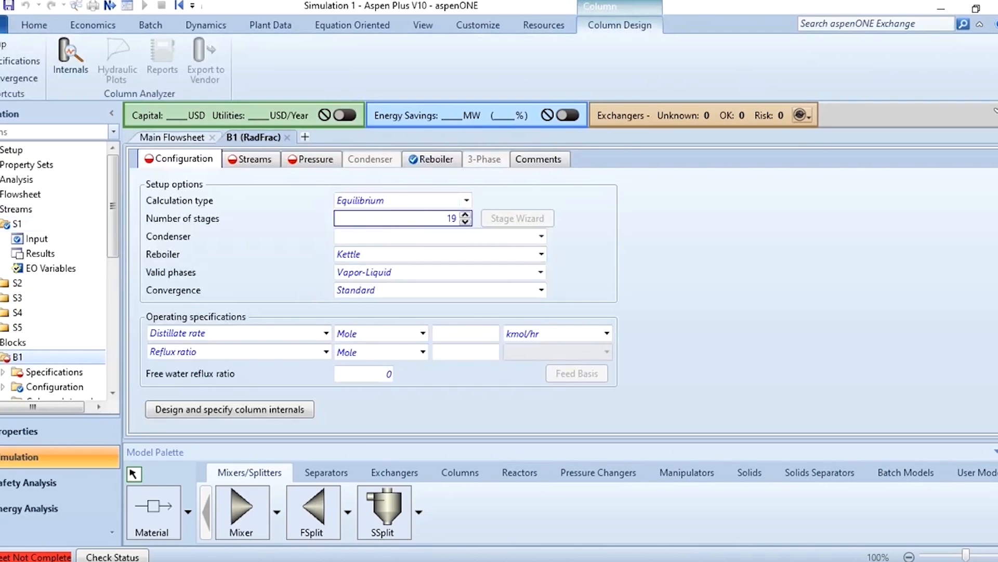
{"action": "left_click", "coordinate": [541, 236]}
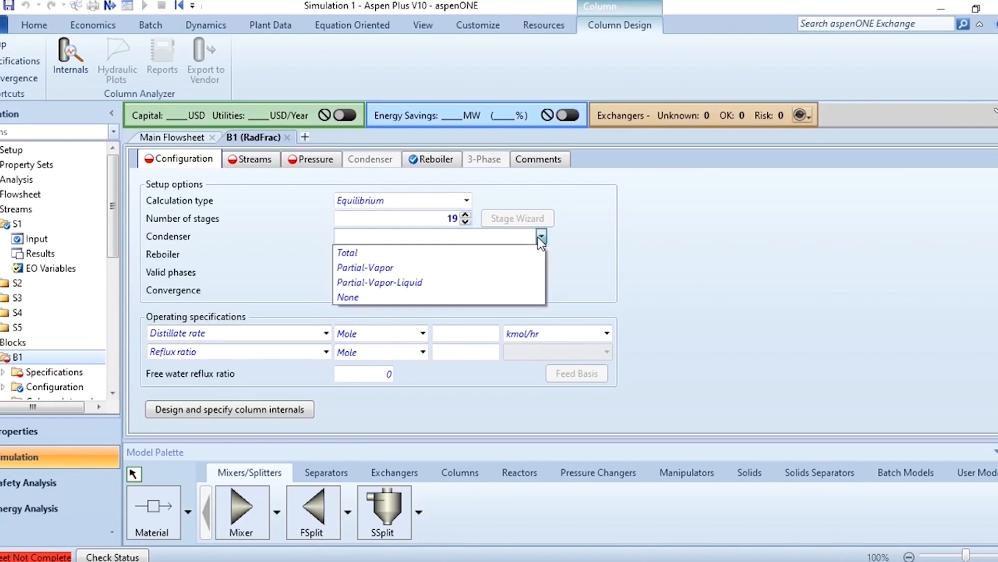
{"action": "left_click", "coordinate": [347, 296]}
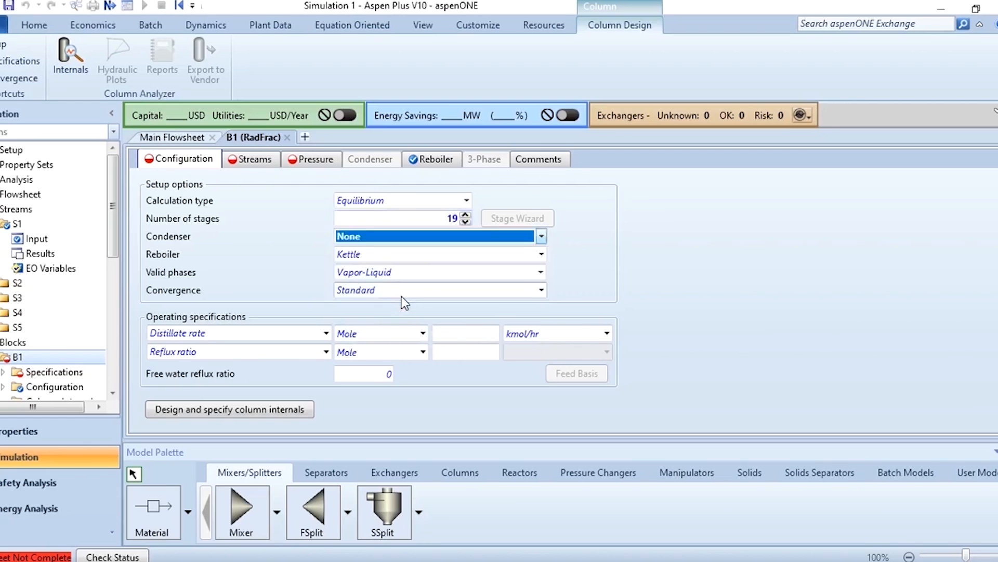
{"action": "mouse_move", "coordinate": [404, 290]}
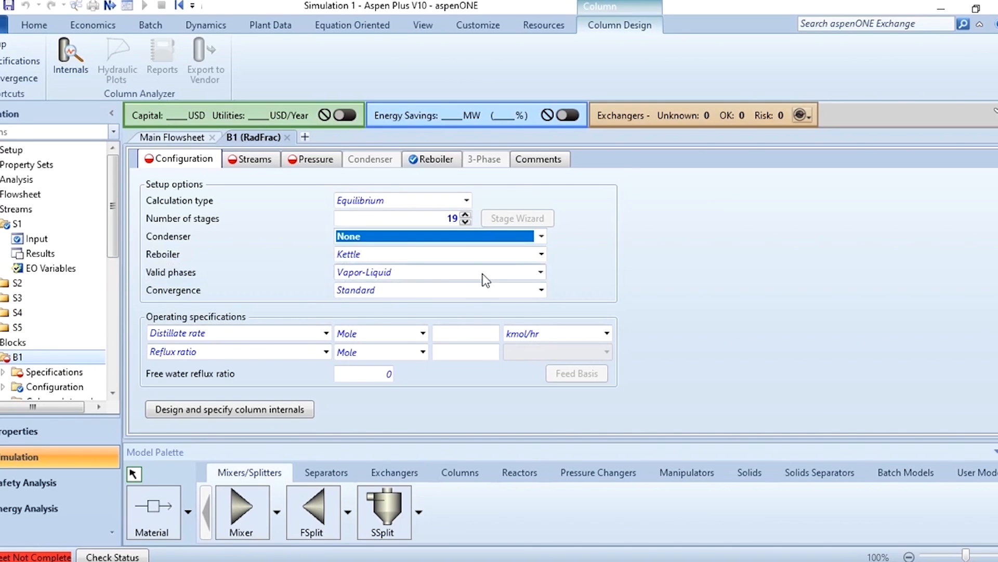
{"action": "mouse_move", "coordinate": [447, 299]}
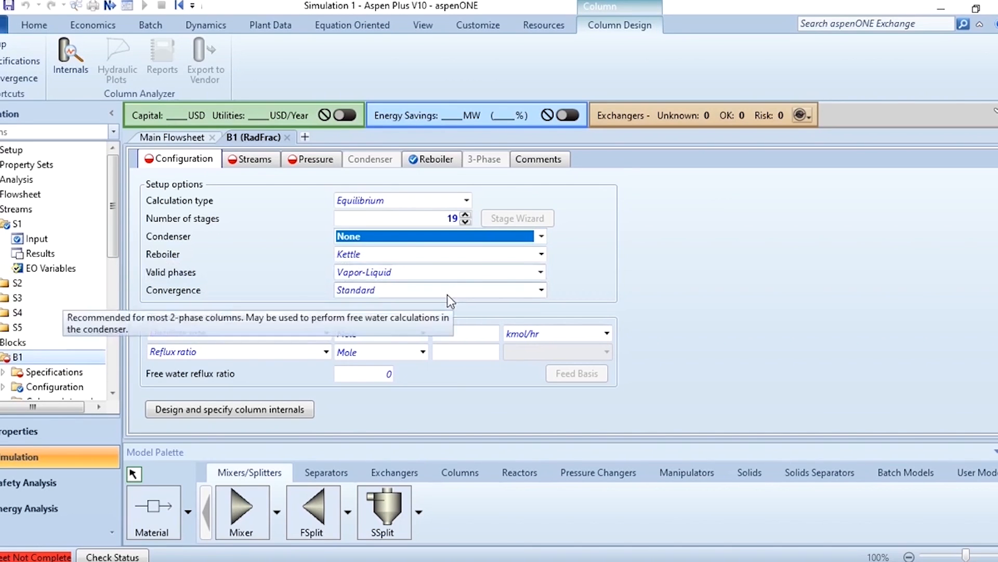
{"action": "left_click", "coordinate": [325, 333]}
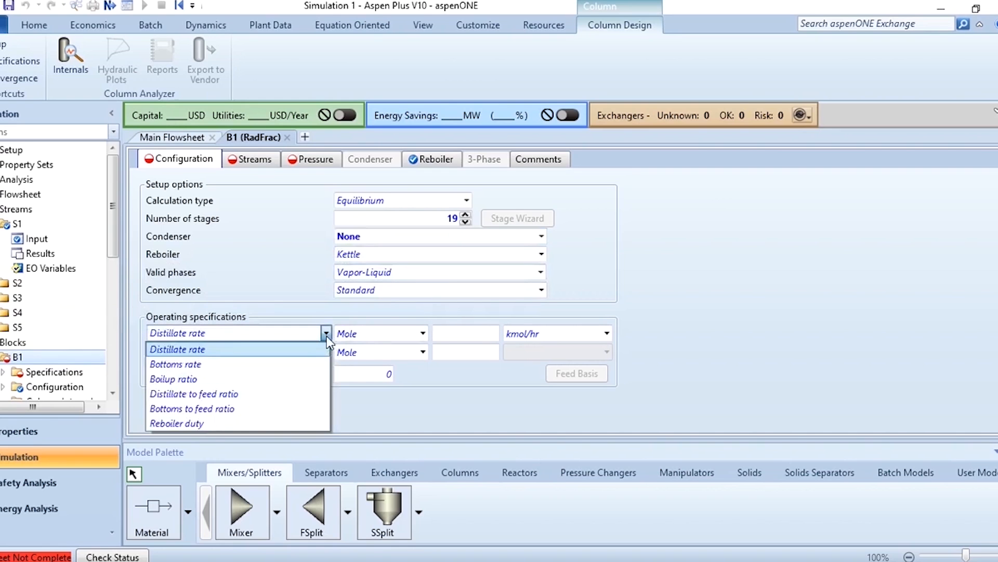
{"action": "left_click", "coordinate": [177, 423]}
{"action": "type", "text": "1.80261"}
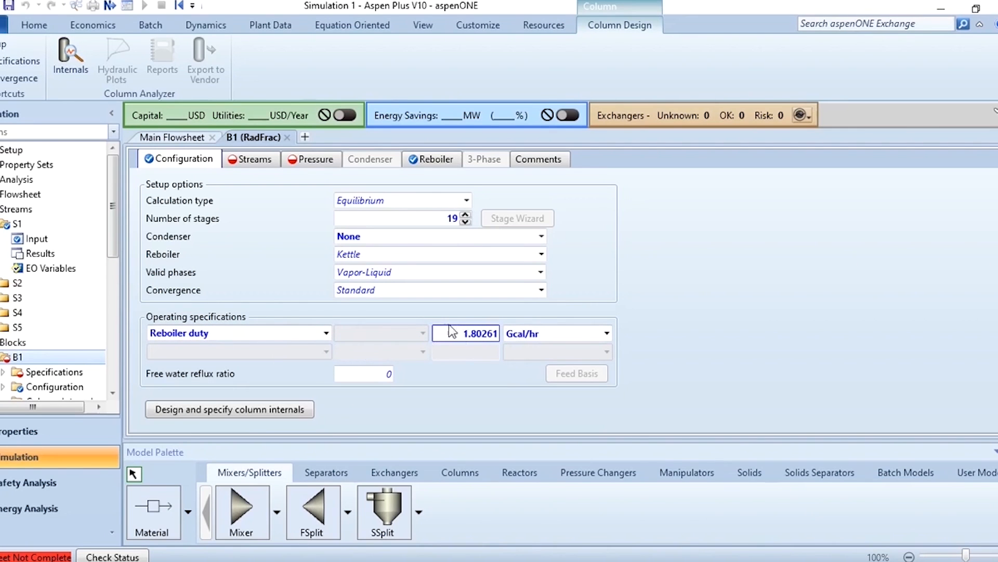
{"action": "mouse_move", "coordinate": [347, 311]}
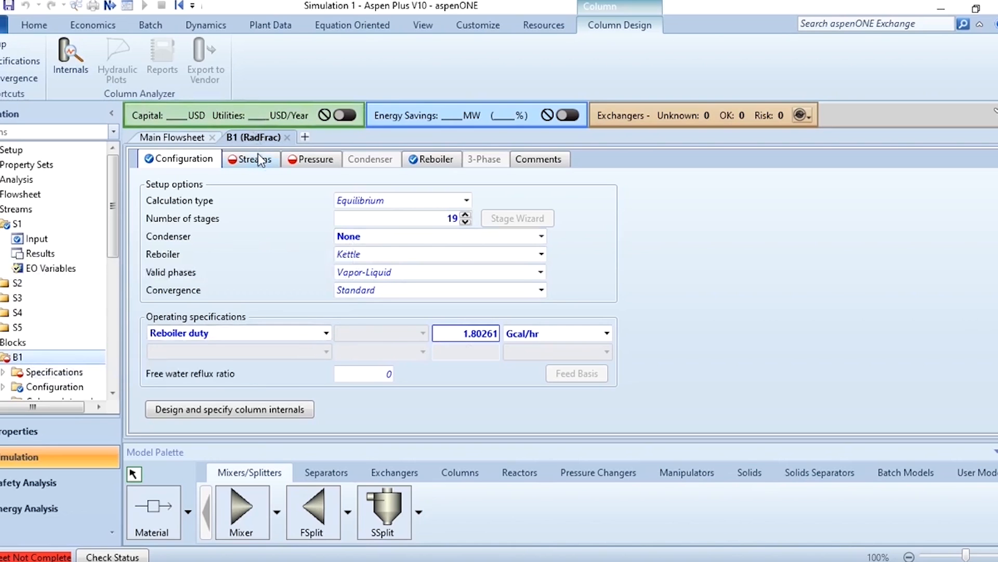
Step: Feed S1 to column B1 on stage 14 and return to the main flowsheet
{"action": "left_click", "coordinate": [251, 159]}
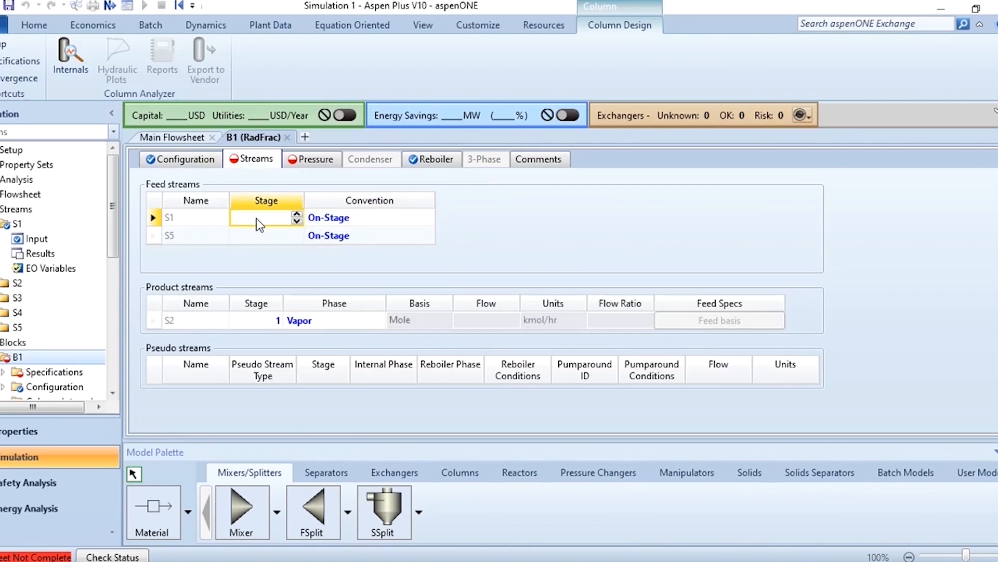
{"action": "type", "text": "14"}
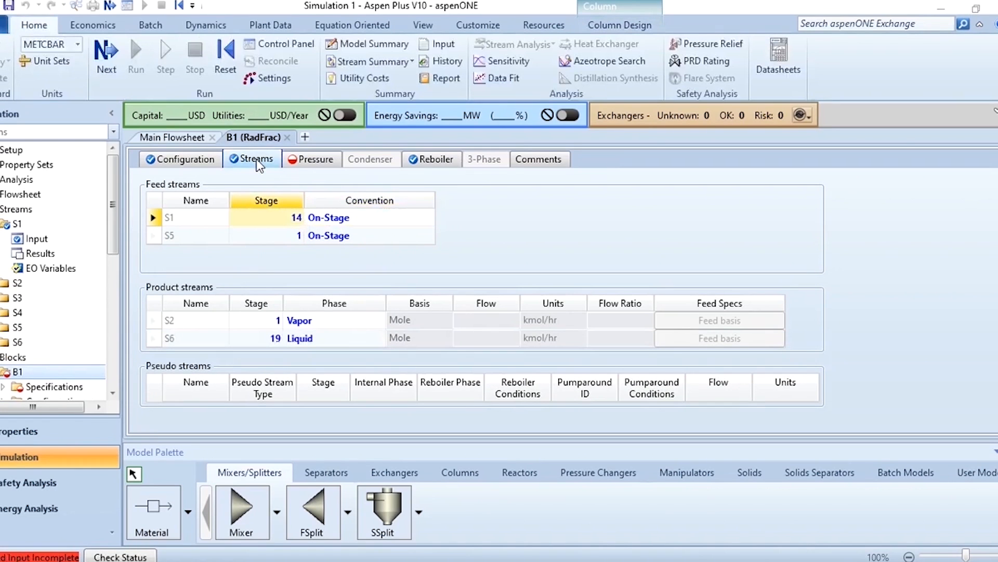
{"action": "left_click", "coordinate": [311, 158]}
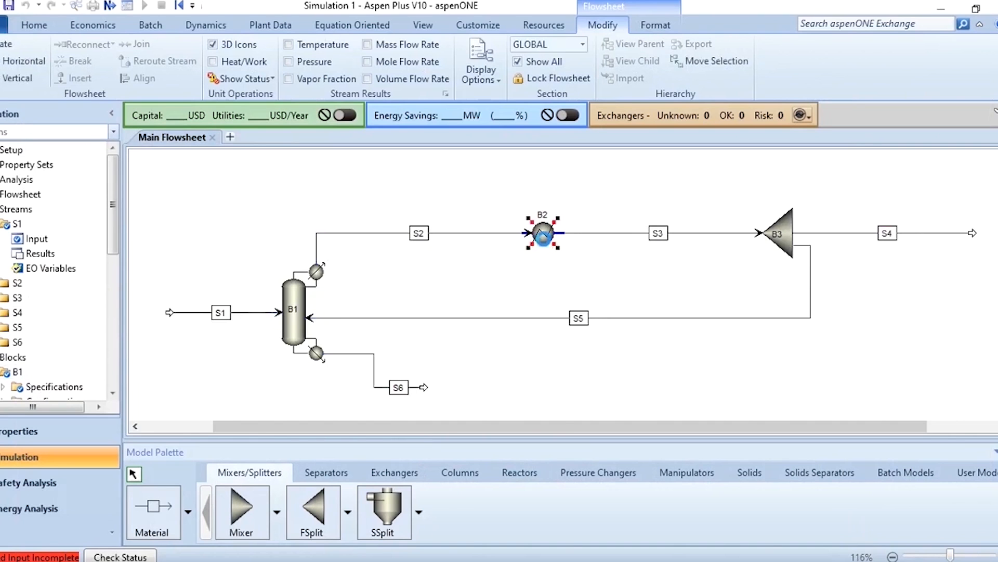
Step: Specify heater B2 with pressure 0 bar and vapor fraction 0
{"action": "double_click", "coordinate": [542, 234]}
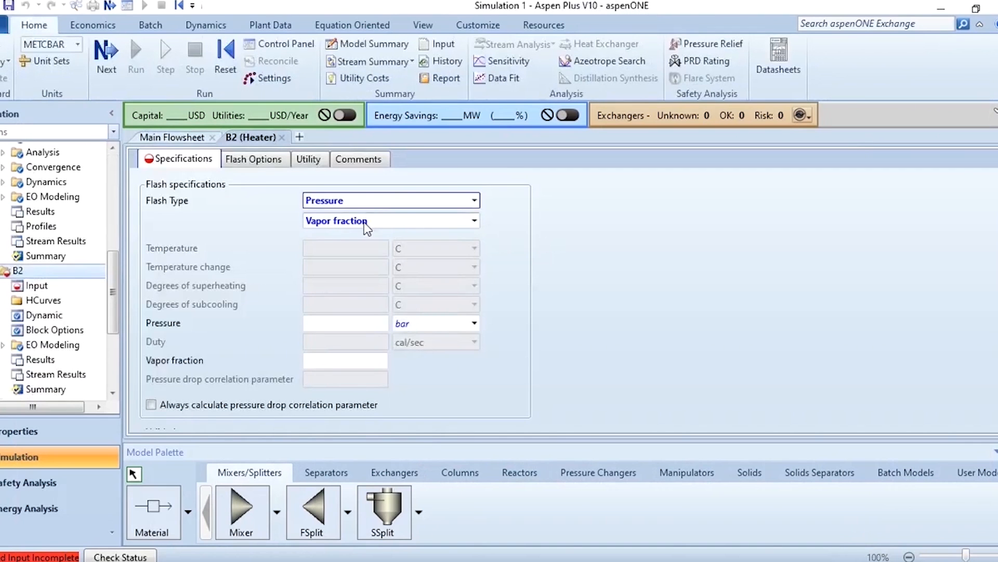
{"action": "type", "text": "0"}
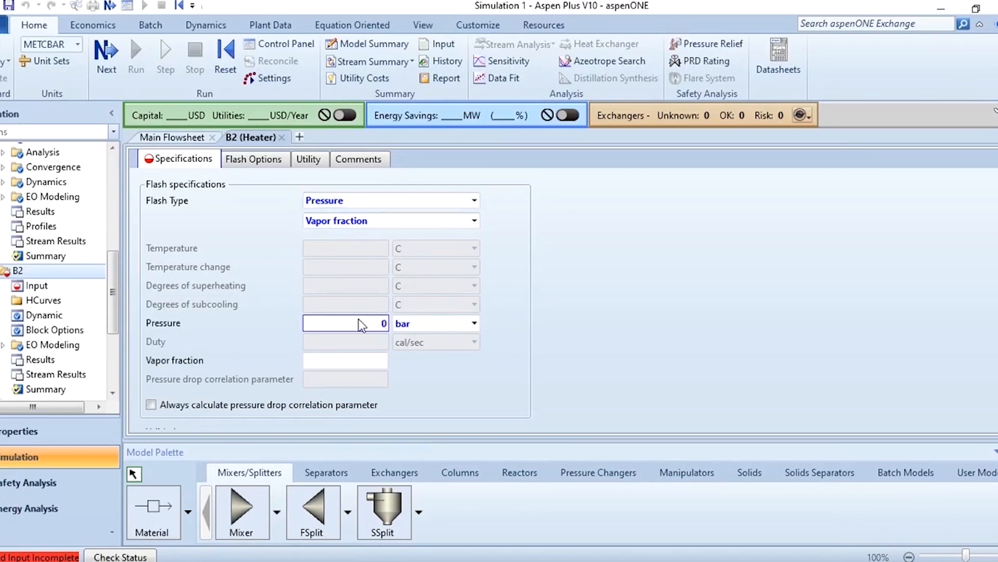
{"action": "mouse_move", "coordinate": [350, 384]}
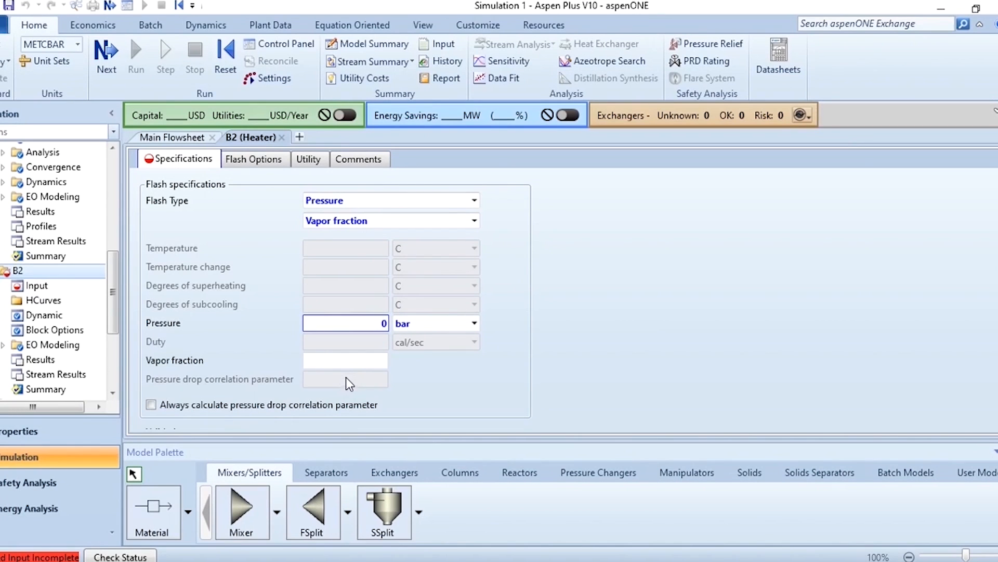
{"action": "type", "text": "0"}
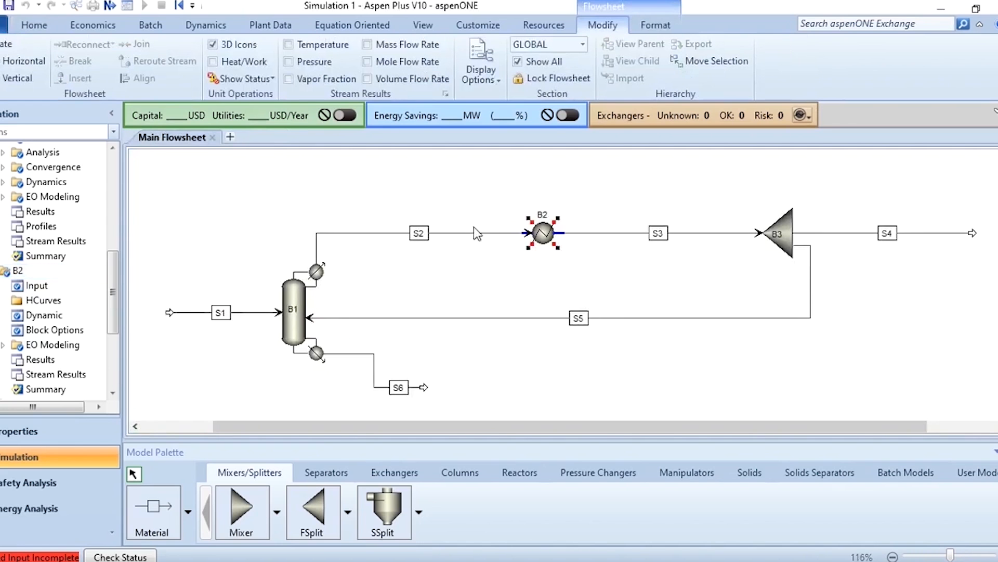
{"action": "mouse_move", "coordinate": [614, 239]}
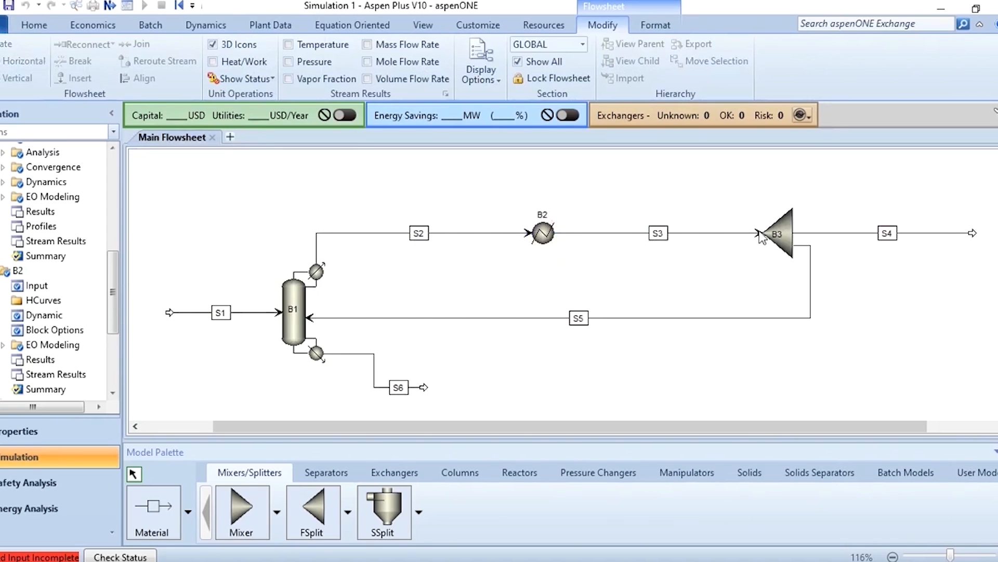
Step: Set splitter B3 to send a mole flow of 150 kmol/hr to recycle S5
{"action": "double_click", "coordinate": [777, 232]}
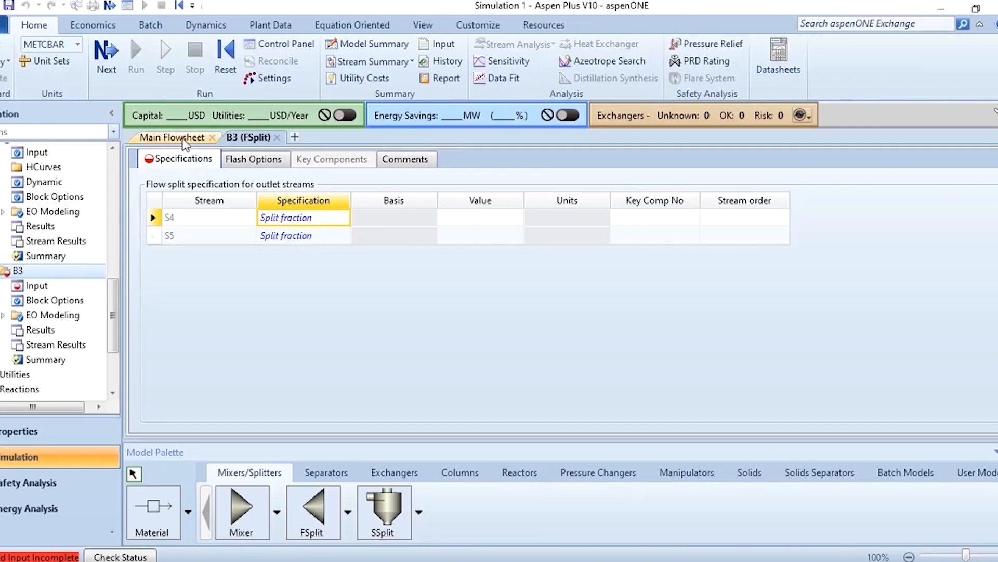
{"action": "left_click", "coordinate": [172, 138]}
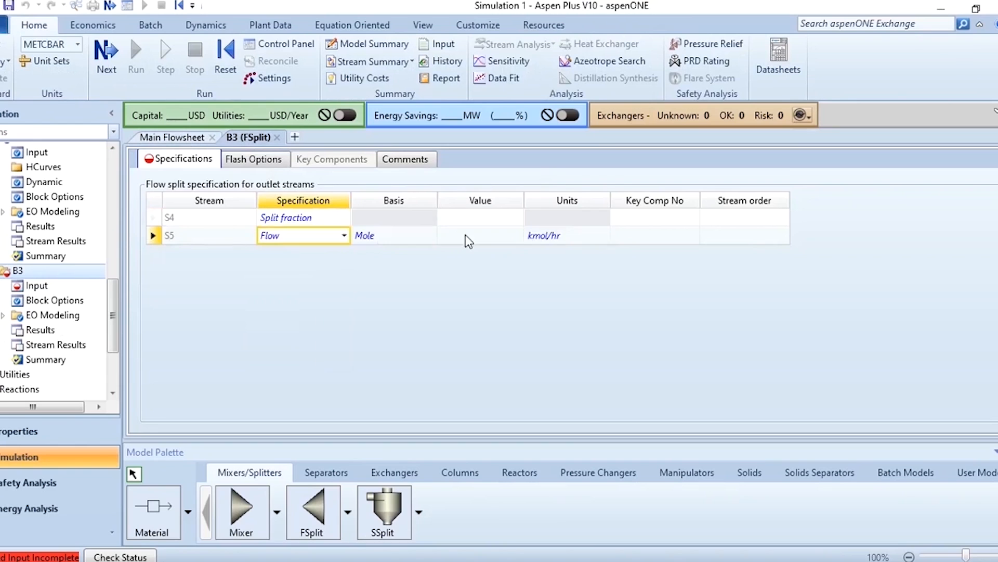
{"action": "type", "text": "150"}
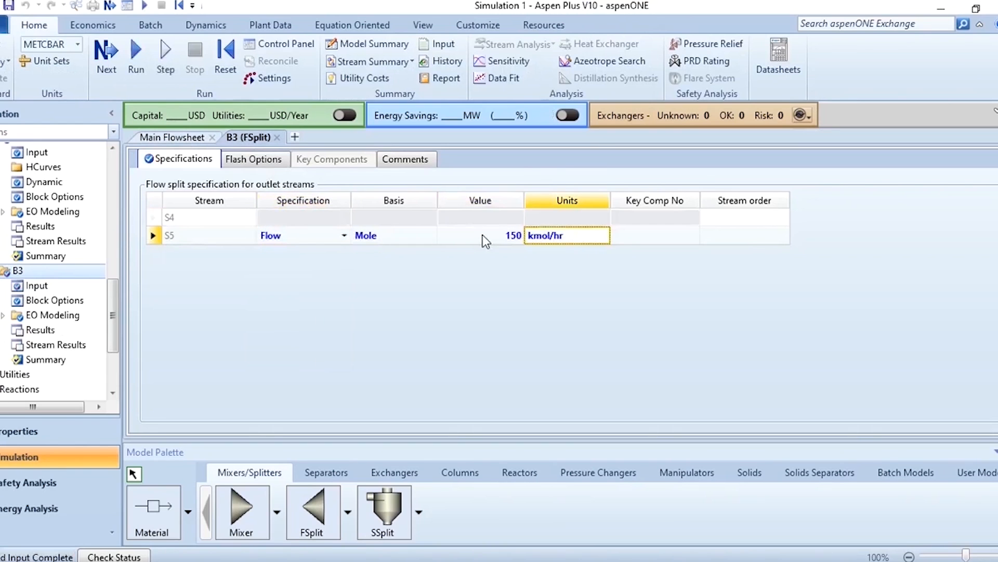
{"action": "mouse_move", "coordinate": [158, 101]}
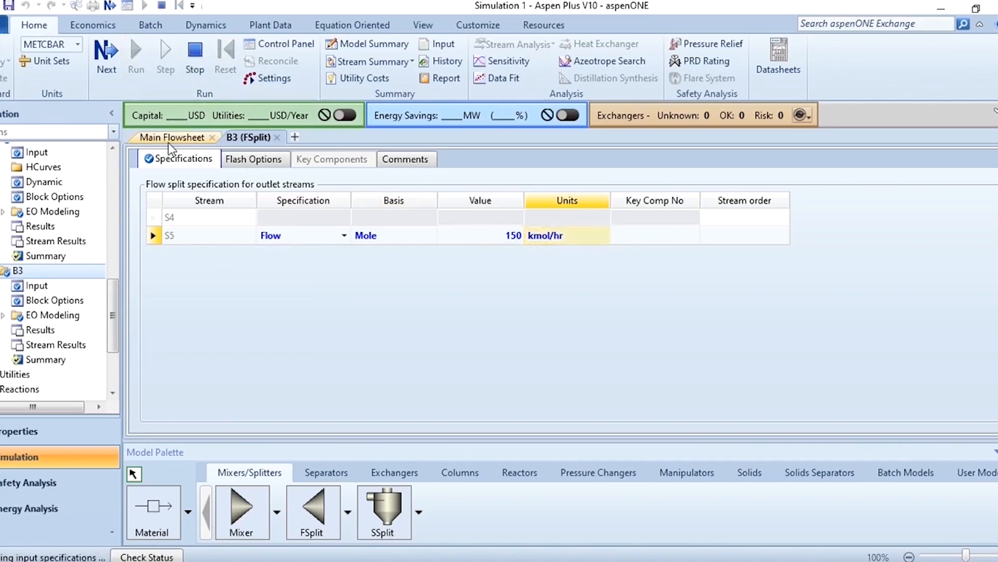
Step: Run the simulation and review the B3 mass-balance and $OLVER01 convergence error messages
{"action": "left_click", "coordinate": [135, 57]}
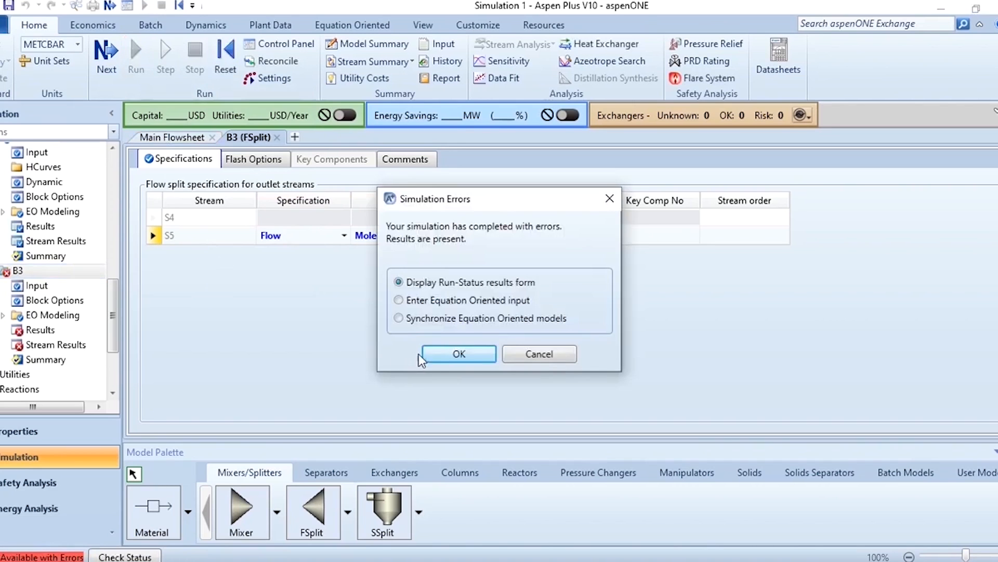
{"action": "left_click", "coordinate": [458, 354]}
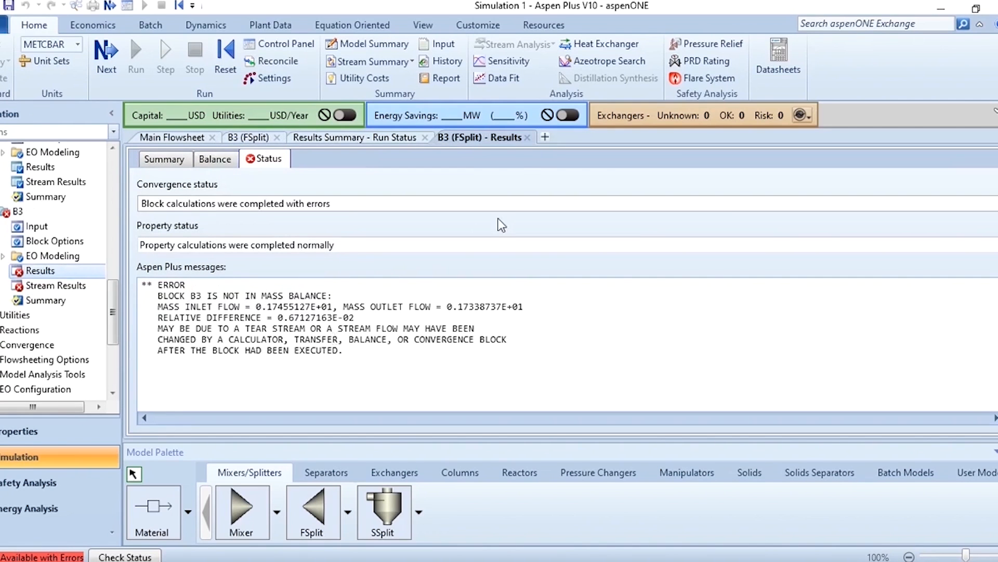
{"action": "left_click", "coordinate": [354, 138]}
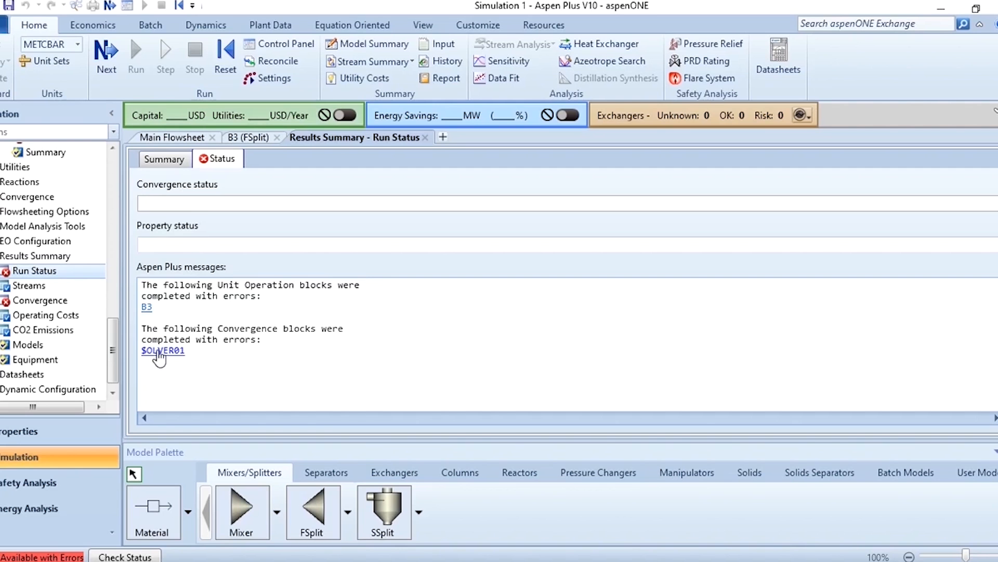
{"action": "left_click", "coordinate": [162, 351]}
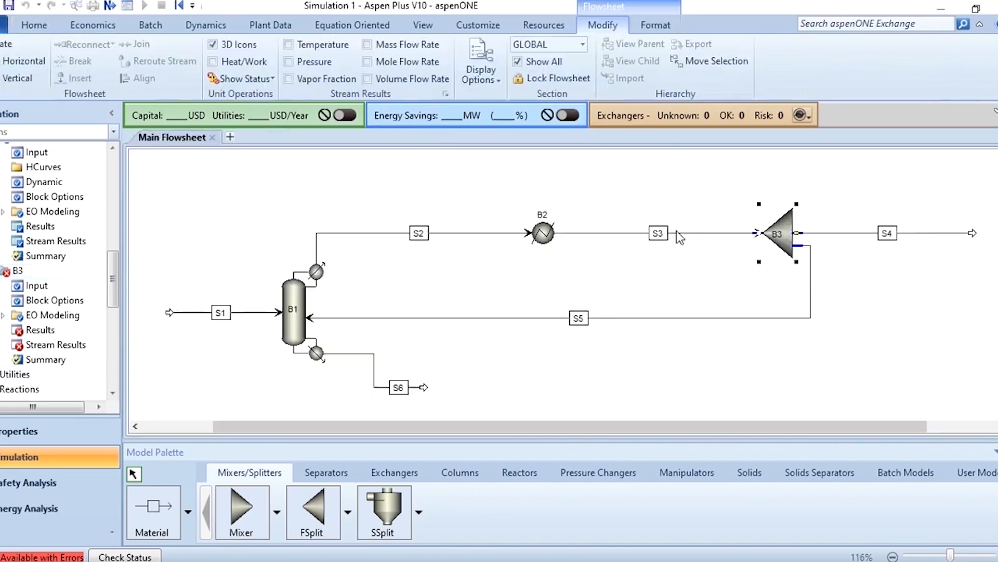
Step: Raise B3's flash maximum iterations from 30 to 200 and rerun so results are available
{"action": "left_click", "coordinate": [37, 285]}
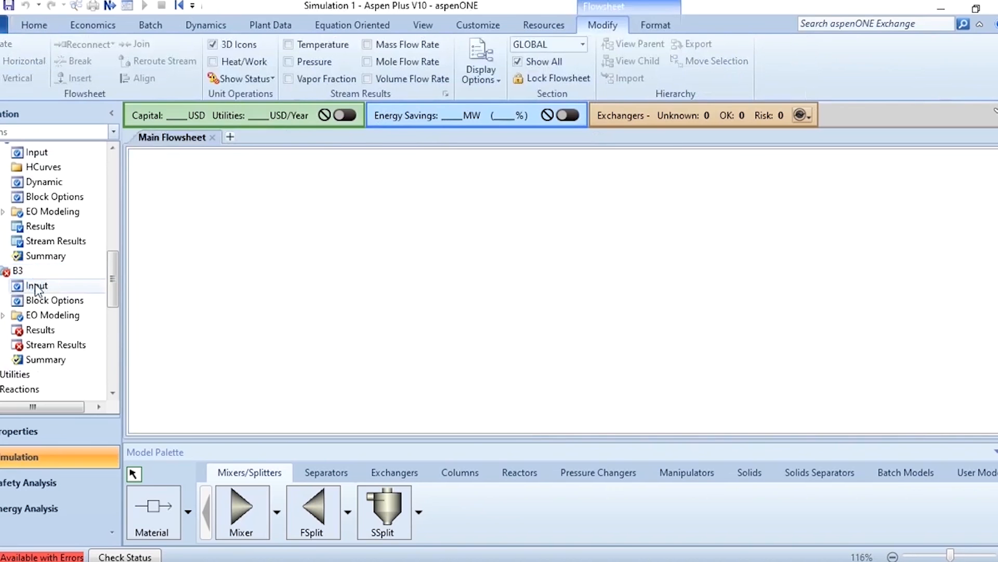
{"action": "left_click", "coordinate": [38, 285]}
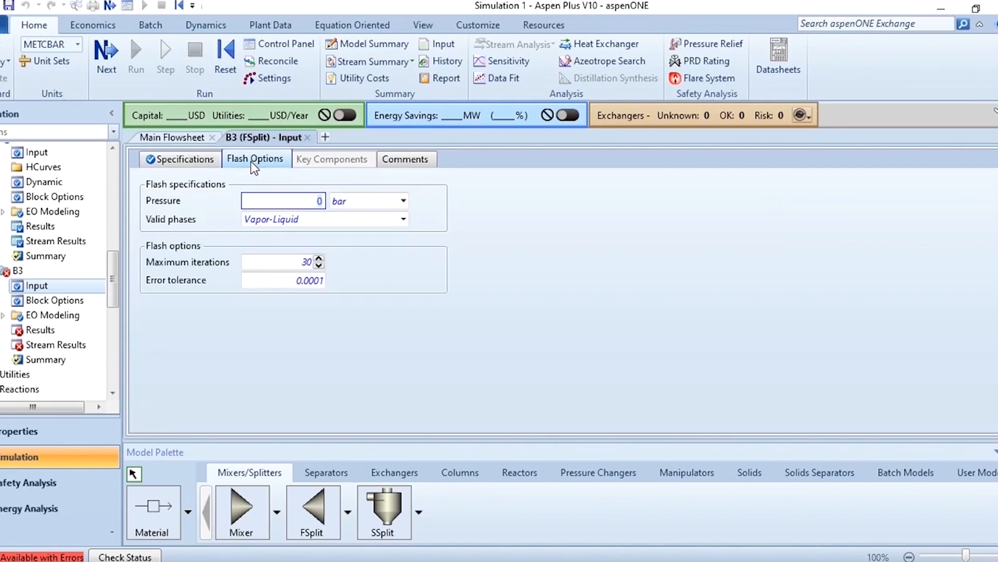
{"action": "type", "text": "200"}
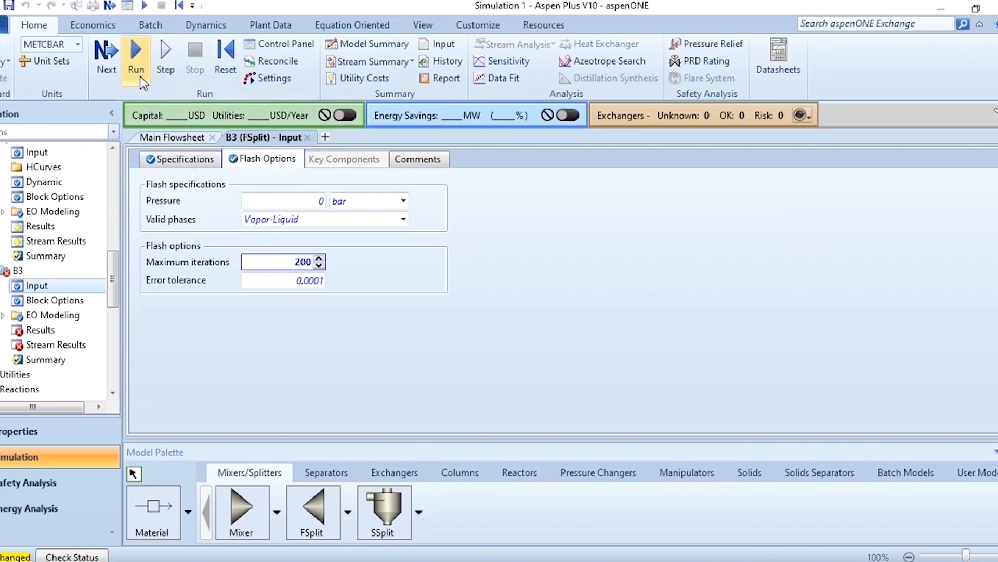
{"action": "left_click", "coordinate": [136, 57]}
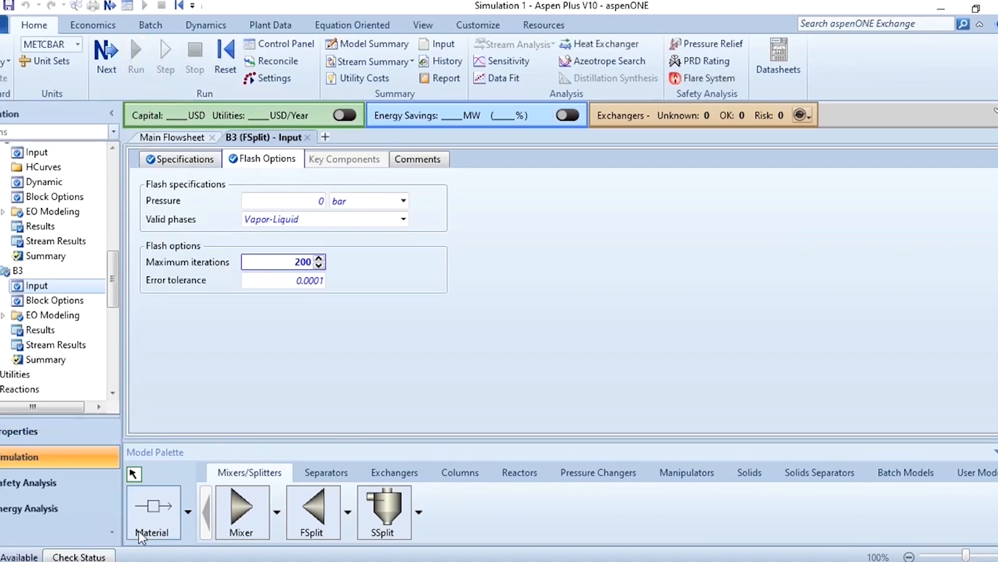
{"action": "left_click", "coordinate": [171, 137]}
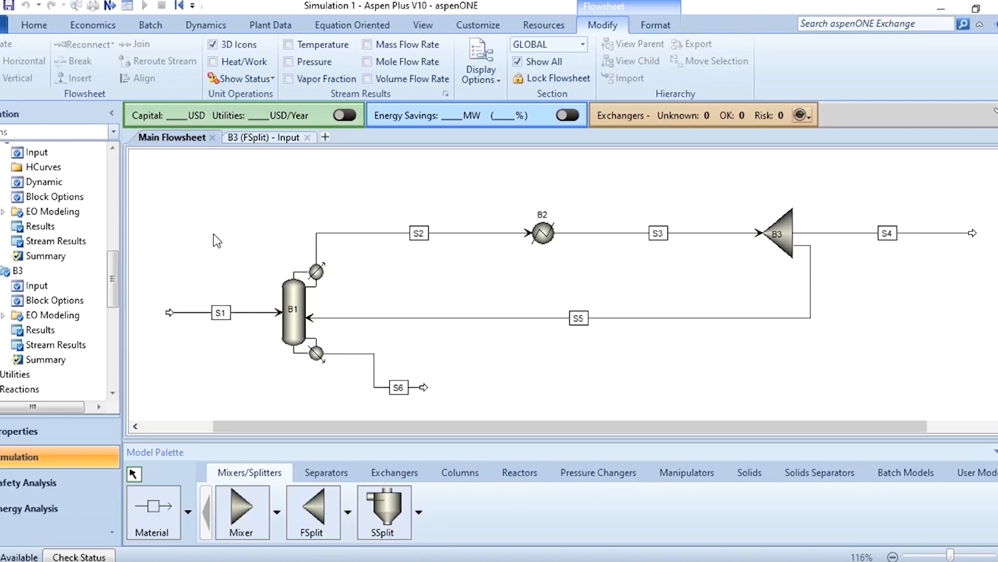
{"action": "mouse_move", "coordinate": [495, 323]}
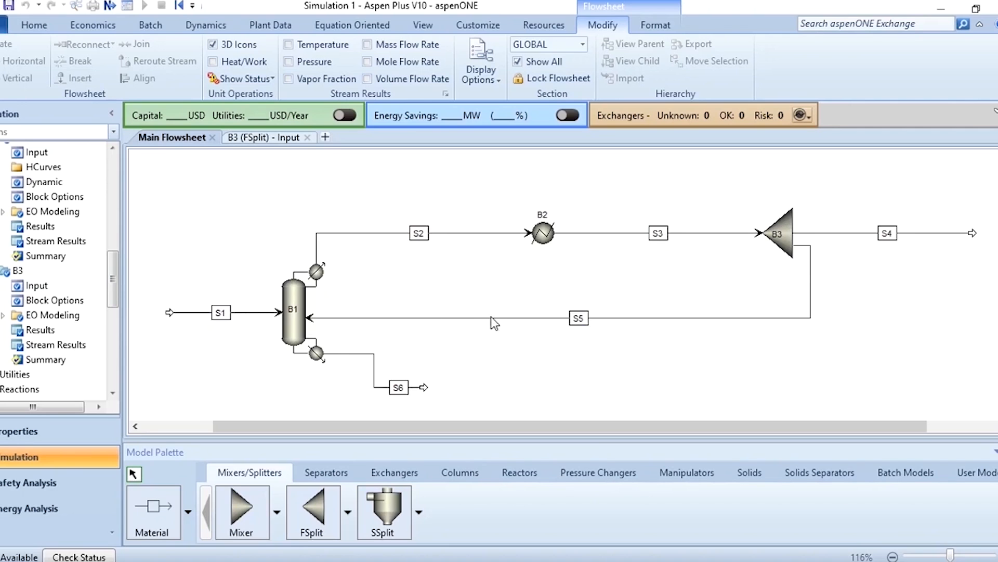
{"action": "mouse_move", "coordinate": [705, 240]}
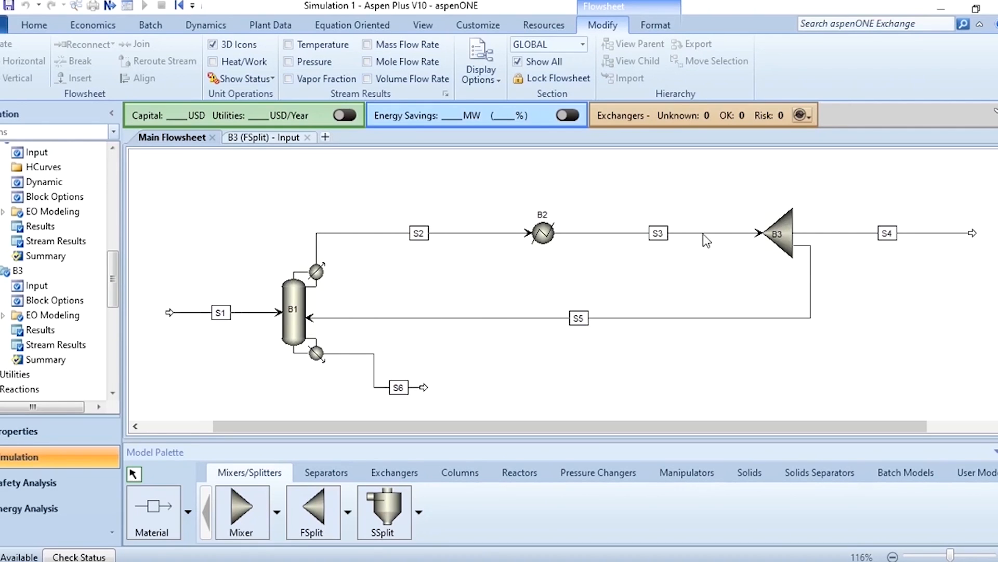
{"action": "mouse_move", "coordinate": [772, 256]}
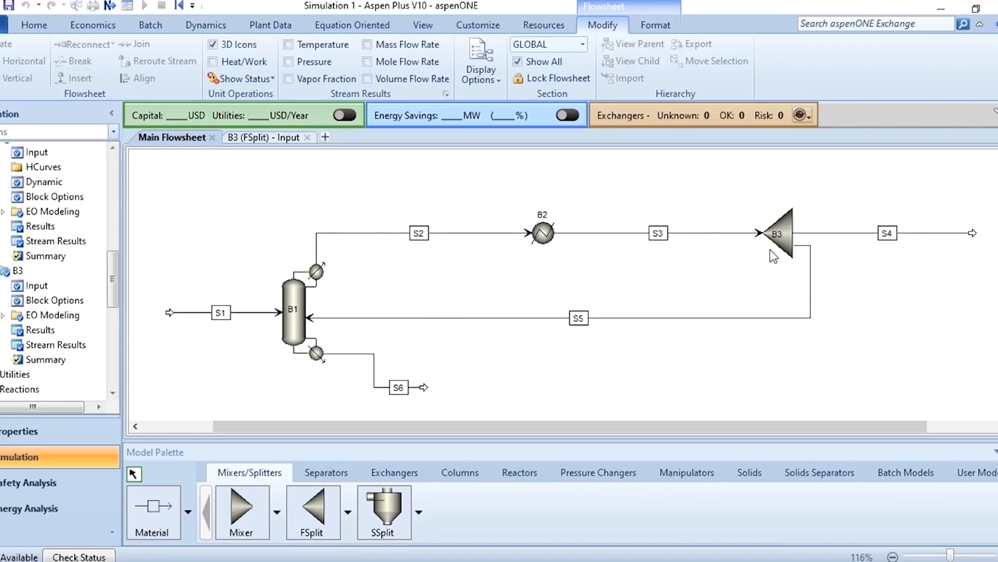
{"action": "mouse_move", "coordinate": [640, 291]}
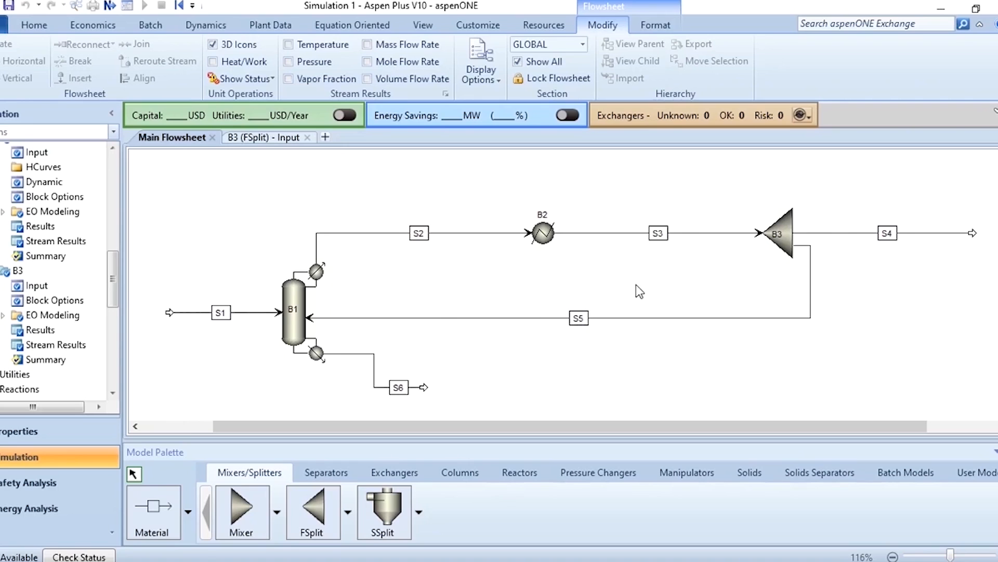
{"action": "mouse_move", "coordinate": [615, 355]}
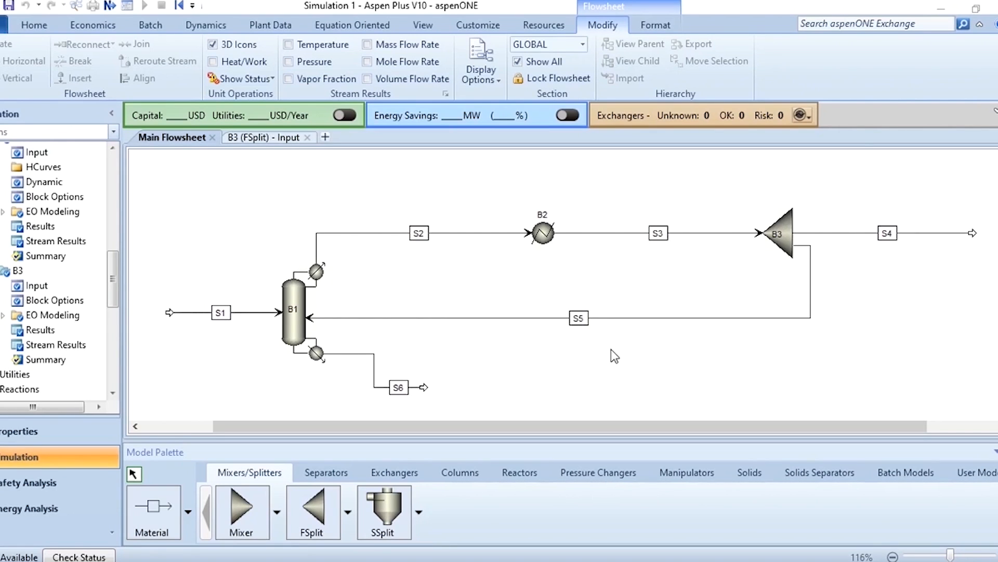
{"action": "mouse_move", "coordinate": [719, 520]}
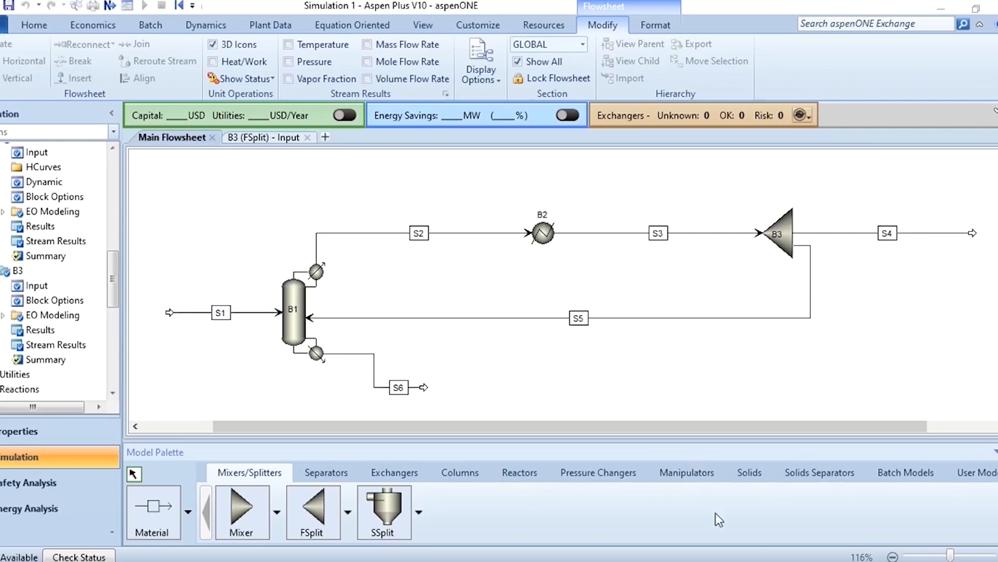